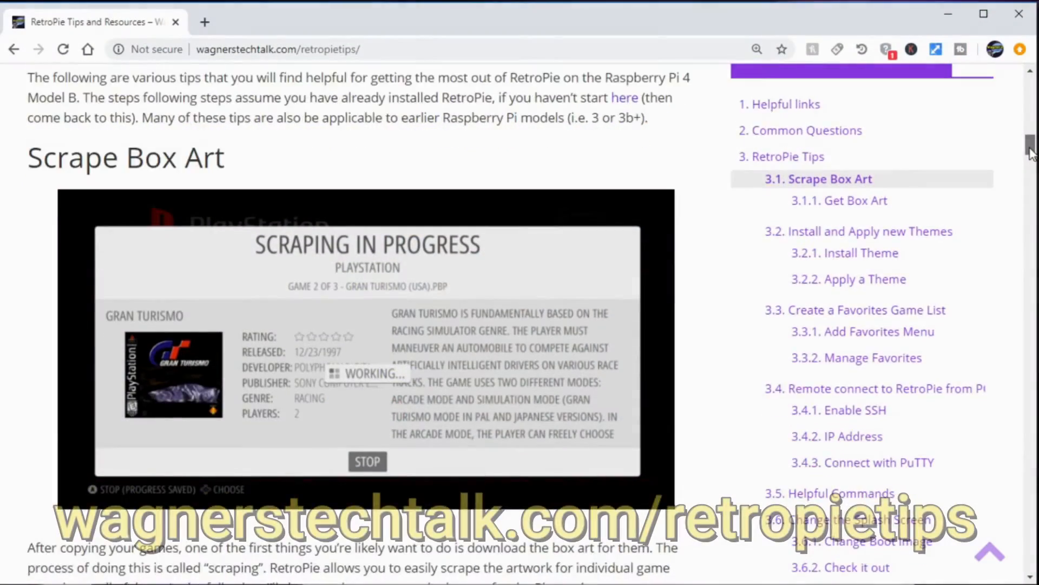
Scroll through the game list, return to the system carousel and bring up the Scraper settings.
{"action": "scroll", "scroll_direction": "down", "scroll_amount": 3}
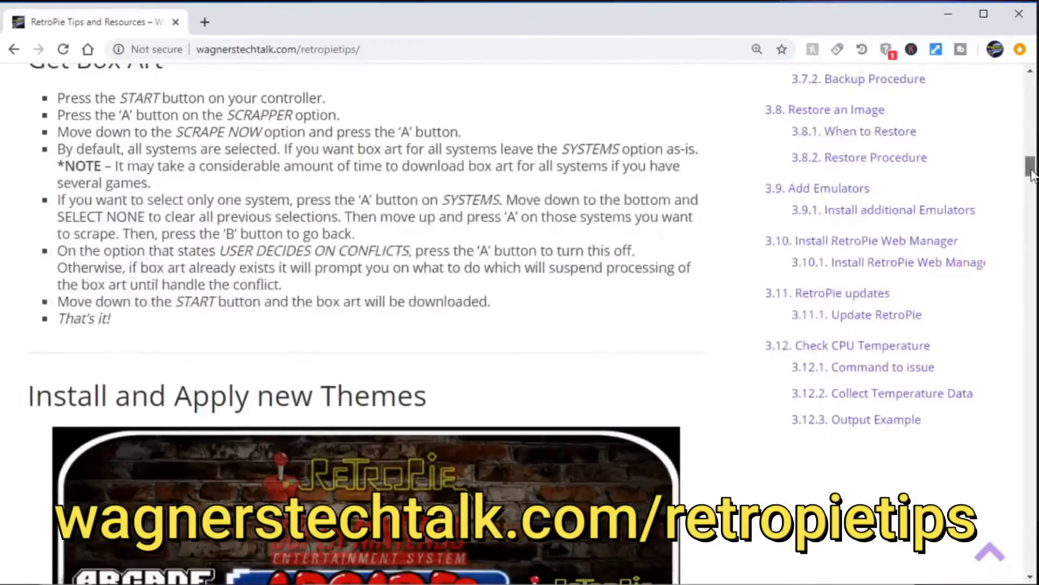
{"action": "scroll", "scroll_direction": "down", "scroll_amount": 3}
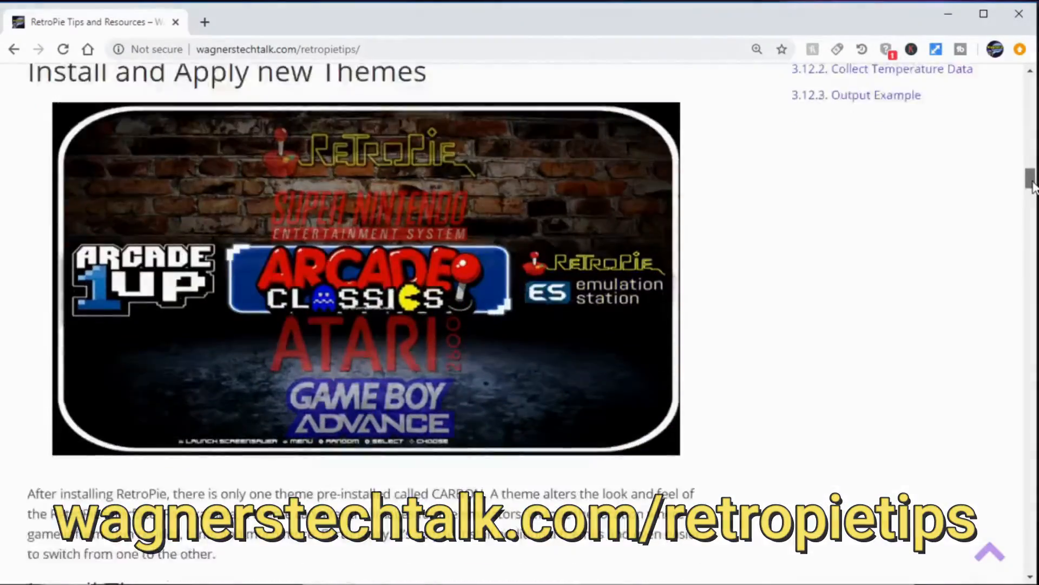
{"action": "scroll", "scroll_direction": "down", "scroll_amount": 3}
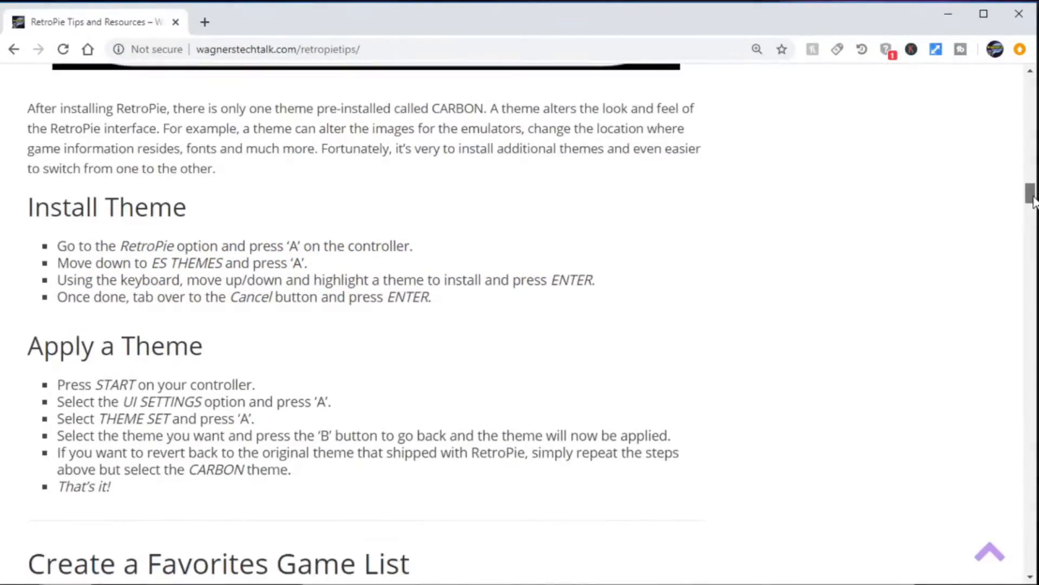
{"action": "scroll", "scroll_direction": "down", "scroll_amount": 3}
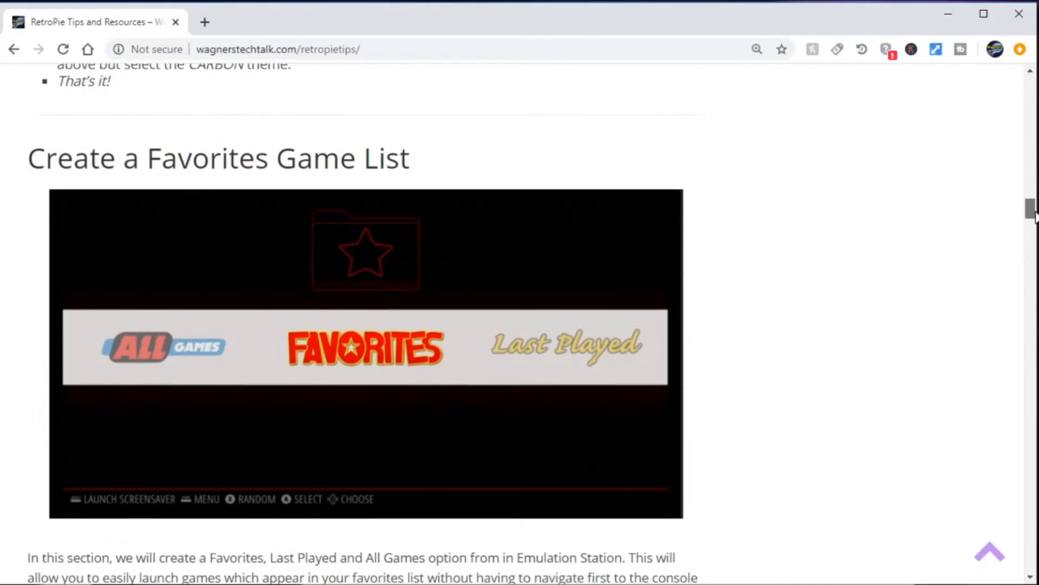
{"action": "scroll", "scroll_direction": "down", "scroll_amount": 3}
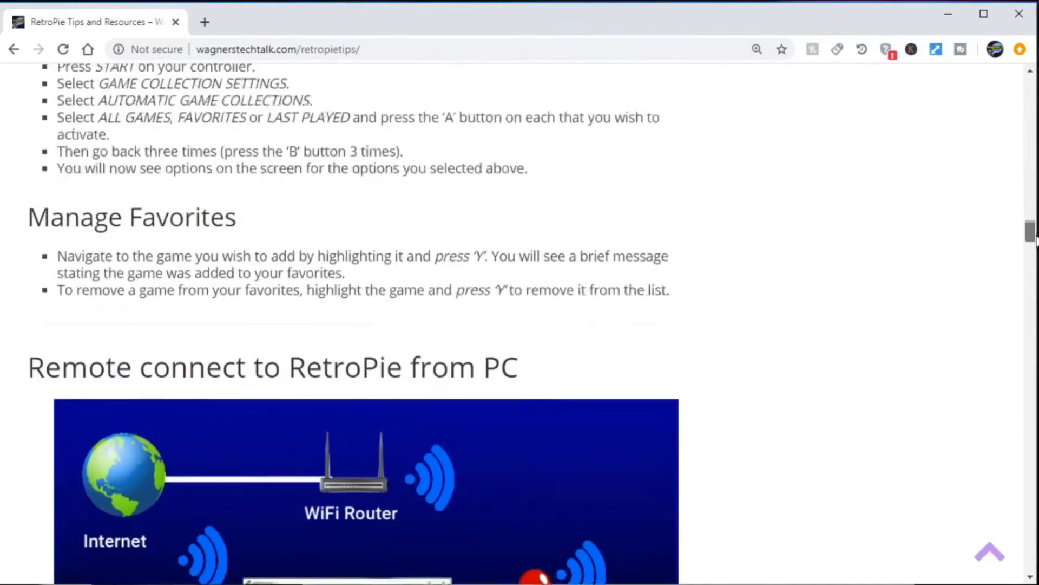
{"action": "scroll", "scroll_direction": "down", "scroll_amount": 3}
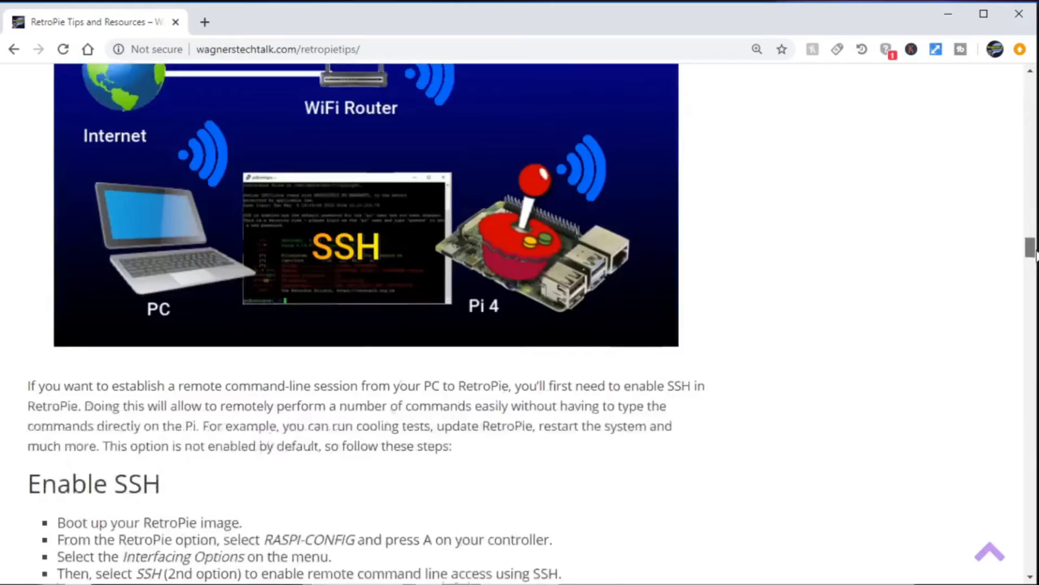
{"action": "scroll", "scroll_direction": "down", "scroll_amount": 3}
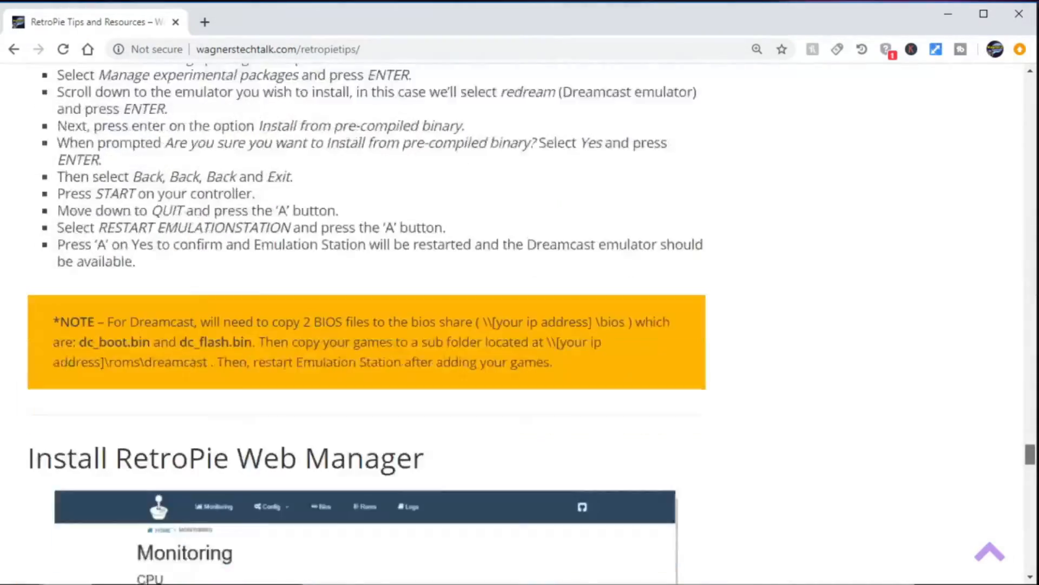
{"action": "scroll", "scroll_direction": "down", "scroll_amount": 3}
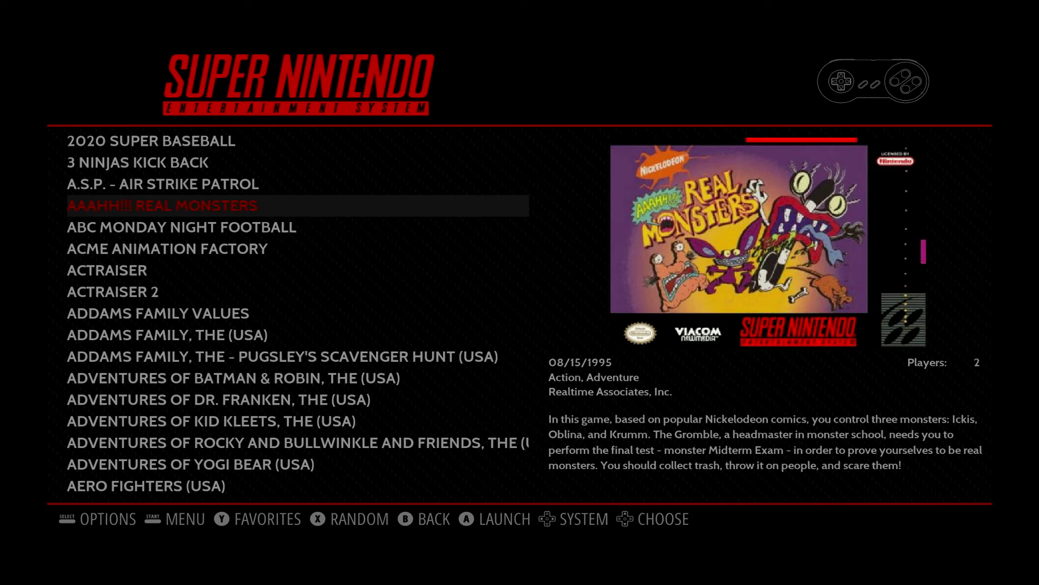
{"action": "key", "text": "down"}
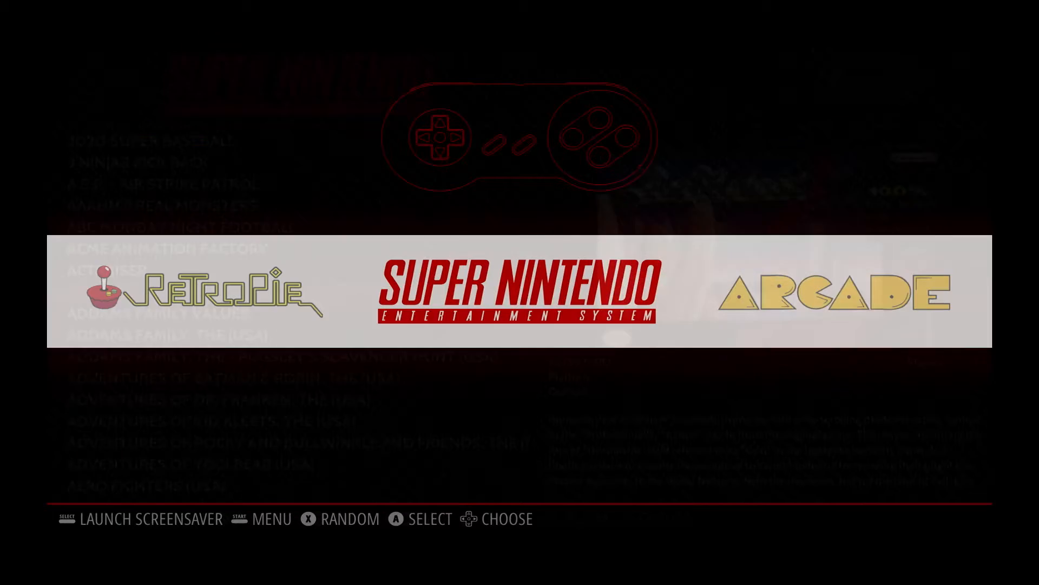
{"action": "scroll", "scroll_direction": "right", "scroll_amount": 3}
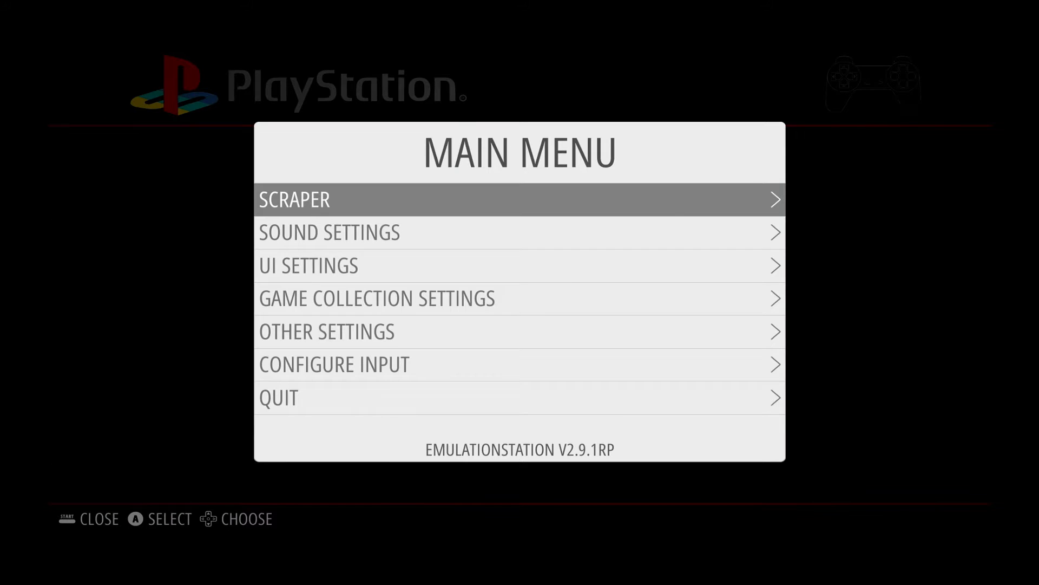
{"action": "left_click", "coordinate": [519, 199]}
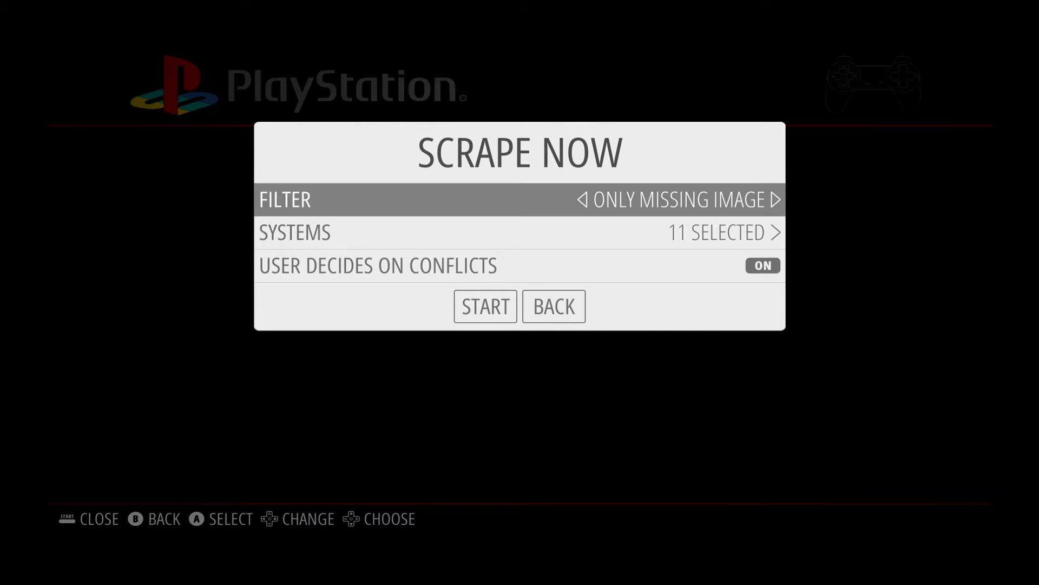
Limit the scrape to PlayStation only by clearing all systems and ticking PlayStation.
{"action": "key", "text": "Down"}
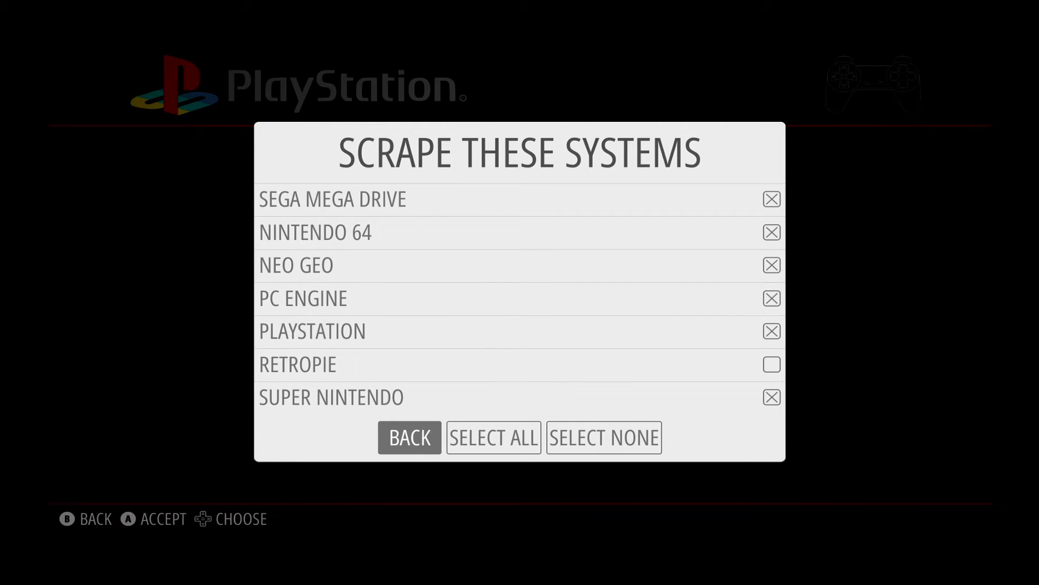
{"action": "left_click", "coordinate": [603, 436]}
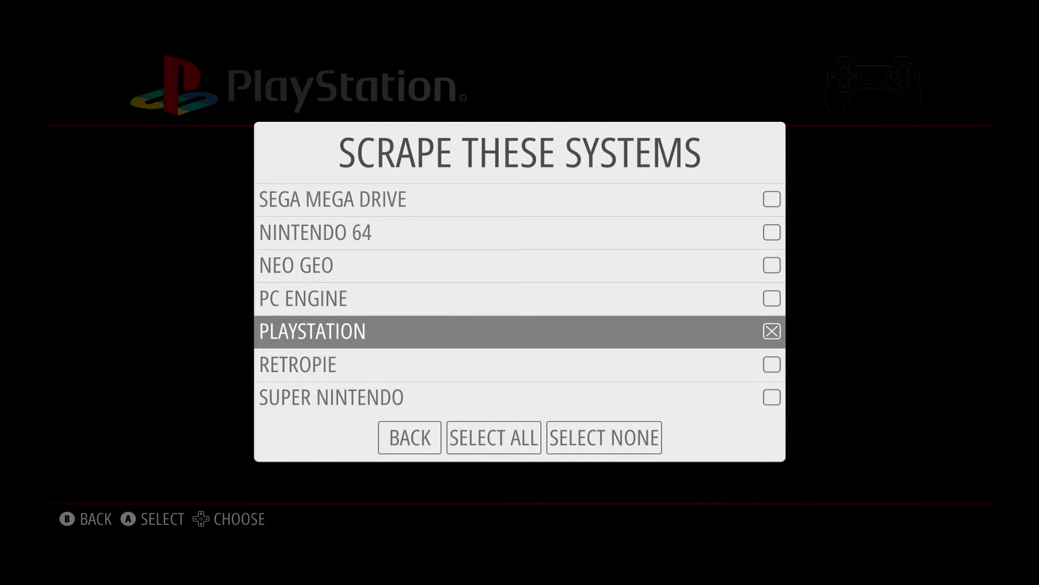
{"action": "left_click", "coordinate": [408, 436]}
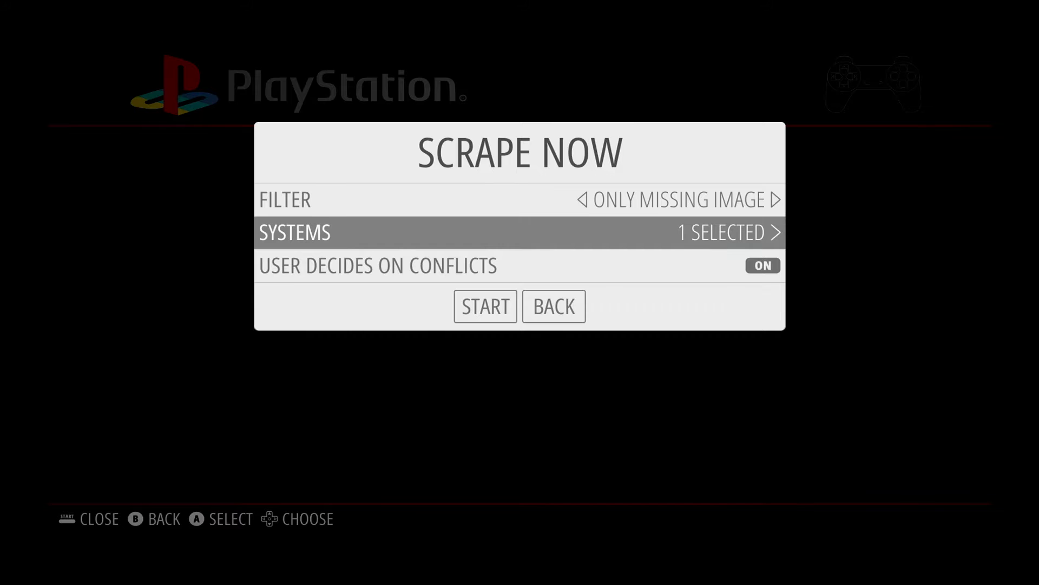
Turn off User Decides On Conflicts and scrape, ending with 3 games scraped.
{"action": "key", "text": "Down"}
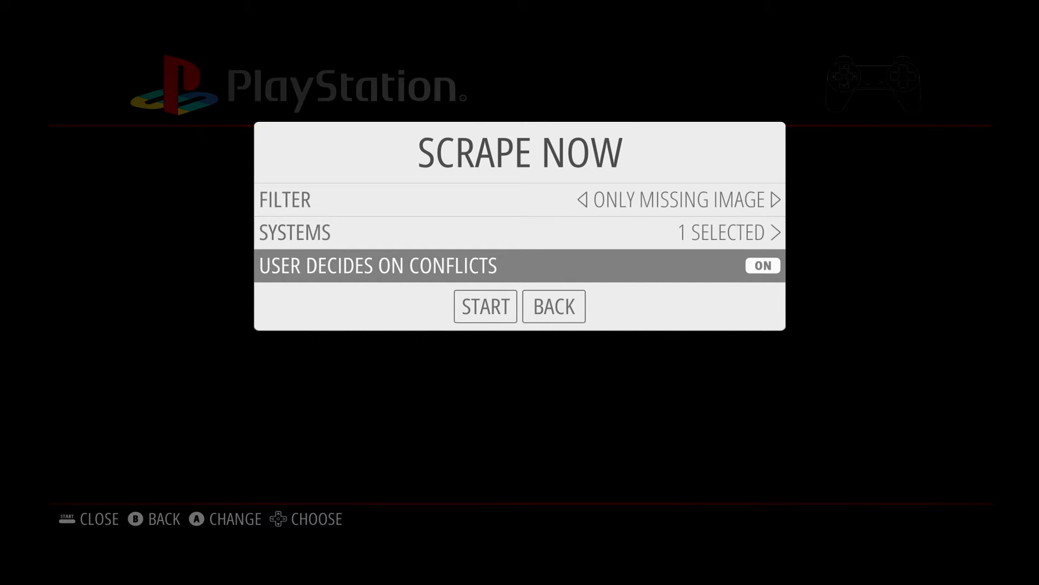
{"action": "left_click", "coordinate": [761, 265]}
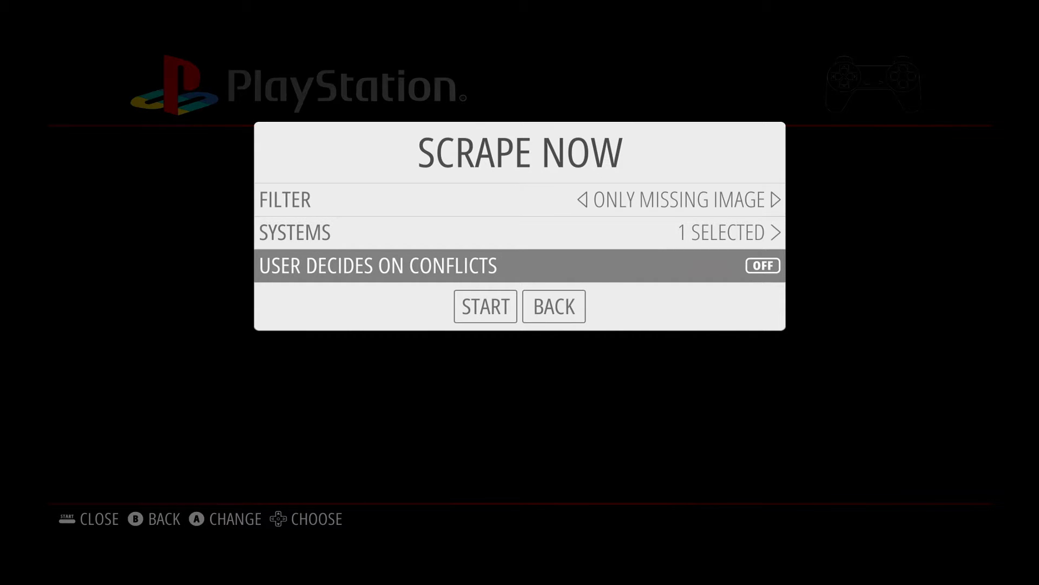
{"action": "left_click", "coordinate": [485, 306]}
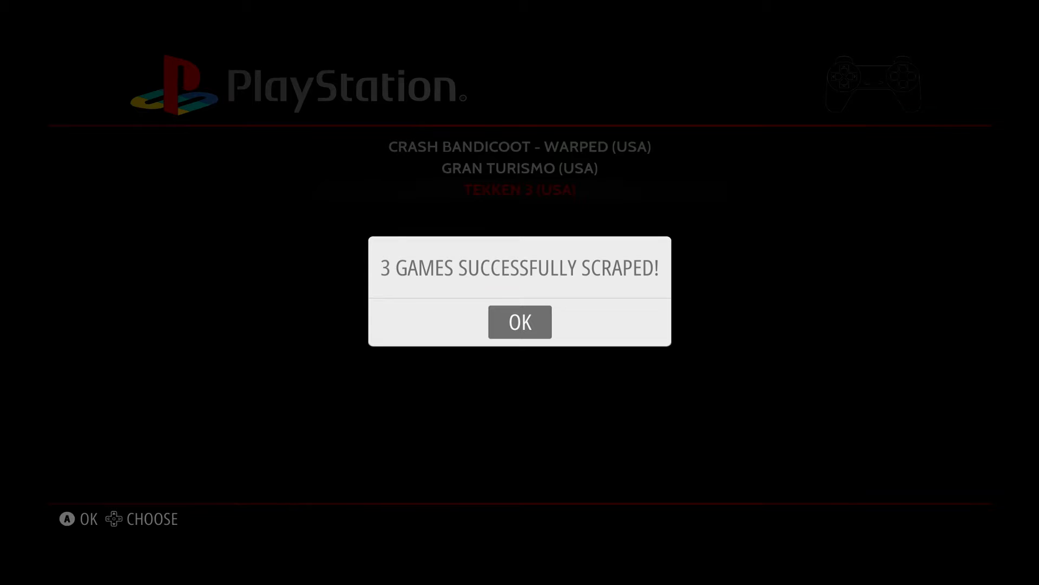
{"action": "left_click", "coordinate": [520, 321]}
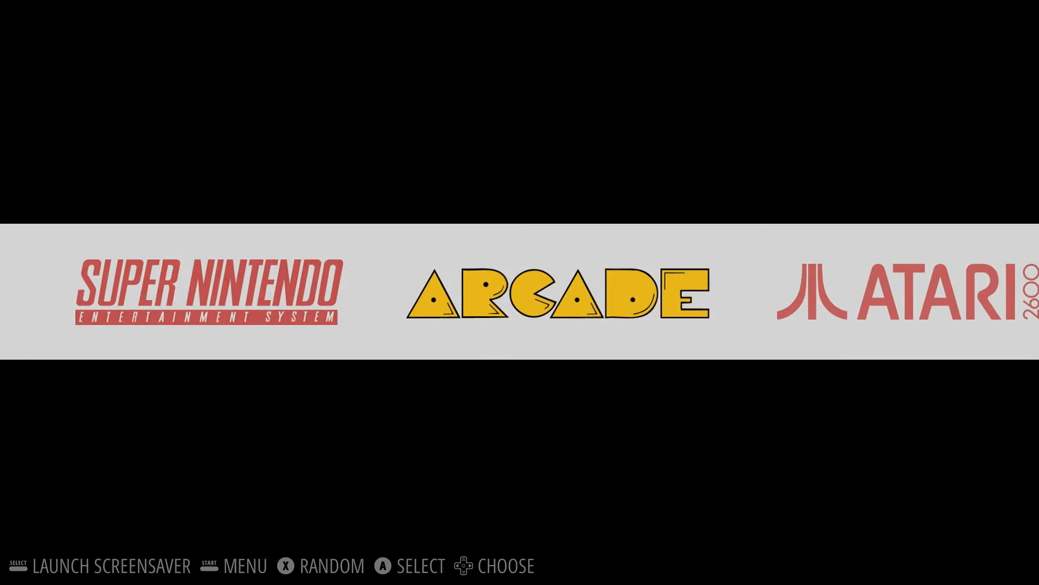
Show the Theme Set list from the main menu, which offers only Carbon, leaving it unchanged.
{"action": "key", "text": "start"}
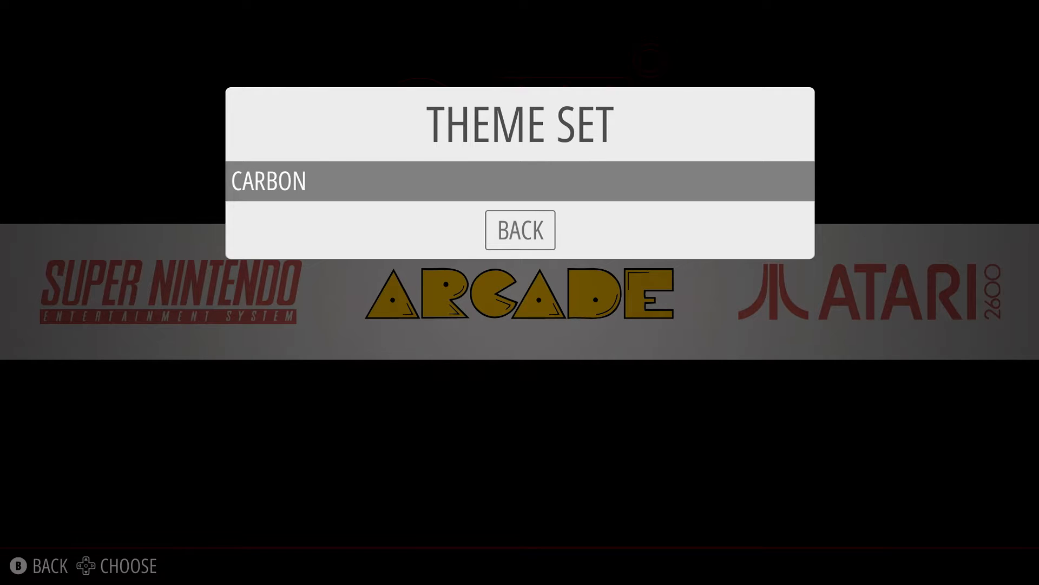
{"action": "left_click", "coordinate": [519, 230]}
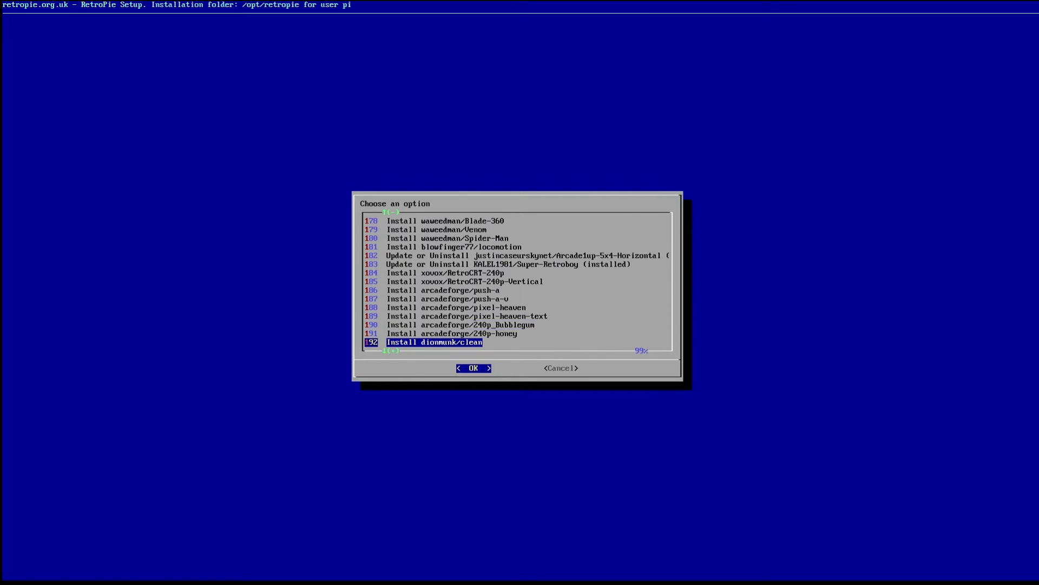
Move to the Arcade1up-5x4-Horizontal entry in the ES Themes list to install it.
{"action": "key", "text": "Down"}
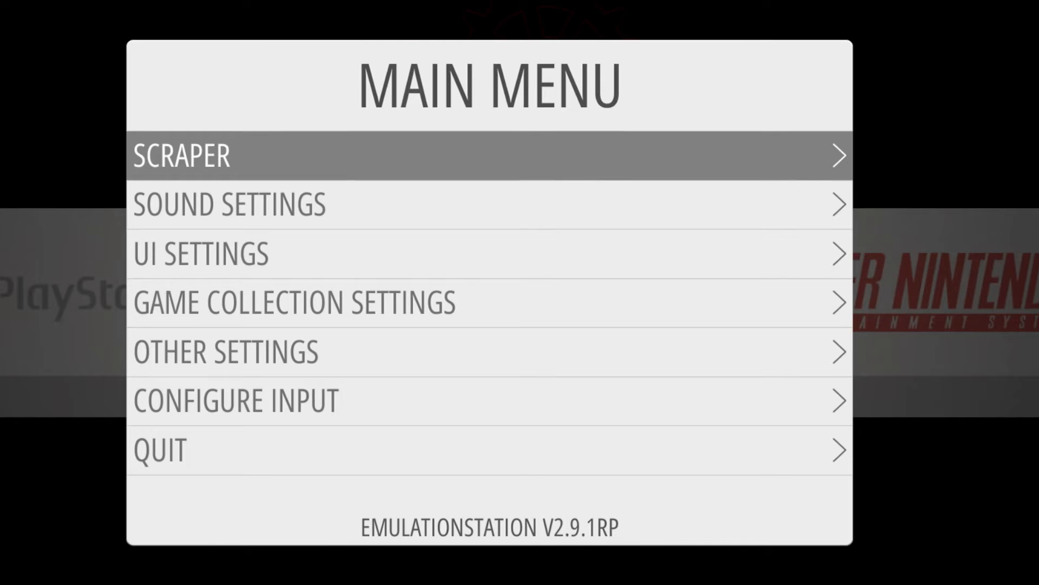
Change the UI theme set to ARCADE1UP-5X4-HORIZONTAL and apply it.
{"action": "left_click", "coordinate": [201, 253]}
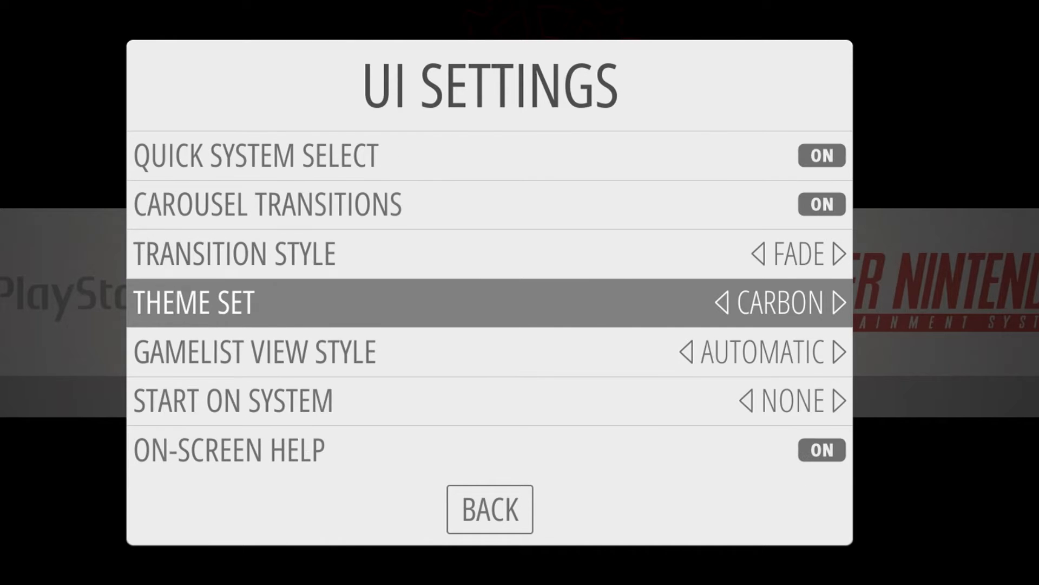
{"action": "left_click", "coordinate": [490, 303]}
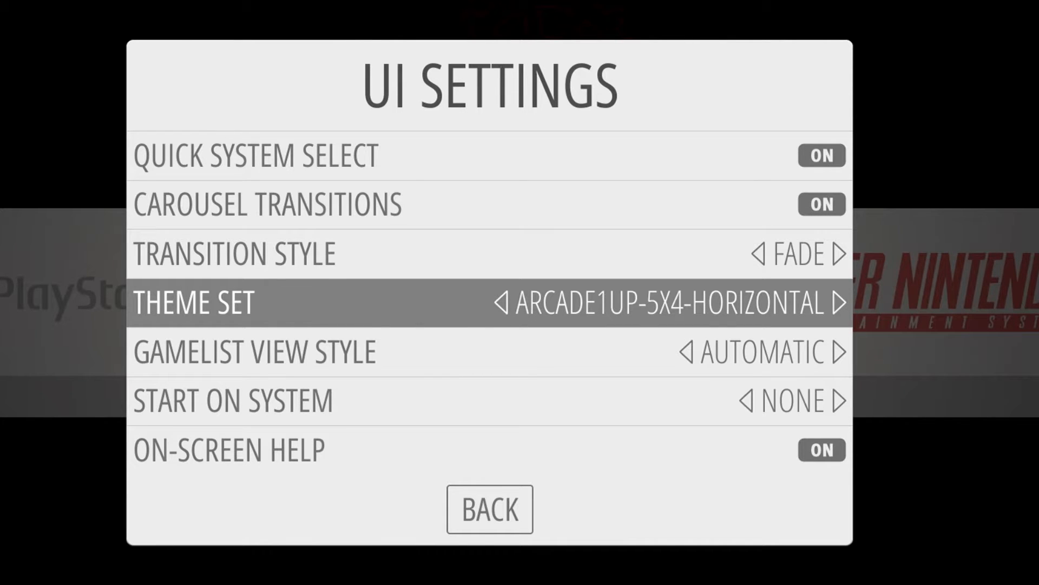
{"action": "left_click", "coordinate": [489, 510]}
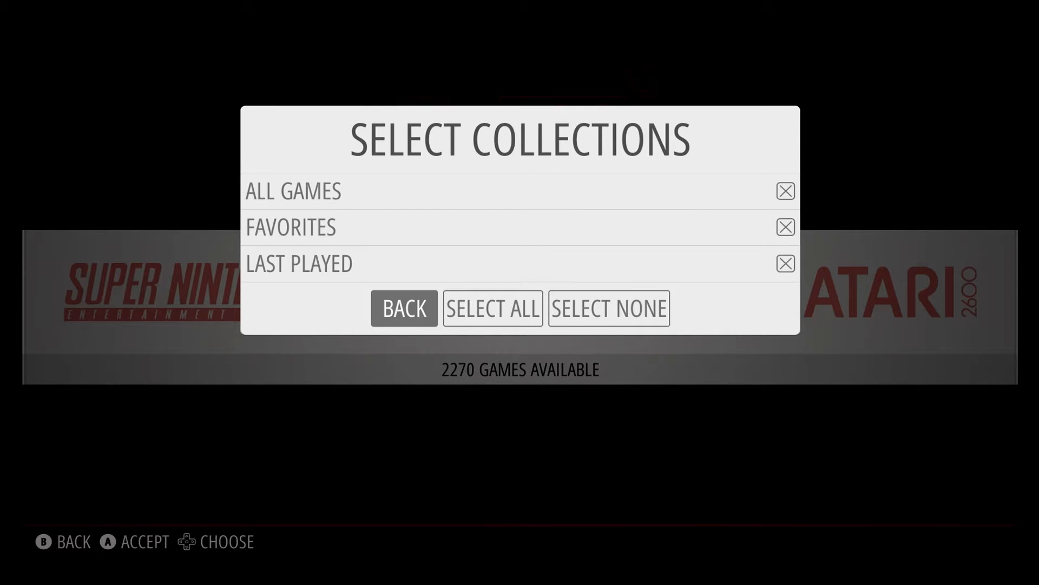
Confirm the All Games, Favorites and Last Played collections and return to the carousel.
{"action": "left_click", "coordinate": [404, 307]}
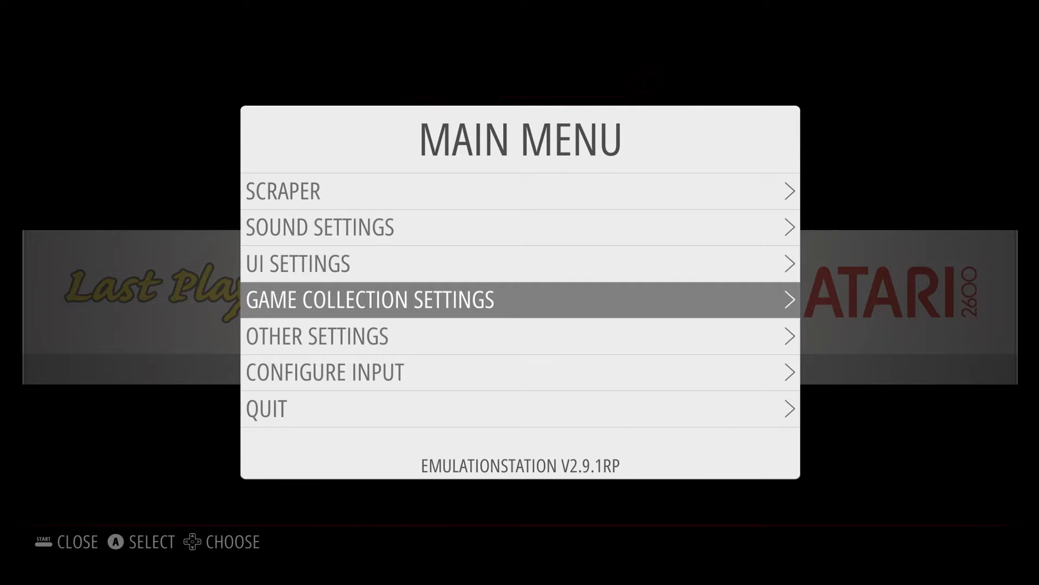
{"action": "key", "text": "Escape"}
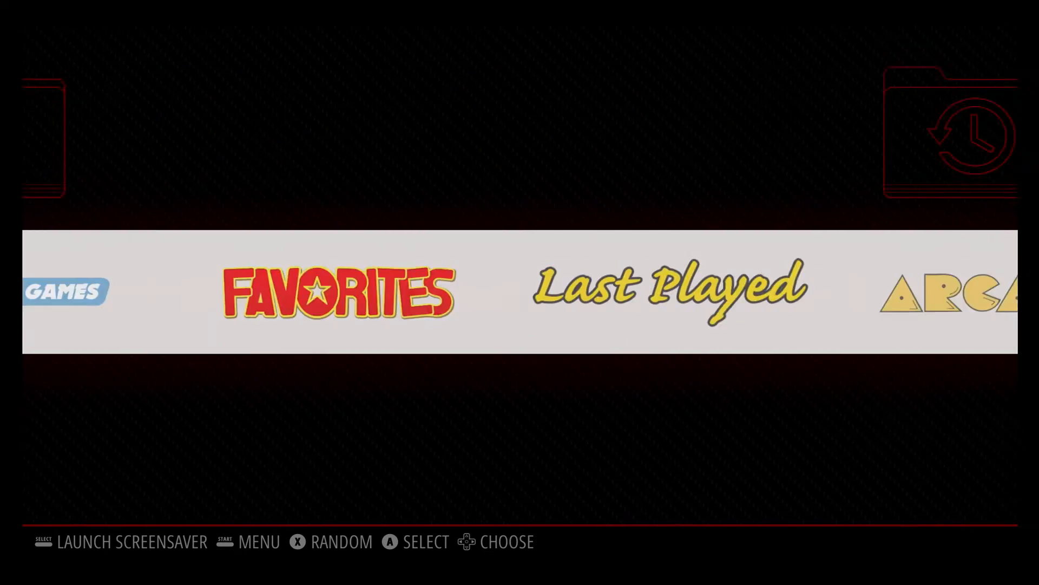
Browse the Arcade, Atari 2600 and PlayStation lists to check Galaga, Asteroids and Gran Turismo box art.
{"action": "left_click", "coordinate": [949, 295]}
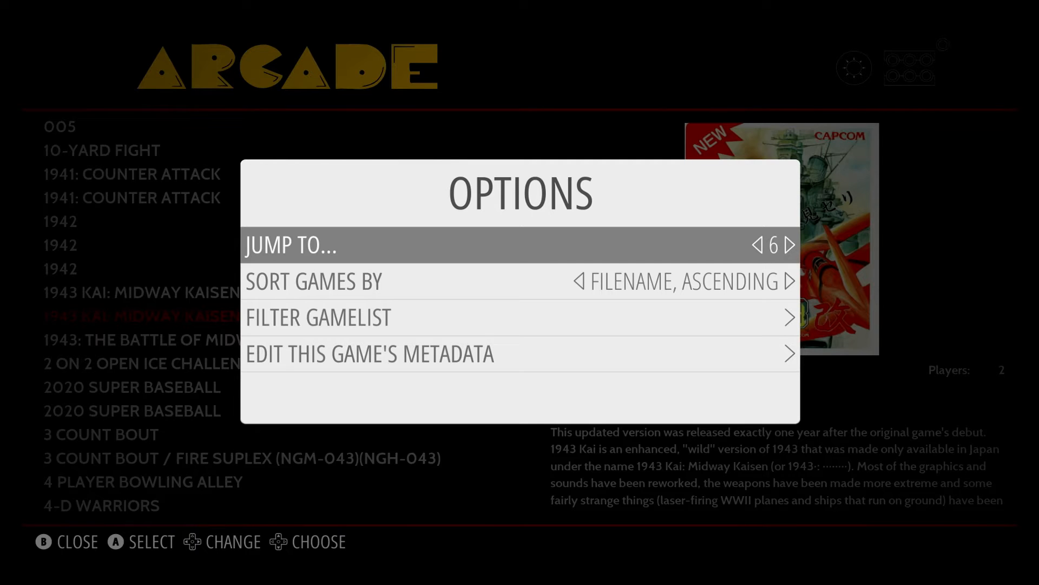
{"action": "left_click", "coordinate": [761, 246]}
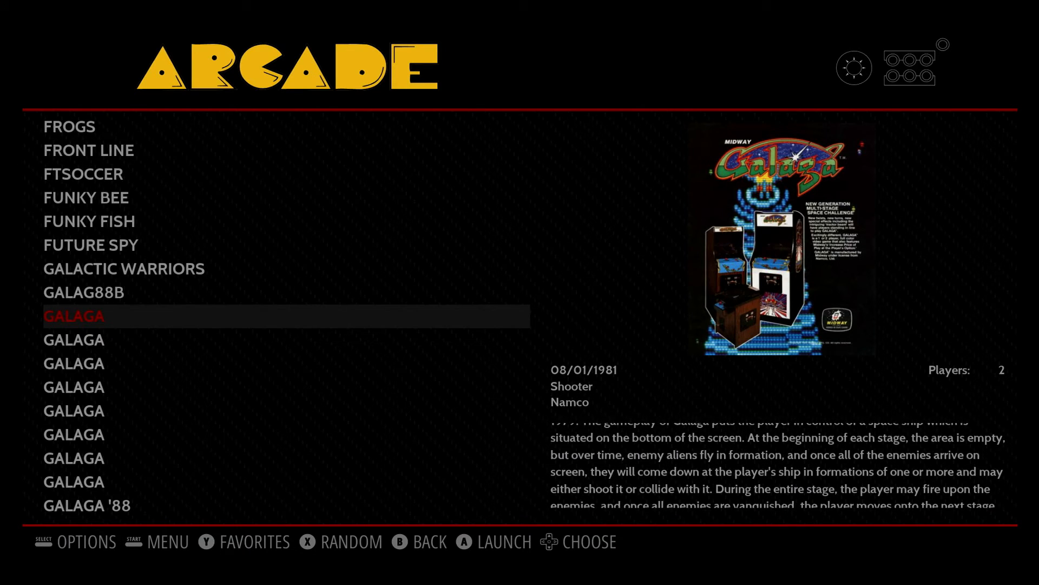
{"action": "key", "text": "y"}
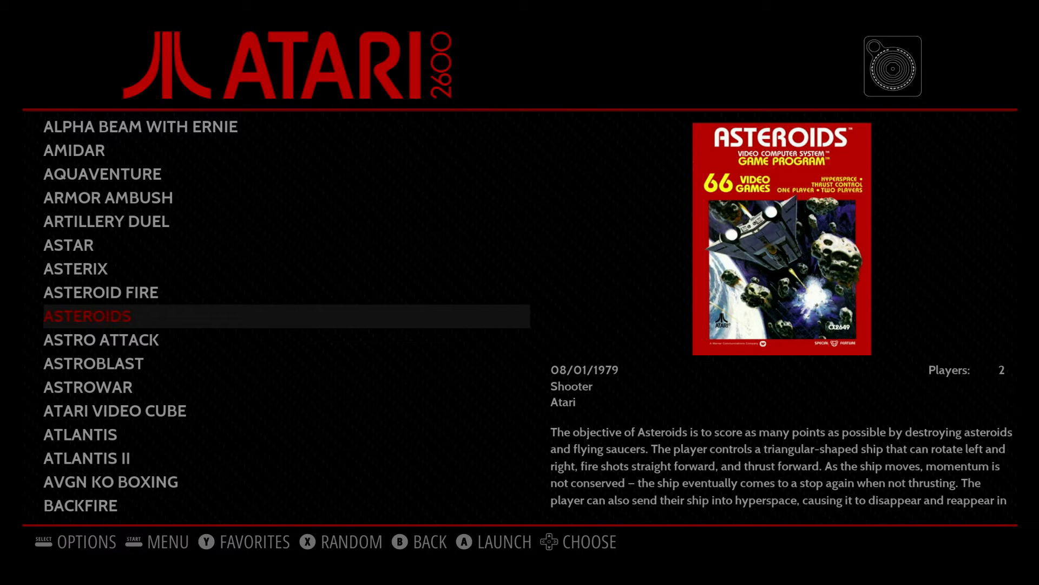
{"action": "key", "text": "Y"}
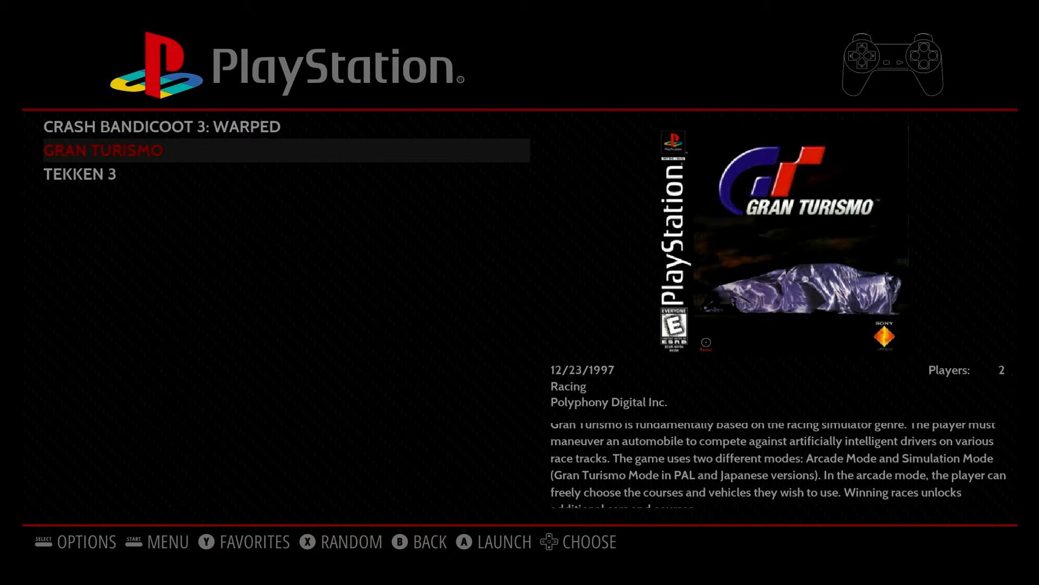
{"action": "key", "text": "y"}
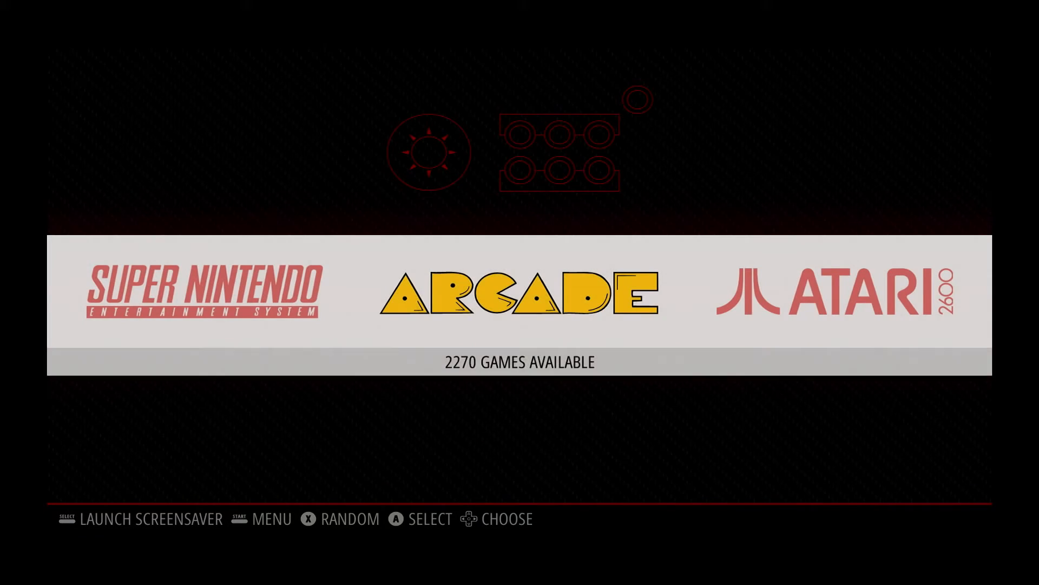
Move the system carousel back to Arcade, showing 2270 games available.
{"action": "scroll", "scroll_direction": "left", "scroll_amount": 3}
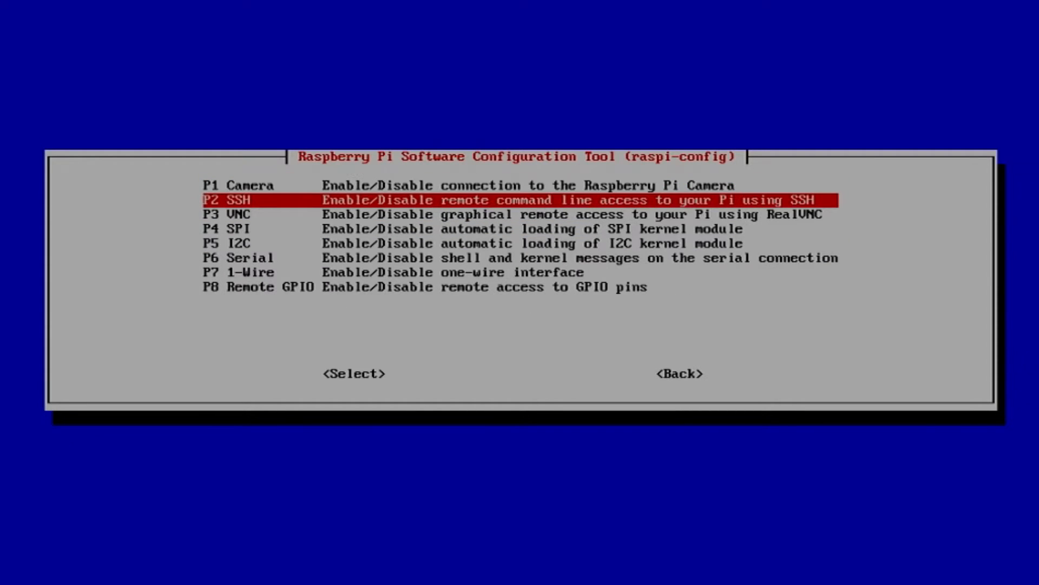
Enable the SSH server via P2 SSH in Interfacing Options and return to EmulationStation's menu.
{"action": "left_click", "coordinate": [354, 374]}
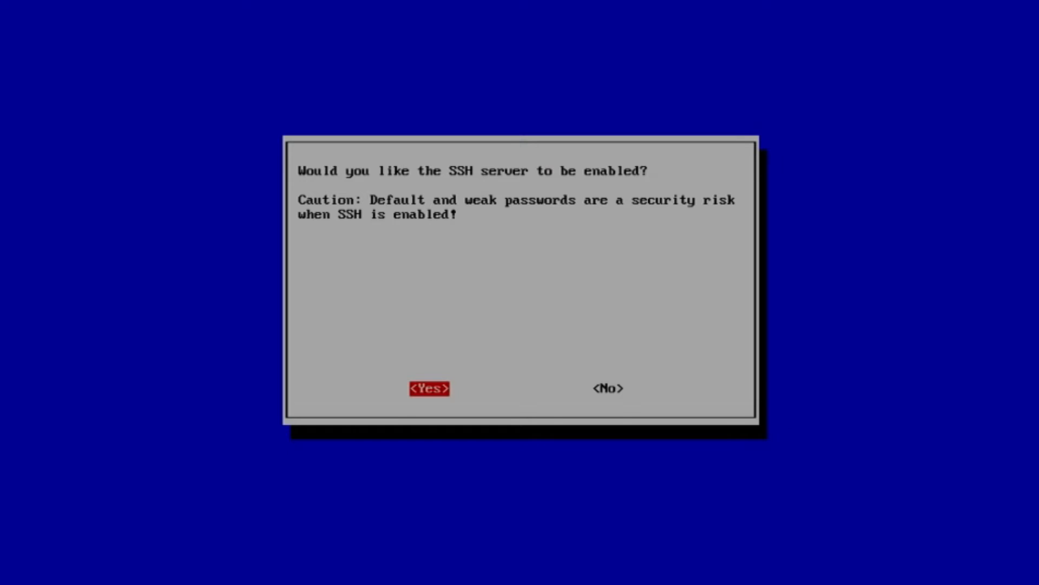
{"action": "left_click", "coordinate": [430, 388]}
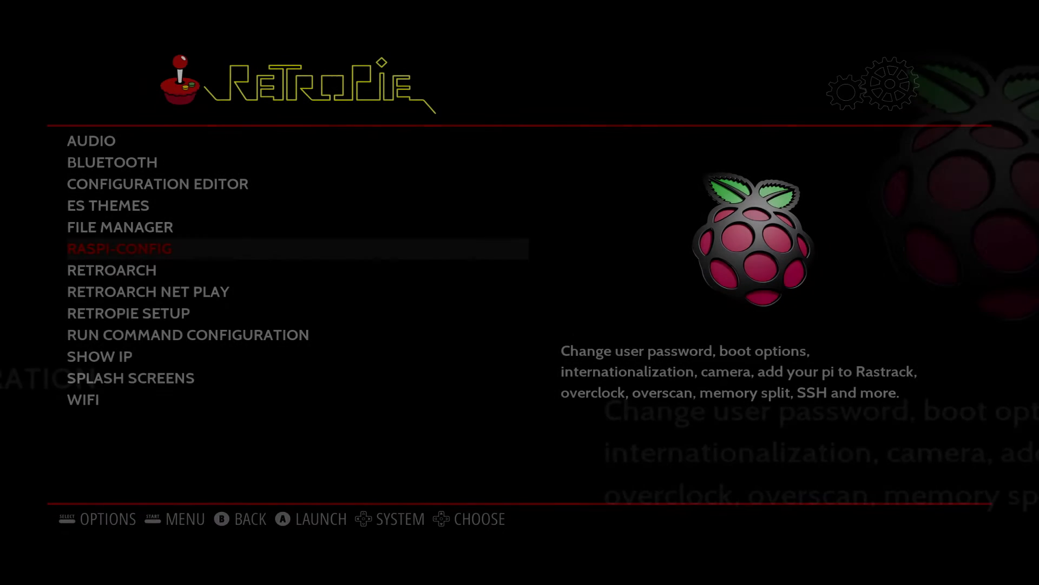
{"action": "key", "text": "start"}
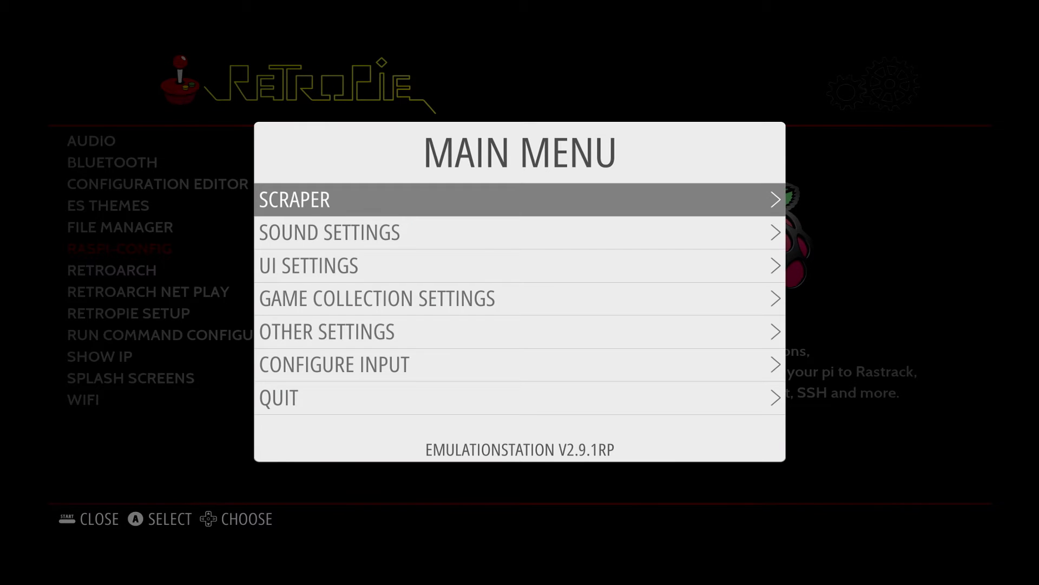
Restart EmulationStation from the Quit menu, then launch Show IP for the Pi's address.
{"action": "left_click", "coordinate": [278, 397]}
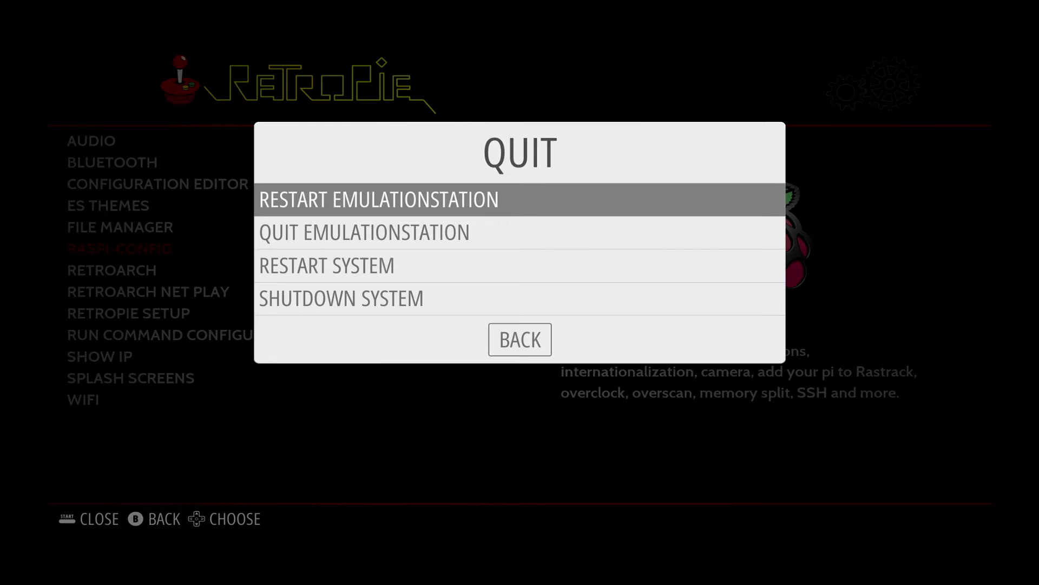
{"action": "left_click", "coordinate": [378, 199]}
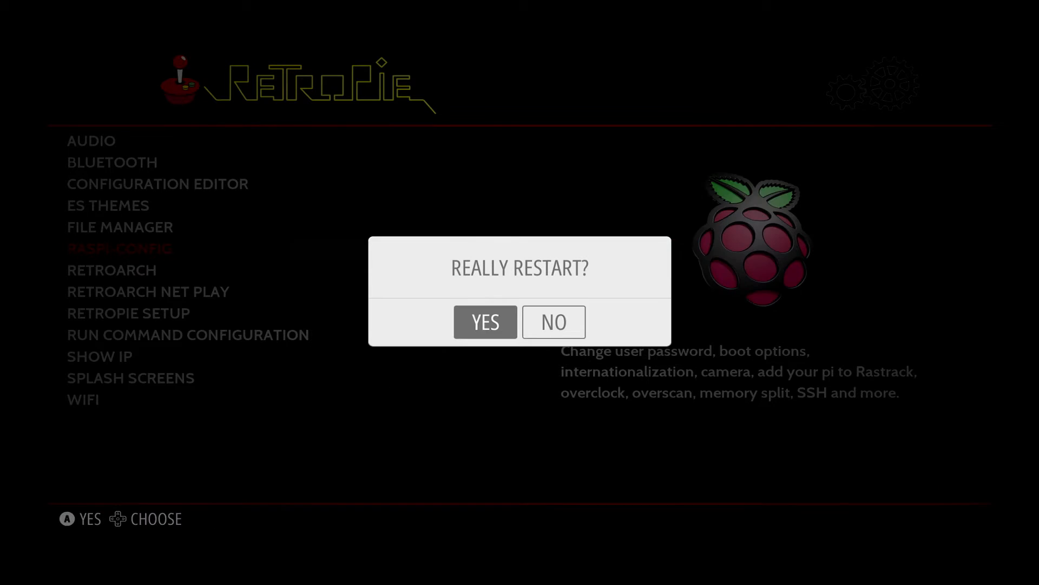
{"action": "left_click", "coordinate": [485, 322]}
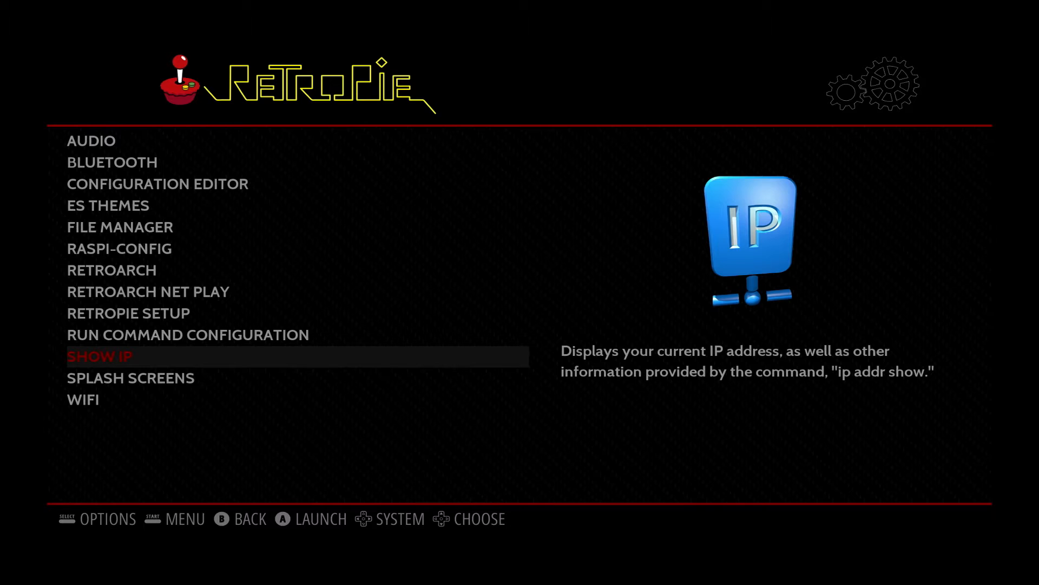
{"action": "left_click", "coordinate": [100, 356]}
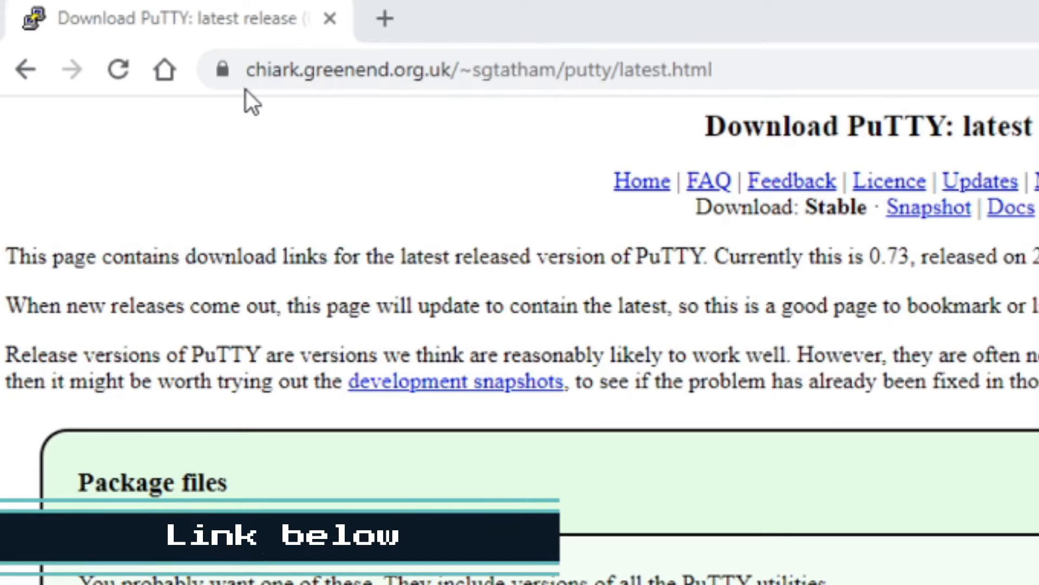
{"action": "mouse_move", "coordinate": [386, 103]}
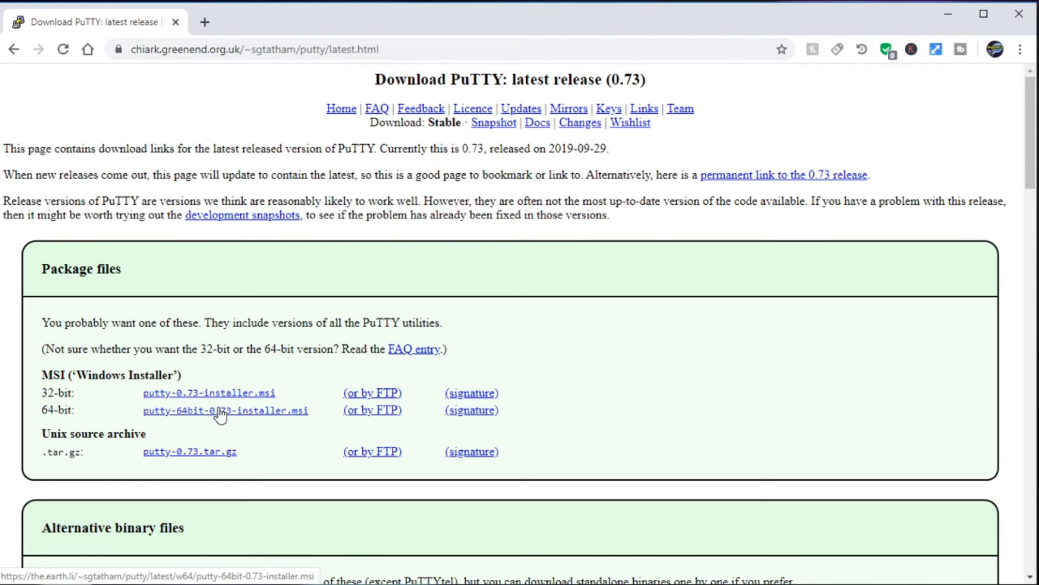
Download putty-64bit-0.73-installer.msi and run the setup wizard through to Finish.
{"action": "left_click", "coordinate": [225, 409]}
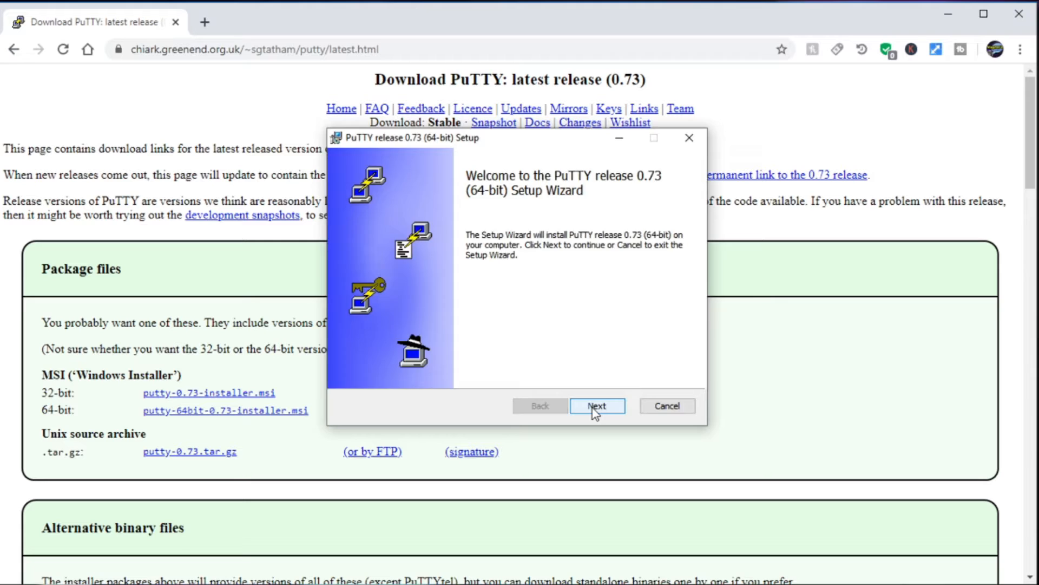
{"action": "left_click", "coordinate": [595, 405]}
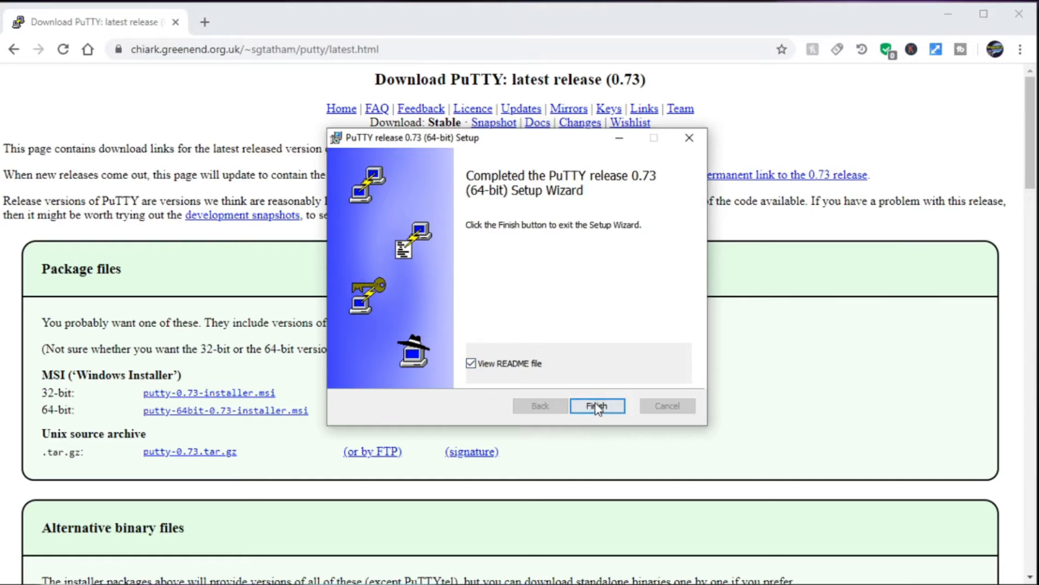
{"action": "left_click", "coordinate": [595, 405]}
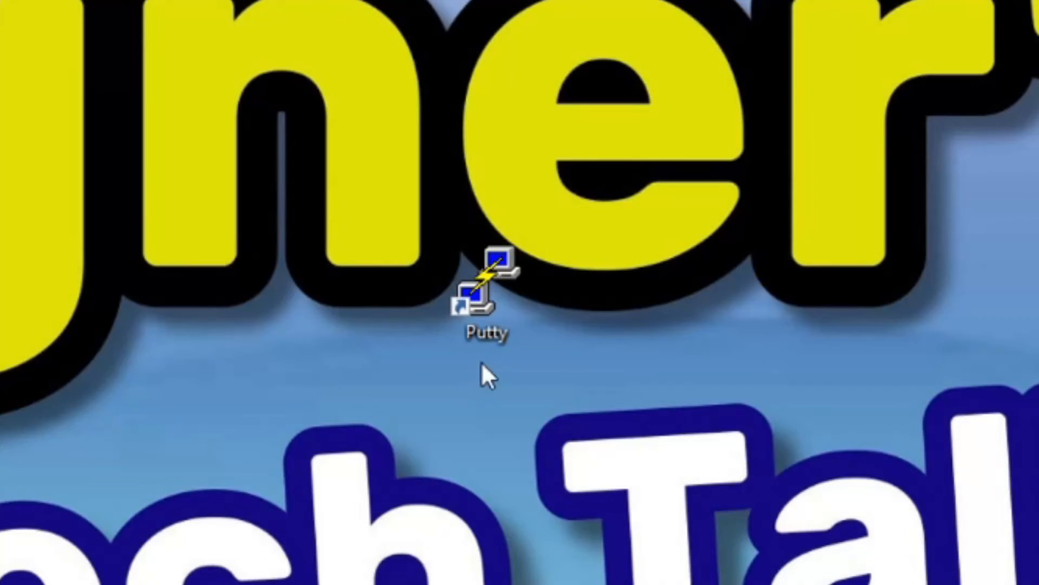
Save a PuTTY session named RetroPie4.6 for host 10.10.150.56.
{"action": "double_click", "coordinate": [488, 278]}
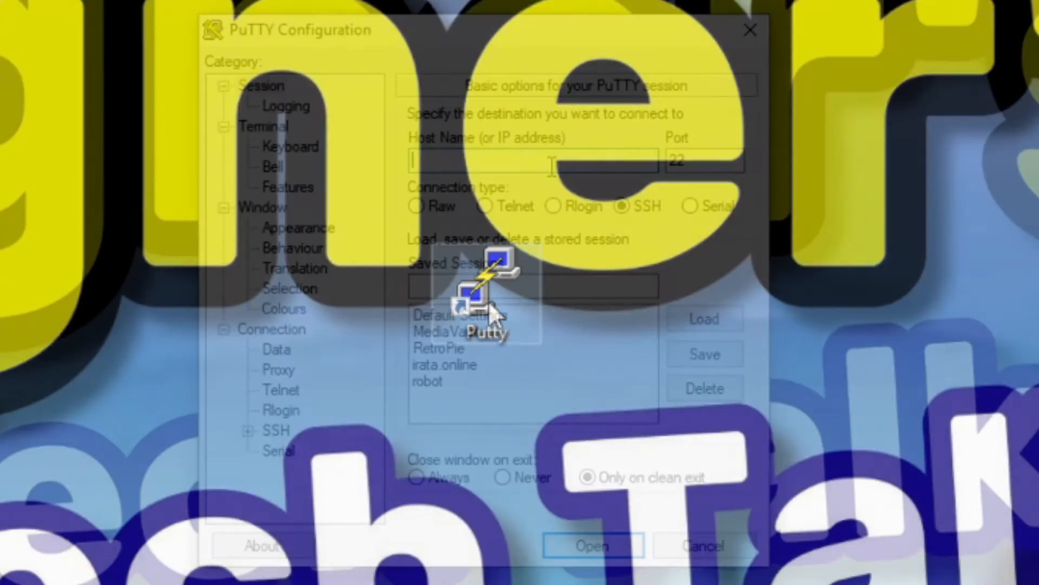
{"action": "type", "text": "10.10.150."}
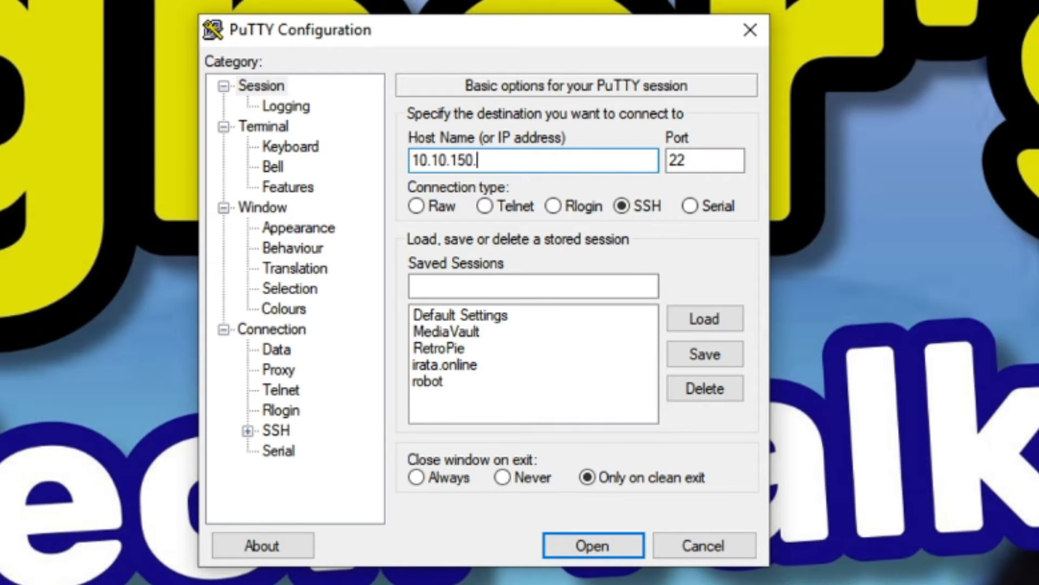
{"action": "type", "text": "56"}
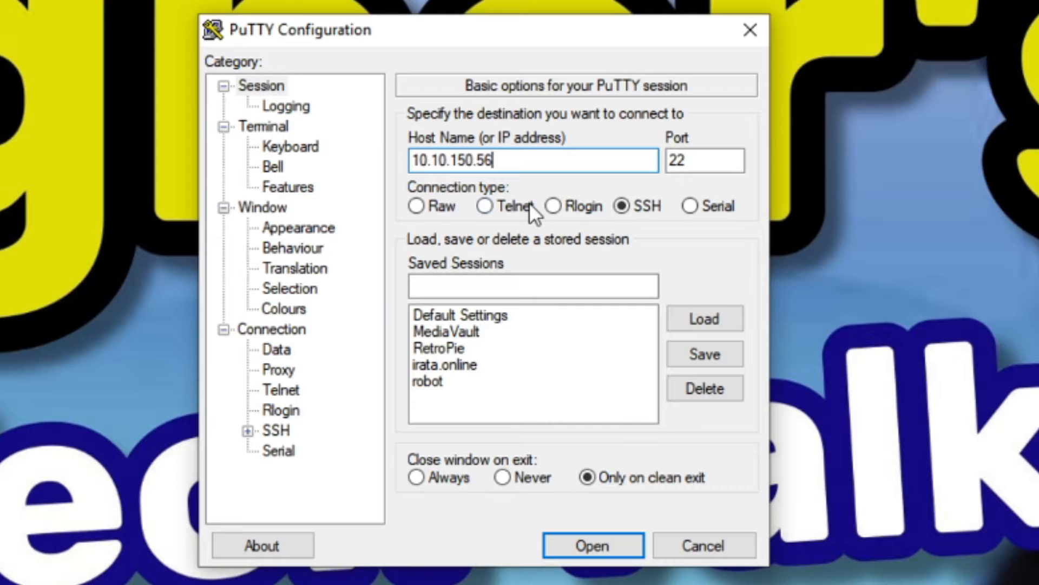
{"action": "left_click", "coordinate": [531, 286]}
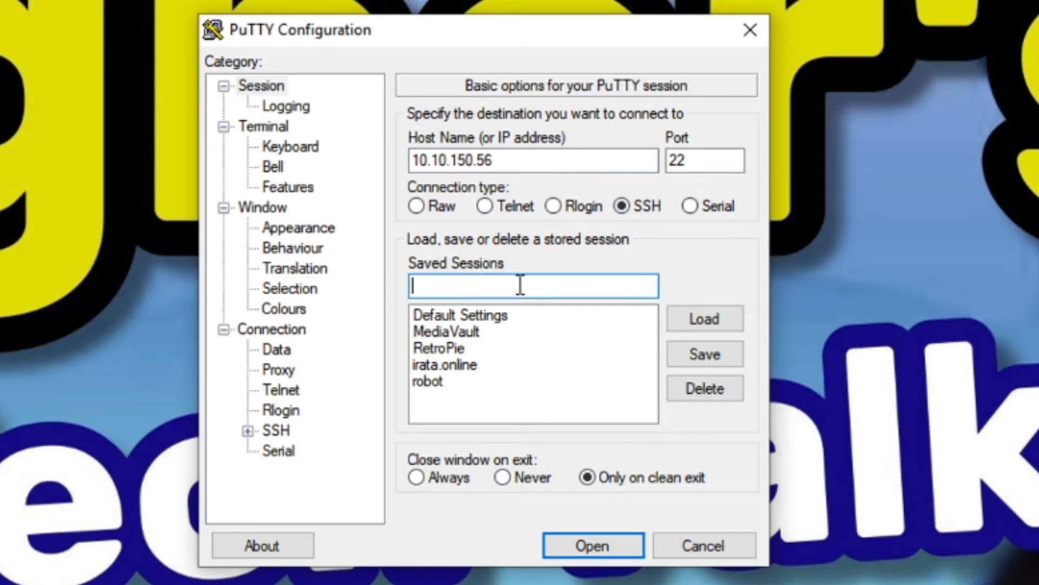
{"action": "type", "text": "RetroPie4"}
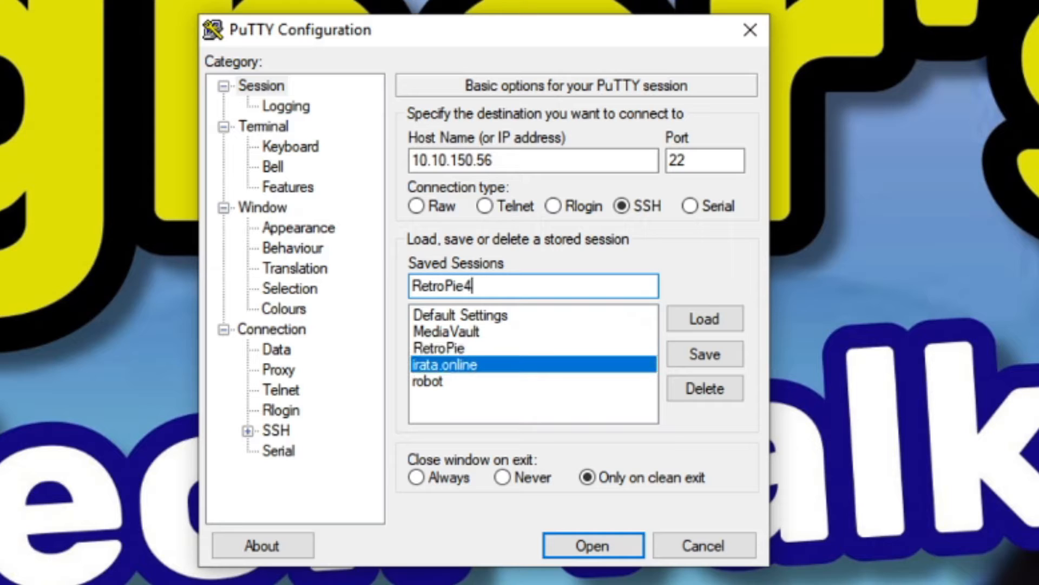
{"action": "type", "text": ".6"}
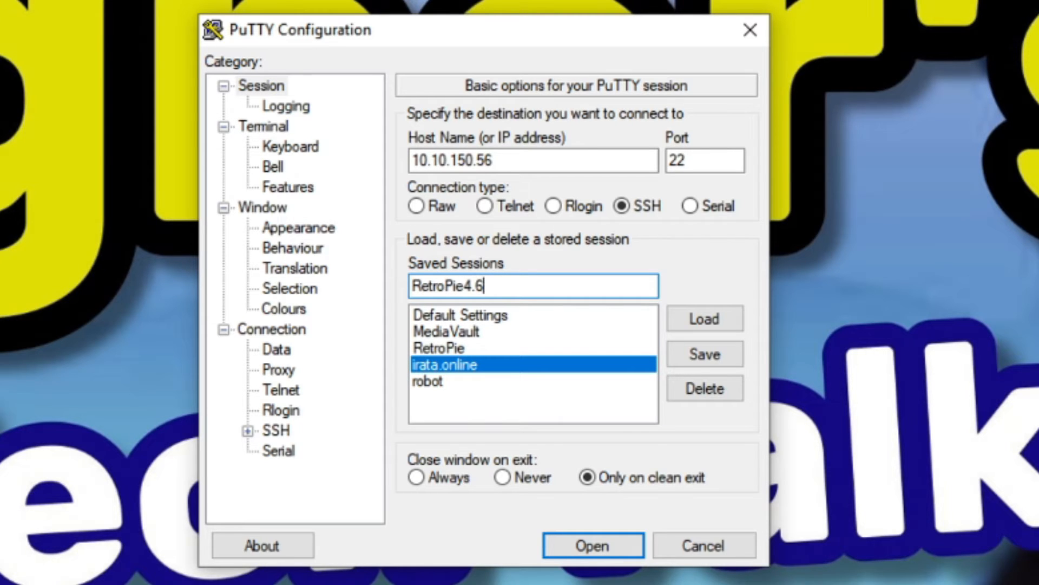
{"action": "left_click", "coordinate": [703, 353]}
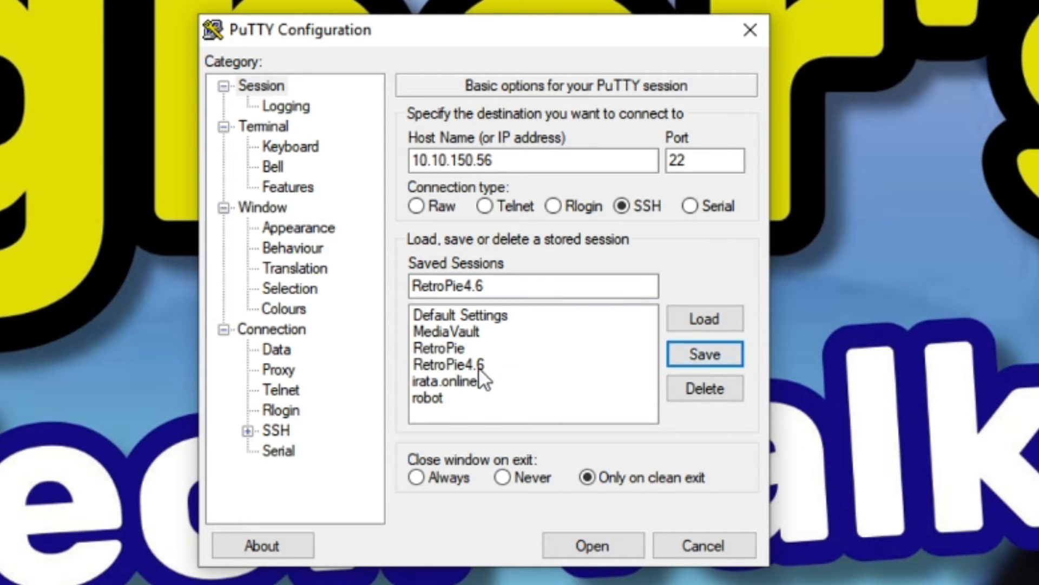
Connect to the RetroPie4.6 session, accept the host key and log in as pi.
{"action": "left_click", "coordinate": [478, 365]}
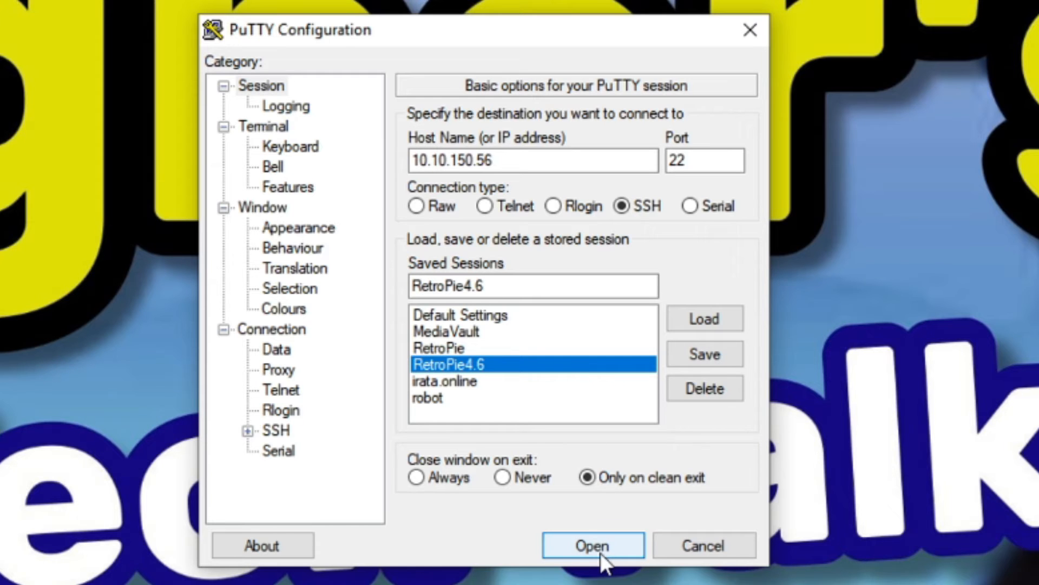
{"action": "left_click", "coordinate": [592, 544]}
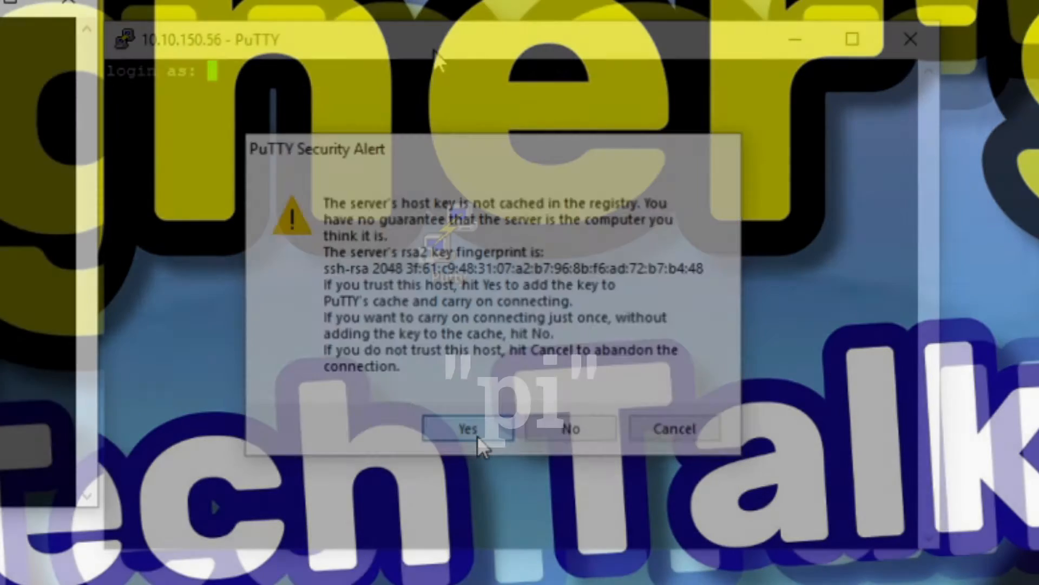
{"action": "left_click", "coordinate": [466, 428]}
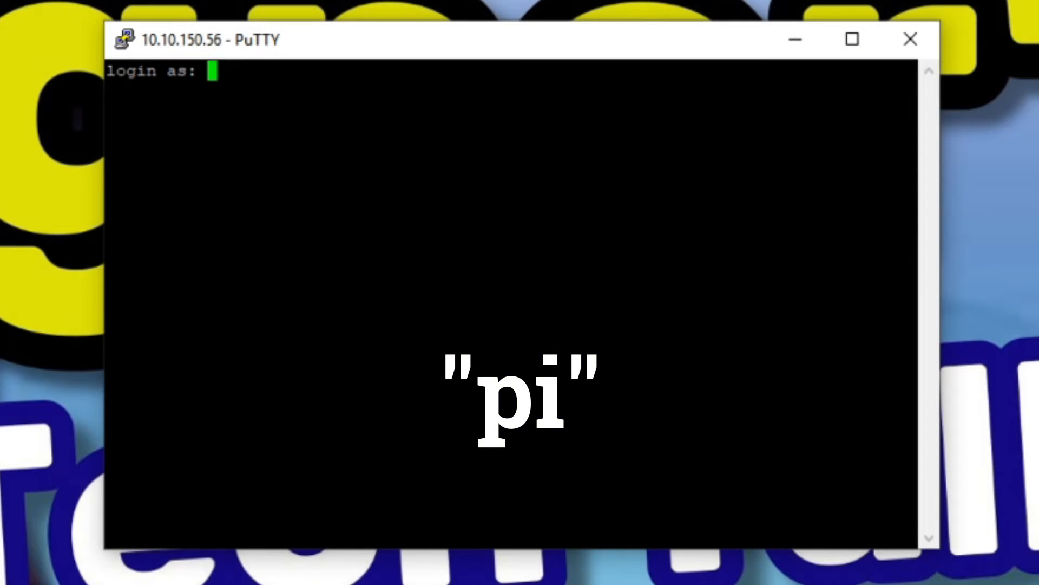
{"action": "type", "text": "pi"}
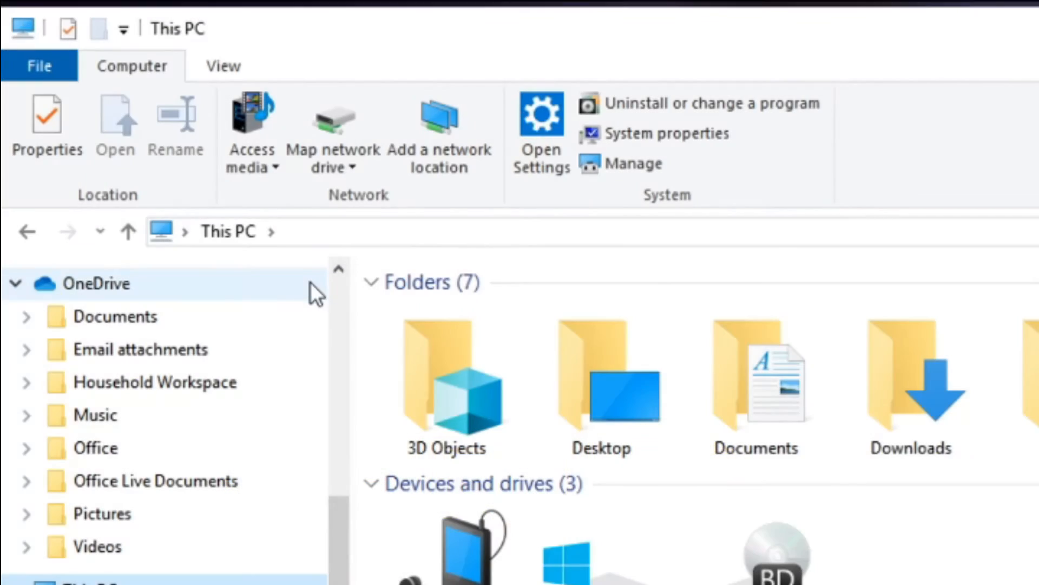
Browse to the Pi's splashscreens share at \\10.10.15... and paste the copied splash image.
{"action": "type", "text": "\\\\"}
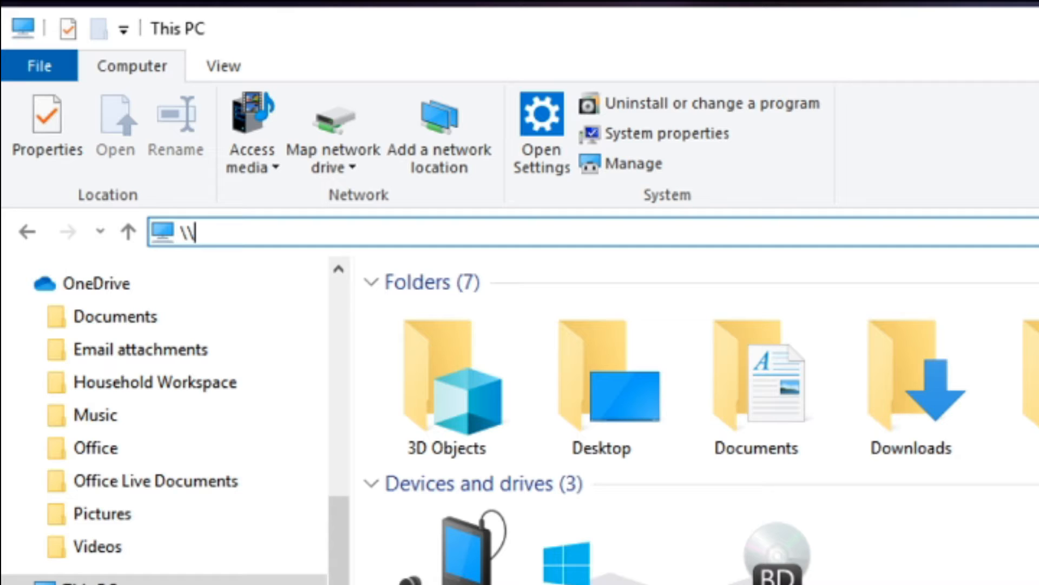
{"action": "type", "text": "10.10.150.56 > splashscreens"}
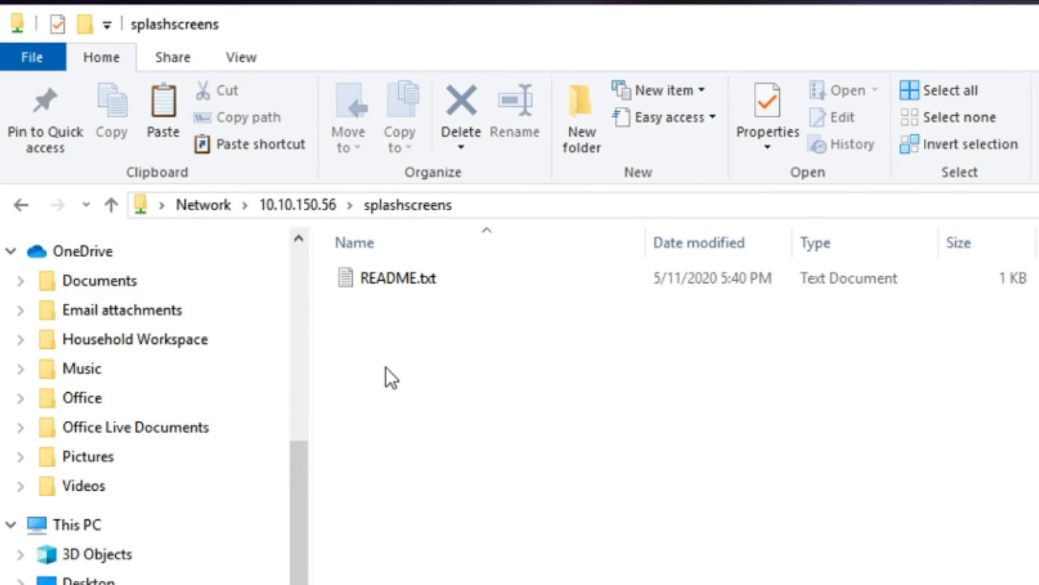
{"action": "right_click", "coordinate": [389, 376]}
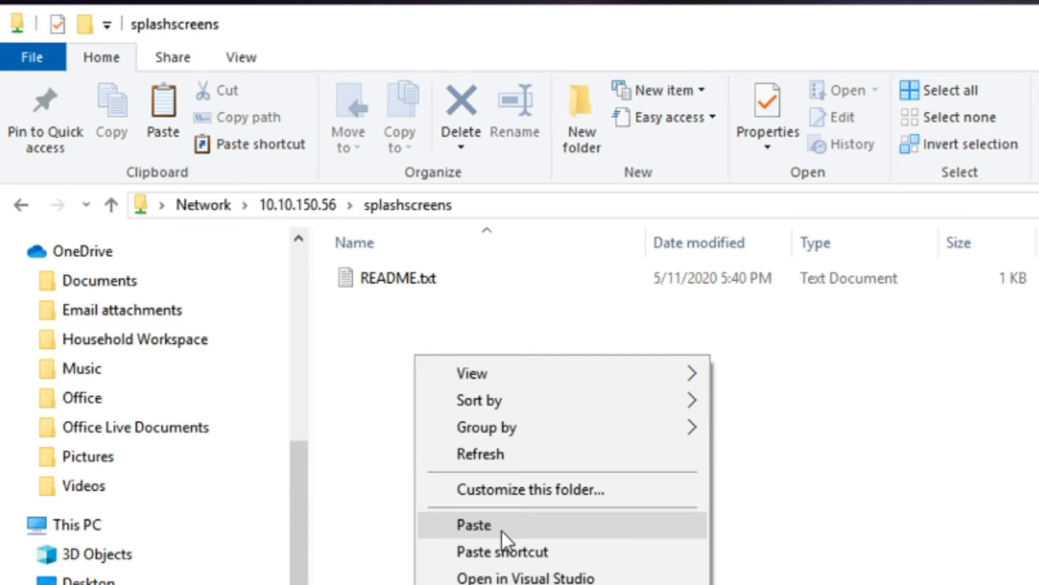
{"action": "left_click", "coordinate": [473, 524]}
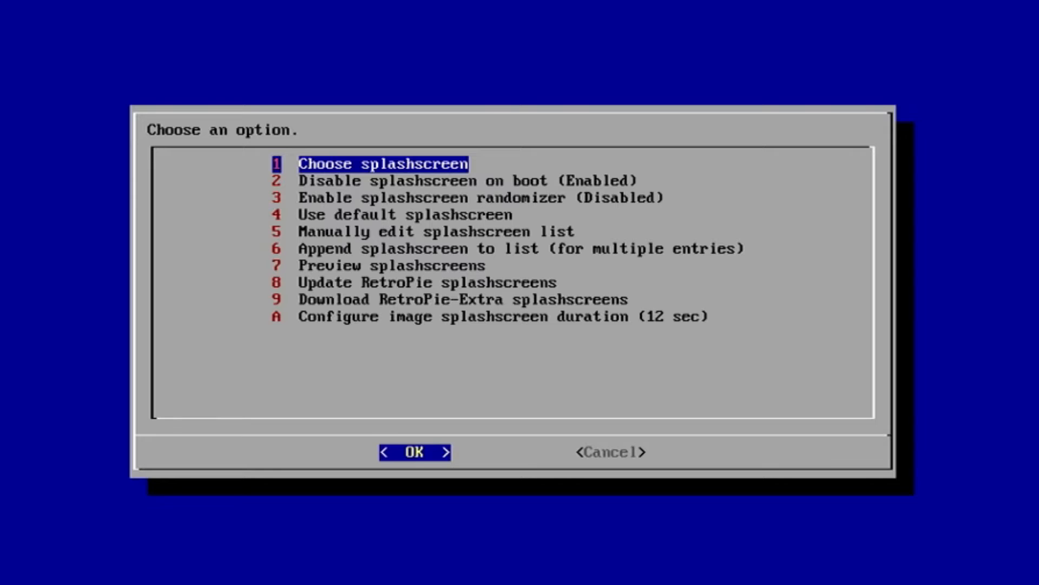
Choose Logo2.jpg from the own splashscreens folder as the boot splashscreen and confirm.
{"action": "left_click", "coordinate": [413, 452]}
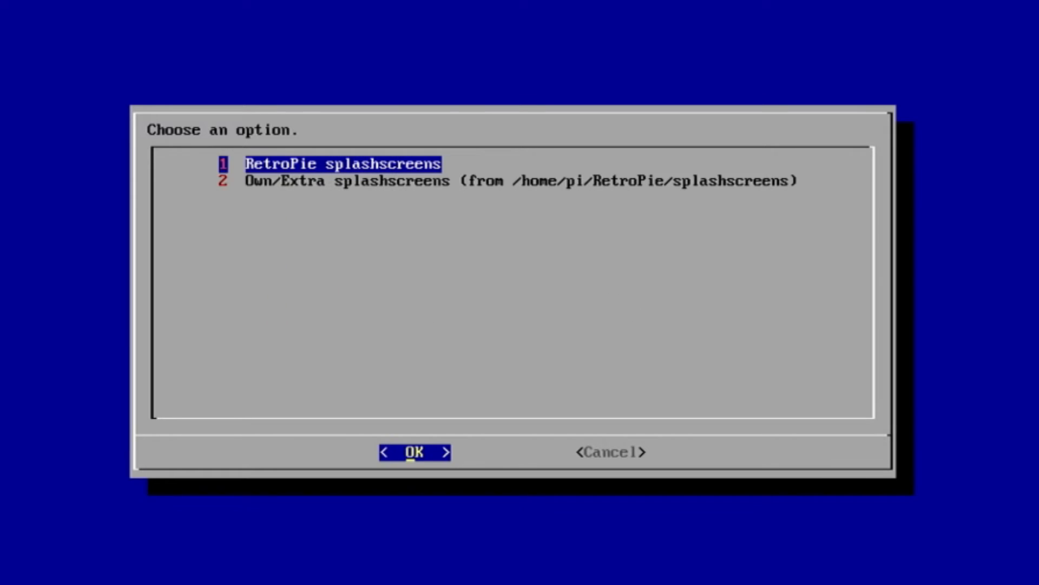
{"action": "left_click", "coordinate": [414, 451]}
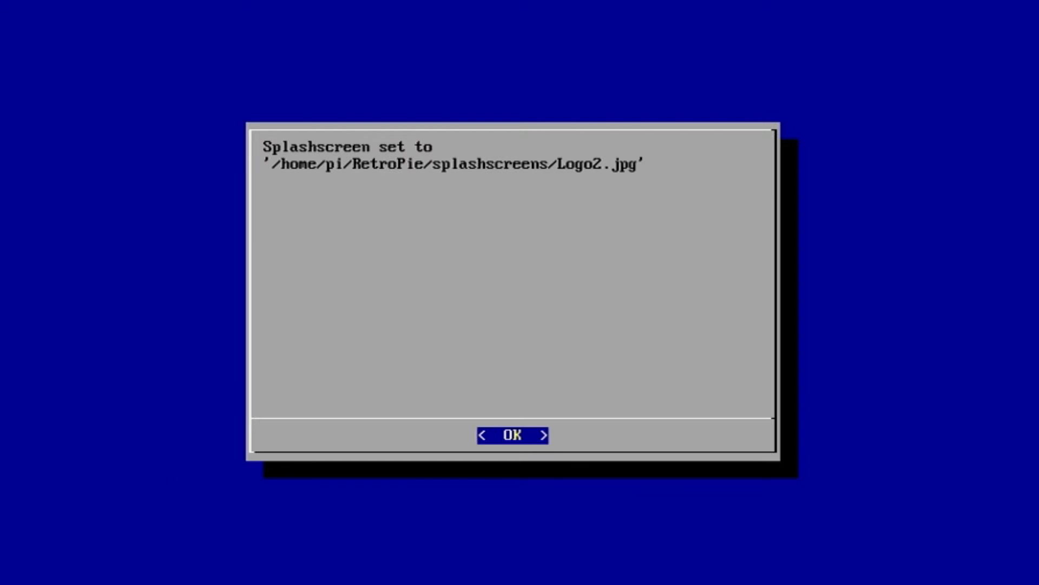
{"action": "left_click", "coordinate": [511, 434]}
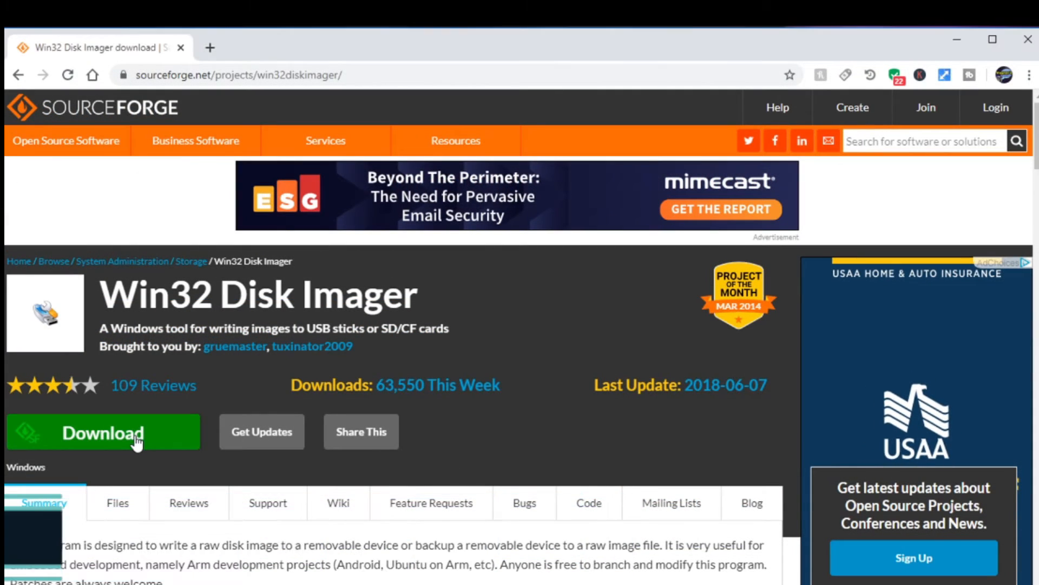
Set the backup image file to RetroPie46_128gb.img in Downloads.
{"action": "left_click", "coordinate": [103, 432]}
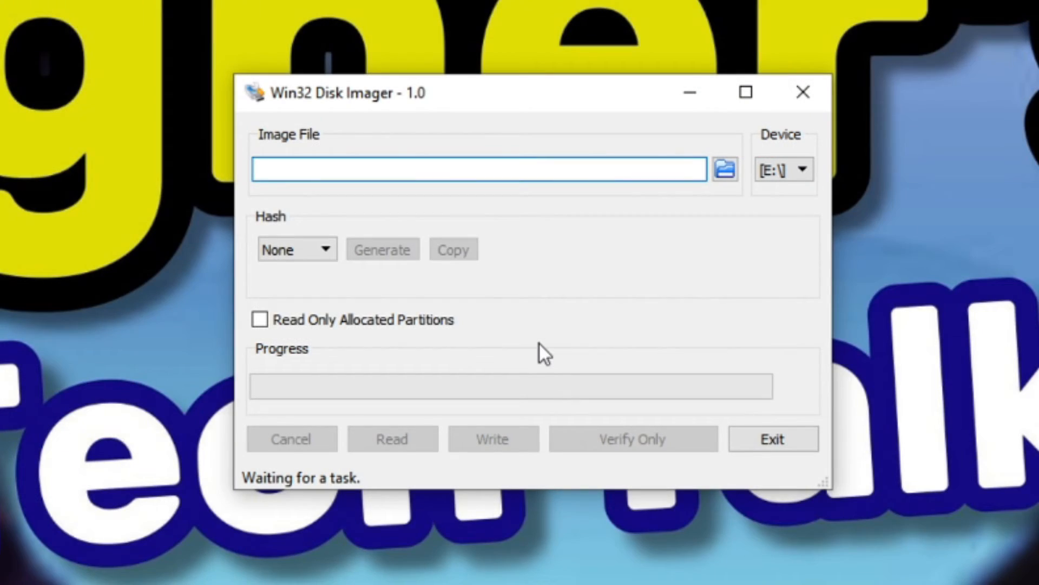
{"action": "left_click", "coordinate": [725, 169]}
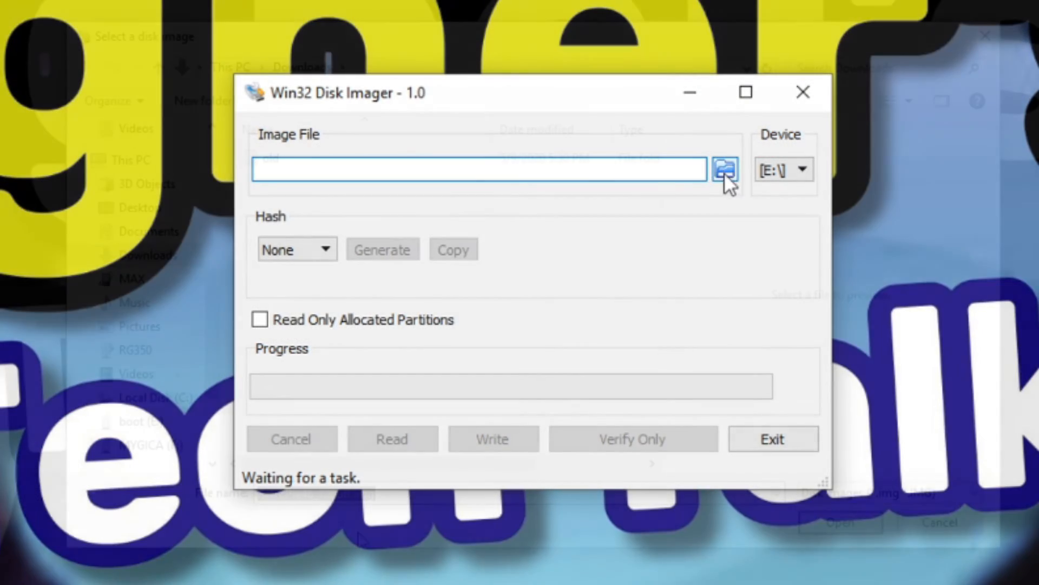
{"action": "left_click", "coordinate": [724, 169]}
{"action": "type", "text": "RetroPie46_"}
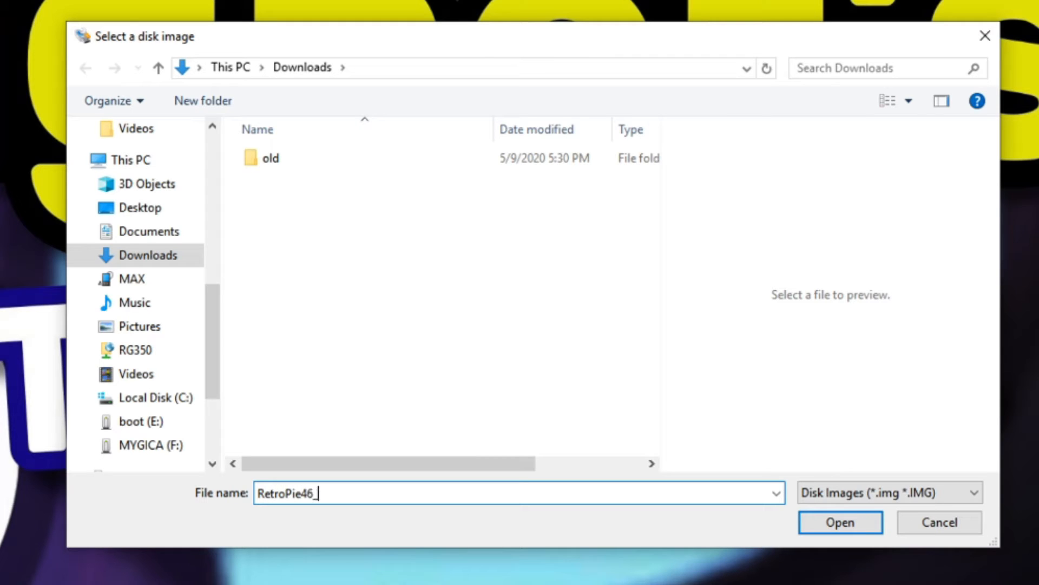
{"action": "type", "text": "128gb.img"}
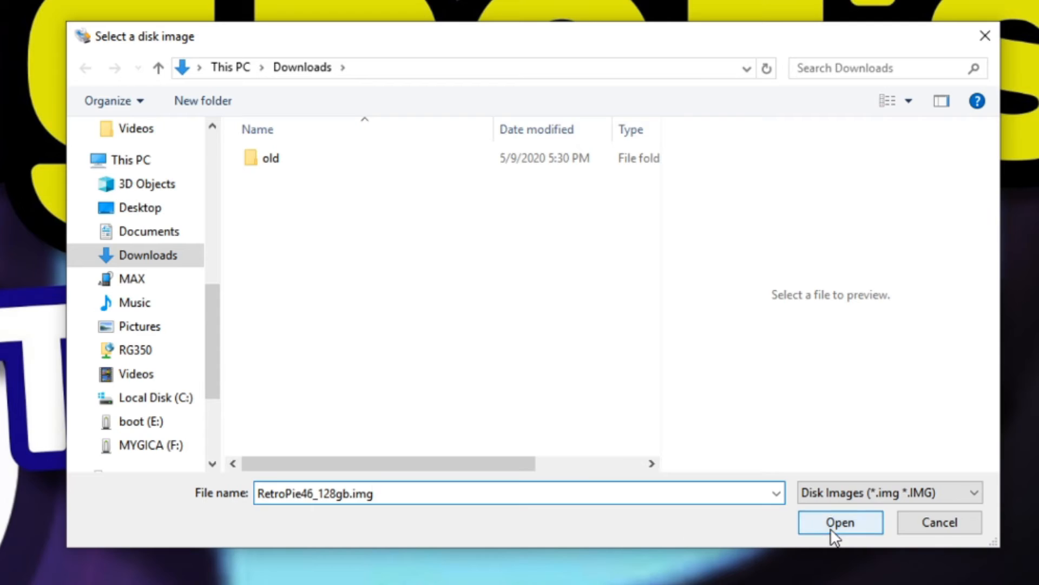
{"action": "left_click", "coordinate": [839, 522]}
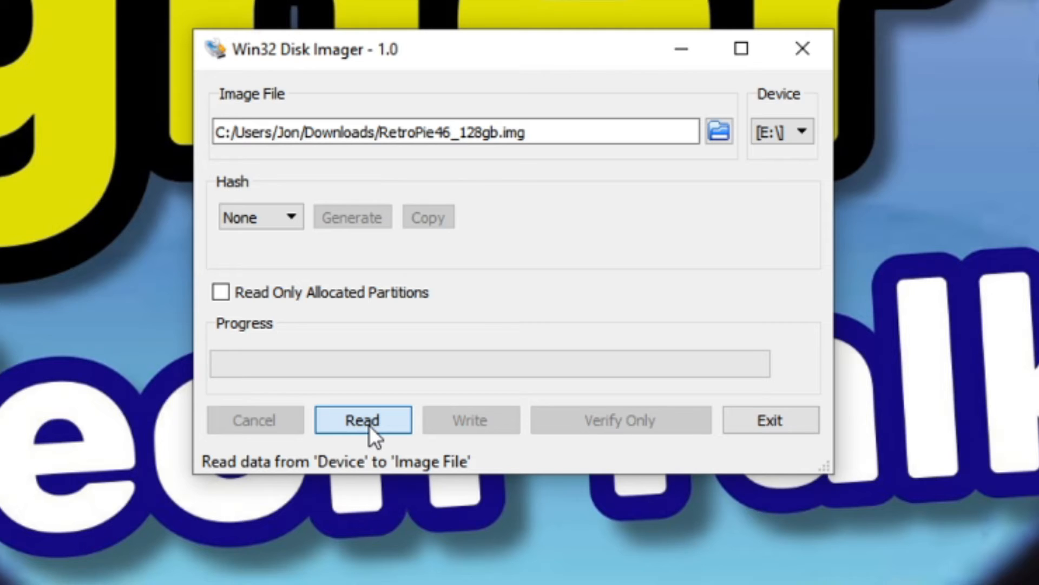
Read the E: card into the image until the read completes successfully.
{"action": "left_click", "coordinate": [362, 420]}
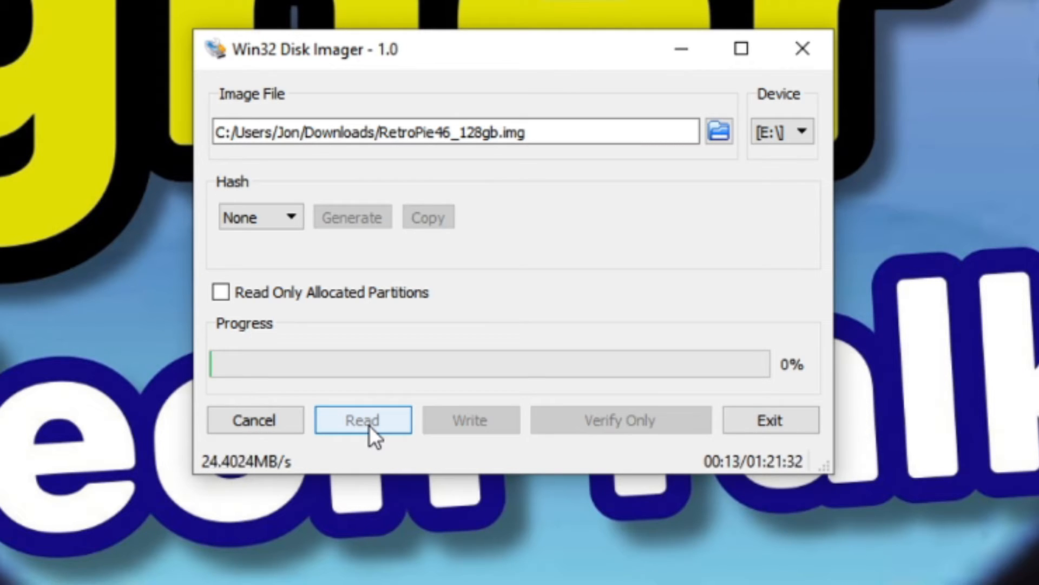
{"action": "left_click", "coordinate": [362, 420]}
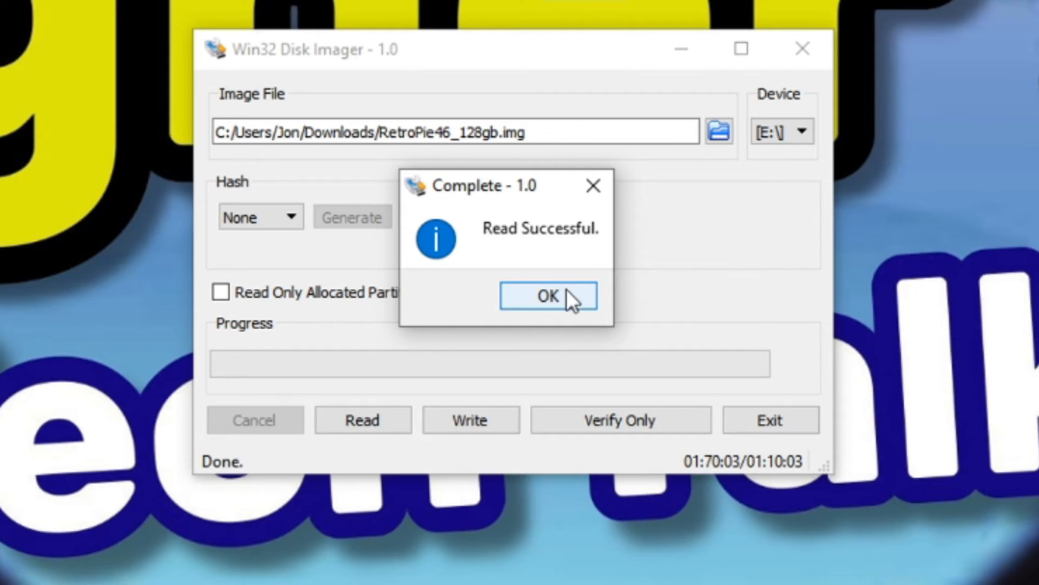
{"action": "left_click", "coordinate": [547, 295]}
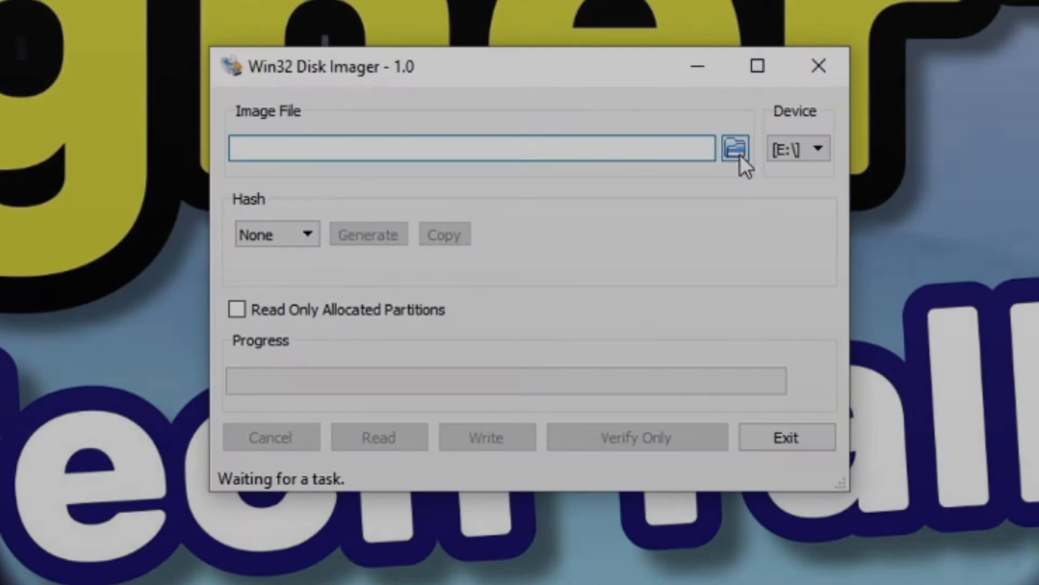
Select RetroPie46_128gb.img from Downloads as the image to write to the new card.
{"action": "left_click", "coordinate": [734, 148]}
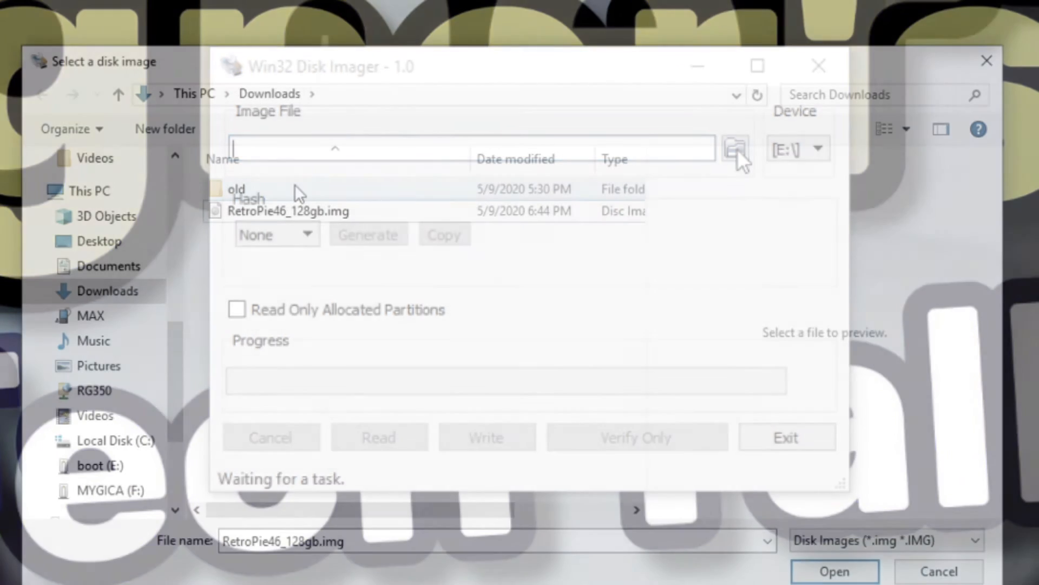
{"action": "left_click", "coordinate": [288, 211]}
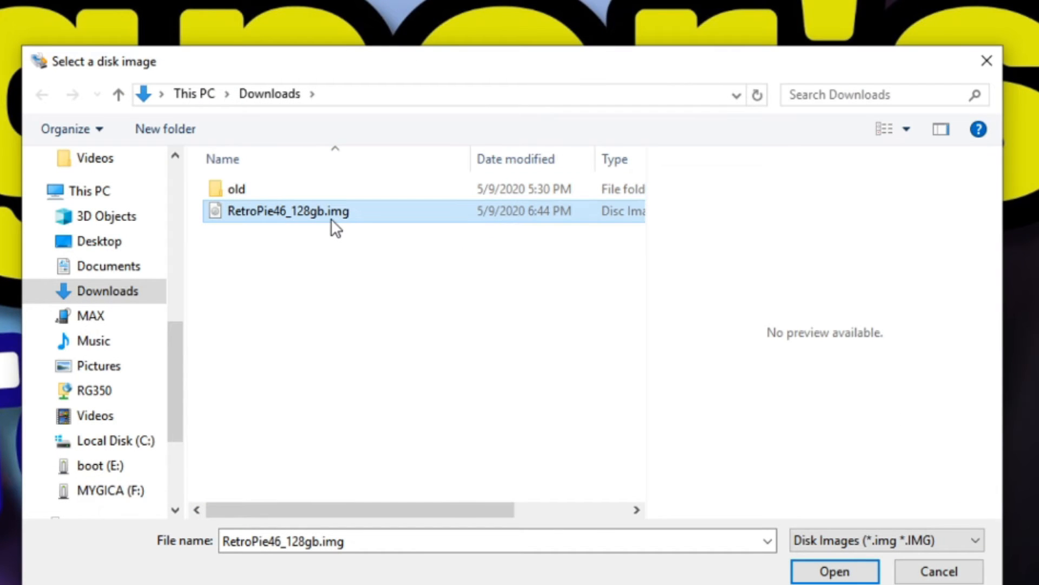
{"action": "mouse_move", "coordinate": [404, 385]}
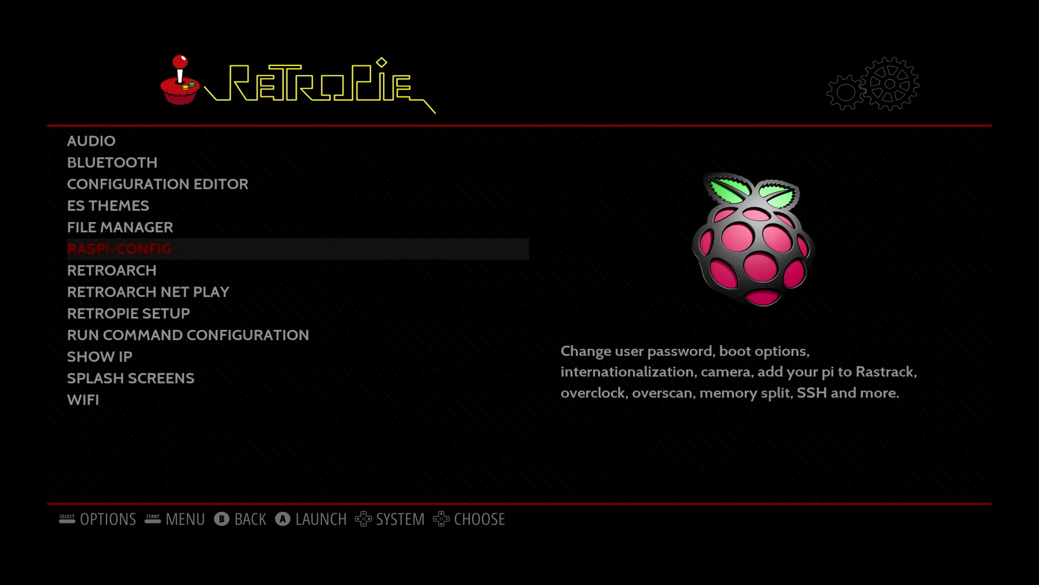
Expand the root filesystem in raspi-config to fill the card on next reboot and exit.
{"action": "left_click", "coordinate": [119, 248]}
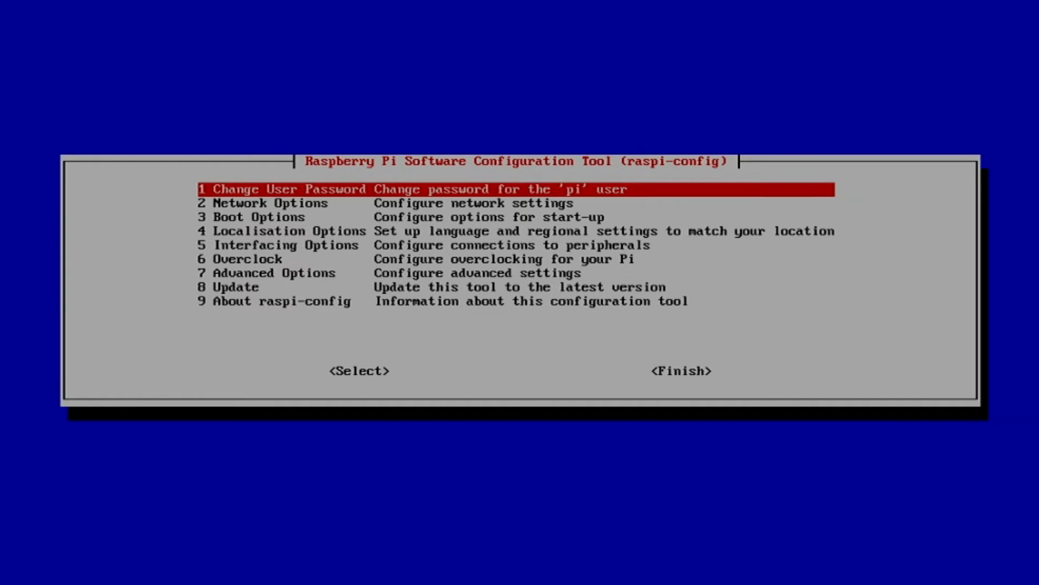
{"action": "key", "text": "Down"}
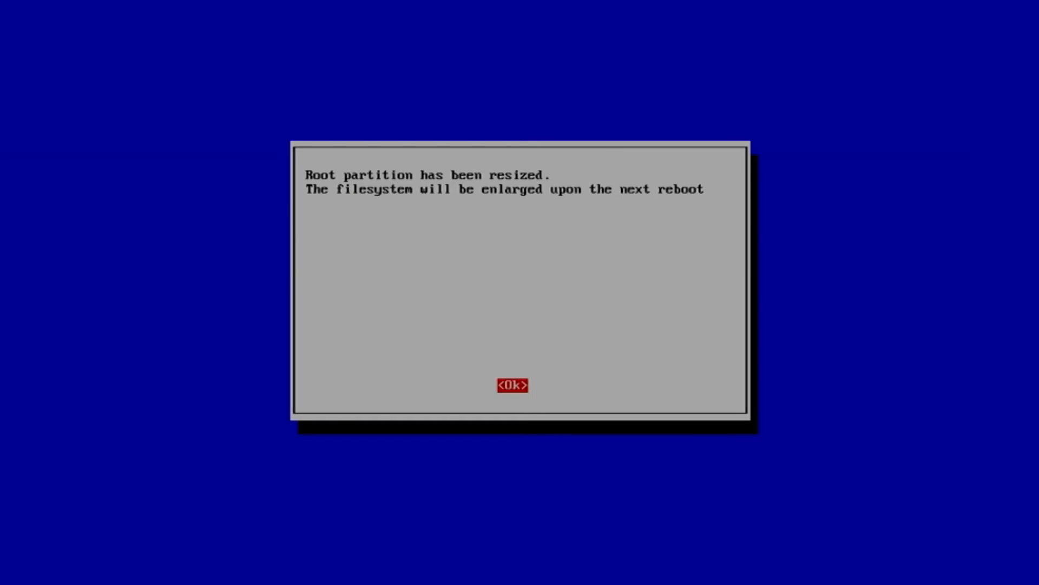
{"action": "left_click", "coordinate": [512, 385]}
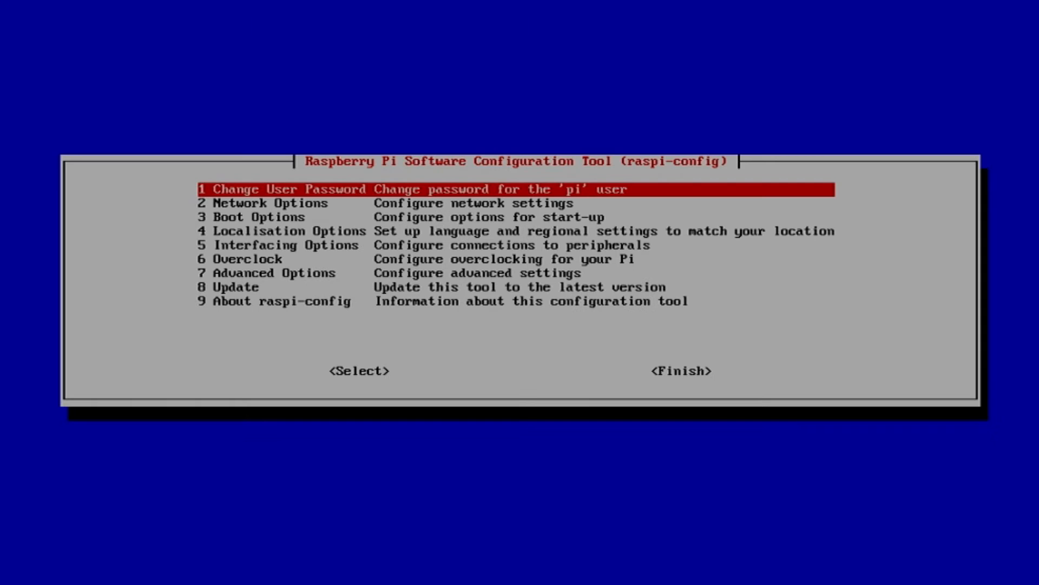
{"action": "key", "text": "Tab"}
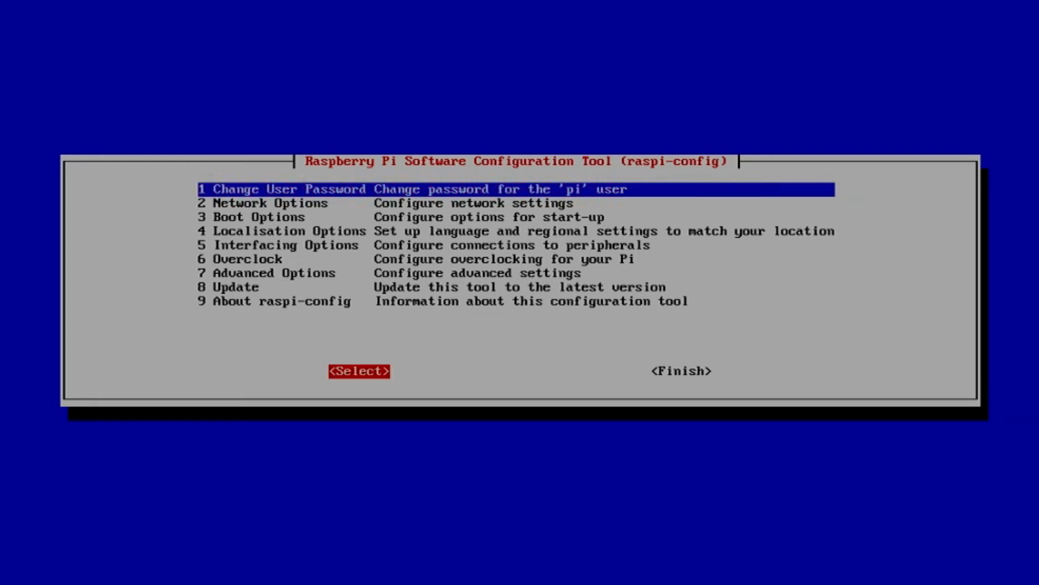
{"action": "left_click", "coordinate": [679, 371]}
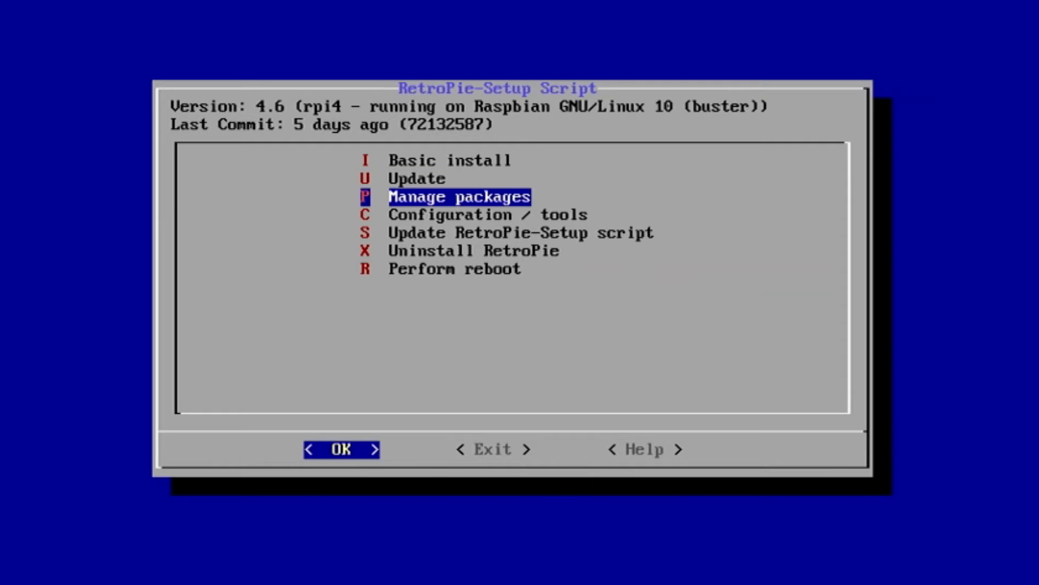
Install the experimental redream package from its pre-compiled binary via Manage packages, then back out.
{"action": "left_click", "coordinate": [341, 449]}
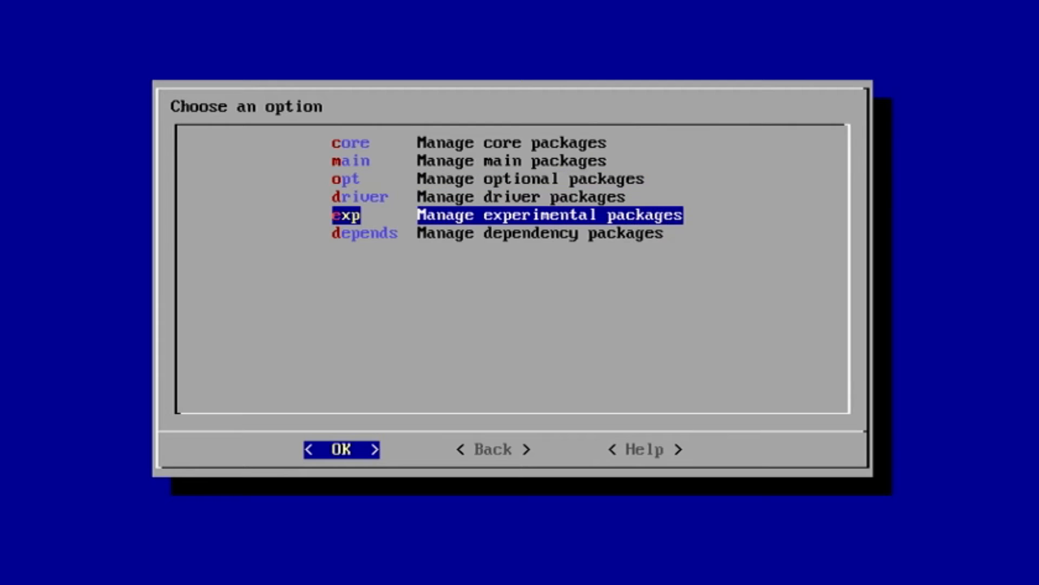
{"action": "left_click", "coordinate": [340, 449]}
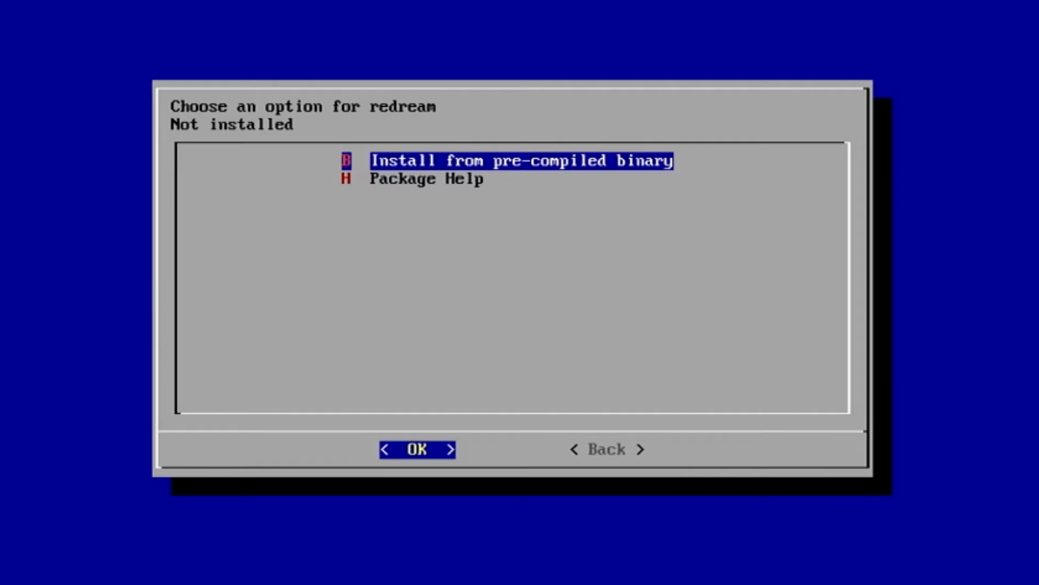
{"action": "left_click", "coordinate": [416, 448]}
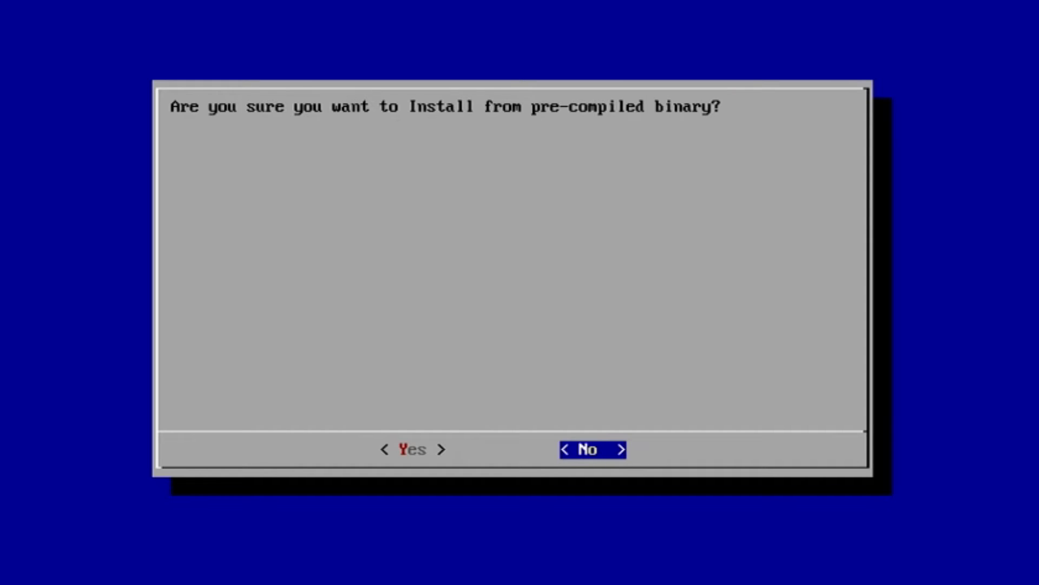
{"action": "left_click", "coordinate": [410, 450]}
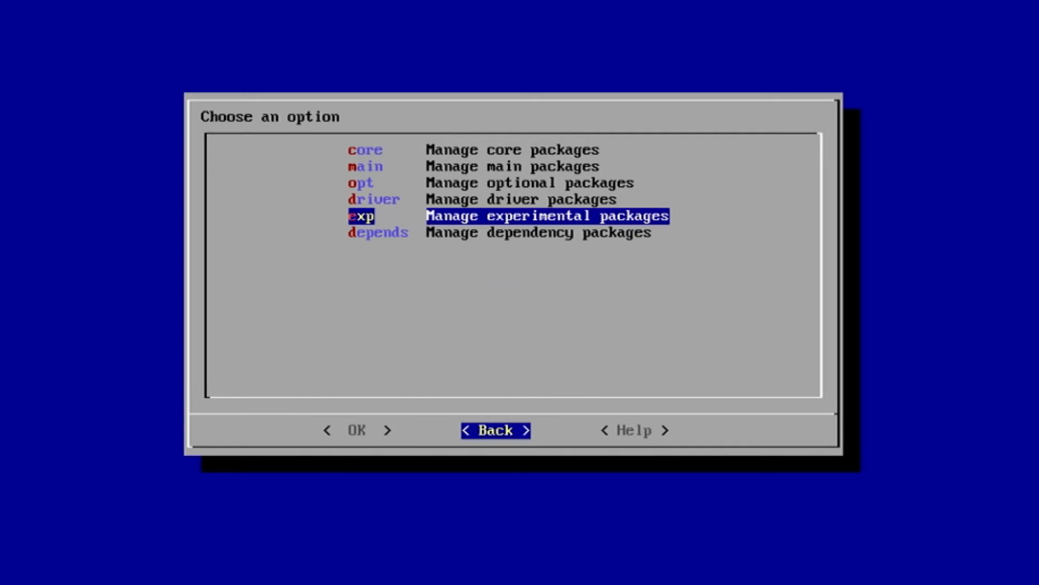
{"action": "left_click", "coordinate": [495, 430]}
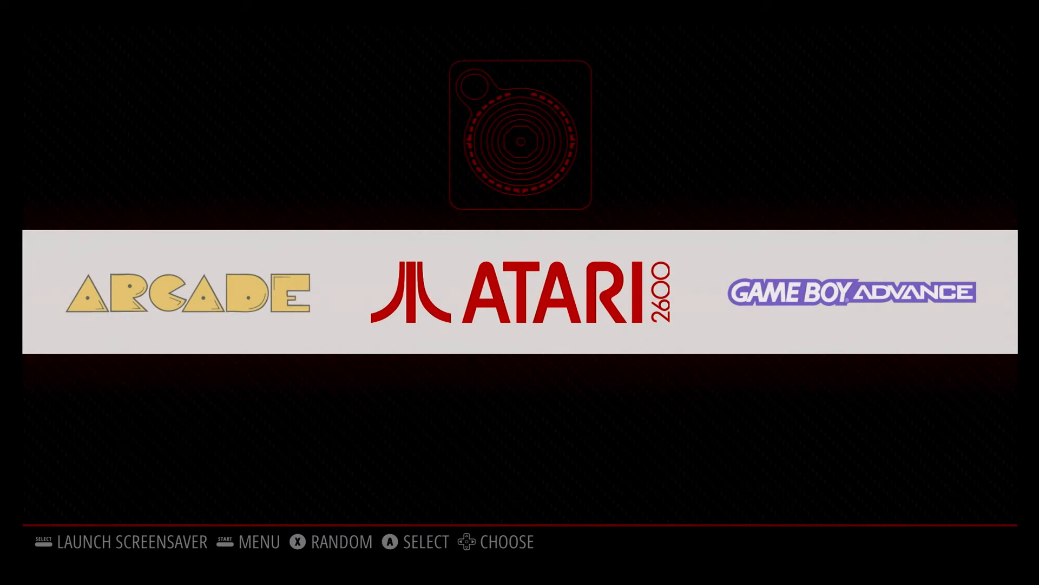
Quit EmulationStation and run sudo reboot so the Pi restarts into the system carousel.
{"action": "key", "text": "start"}
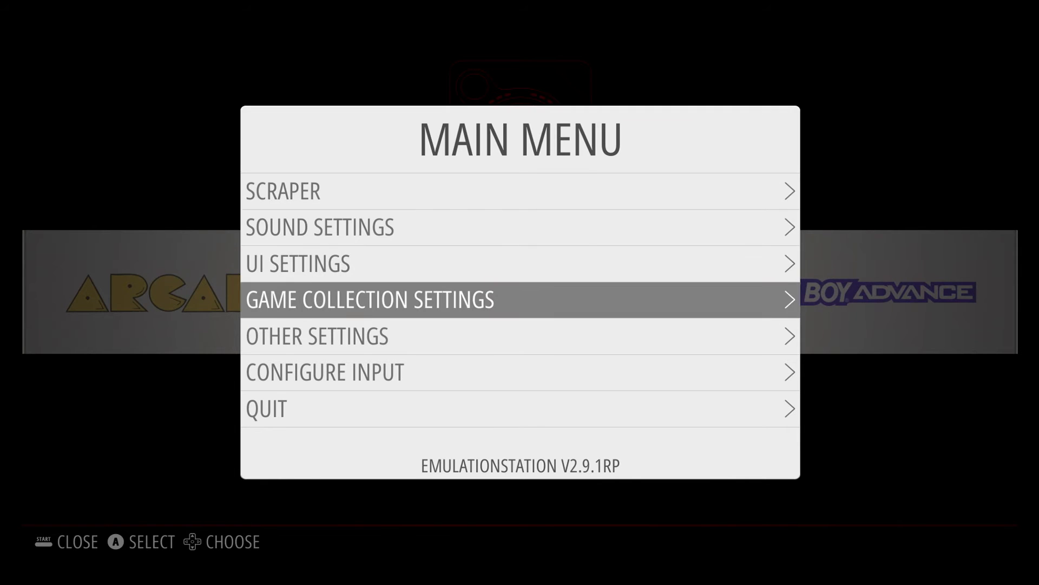
{"action": "left_click", "coordinate": [267, 408]}
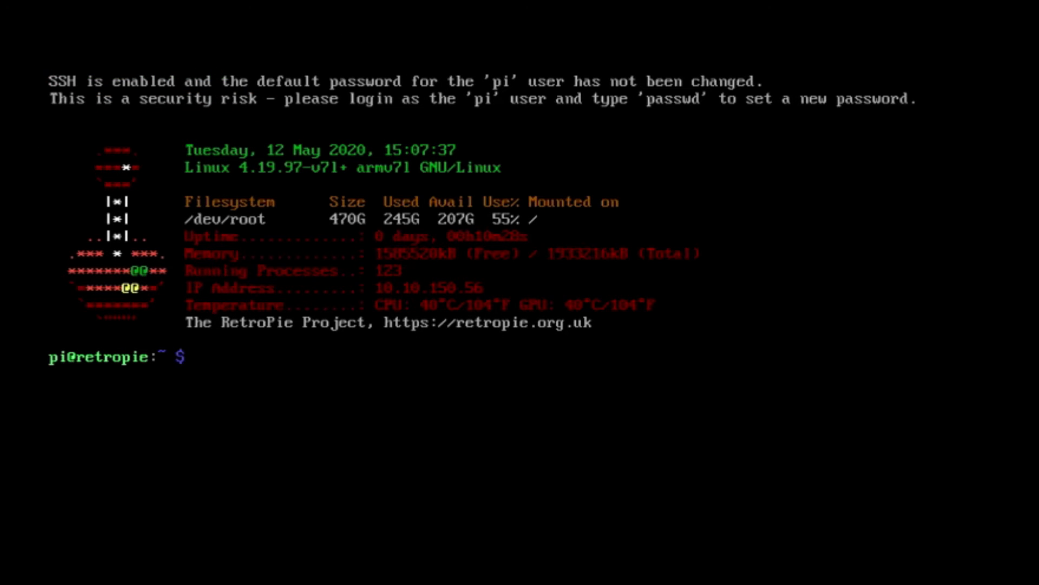
{"action": "type", "text": "sudo reb"}
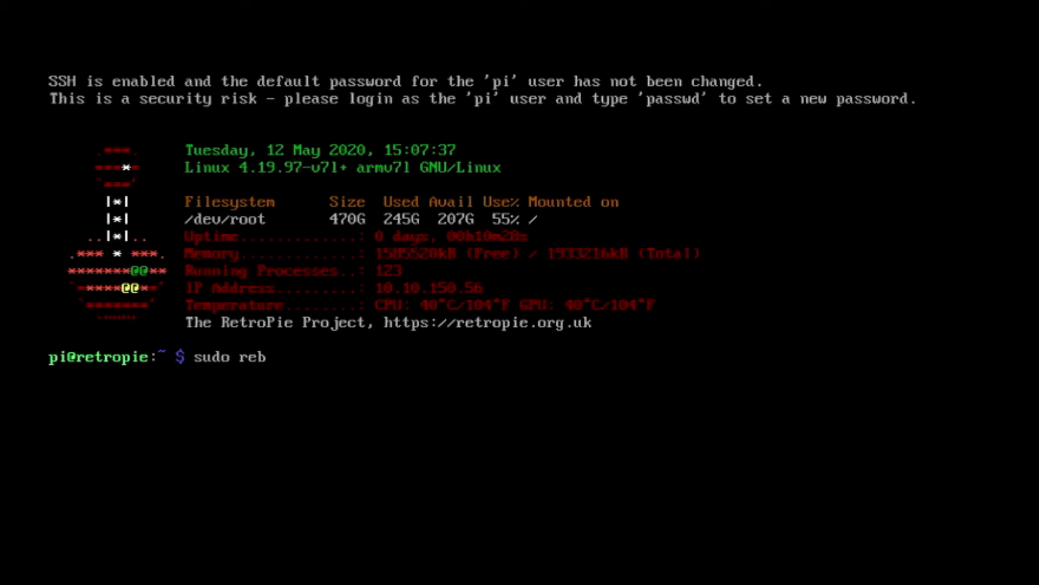
{"action": "type", "text": "oot"}
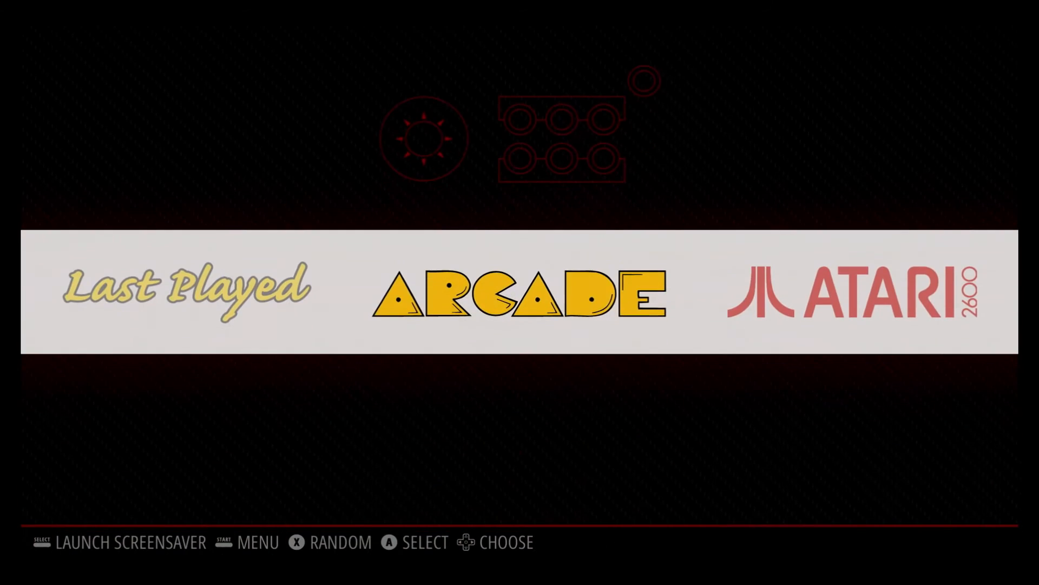
{"action": "scroll", "scroll_direction": "right", "scroll_amount": 3}
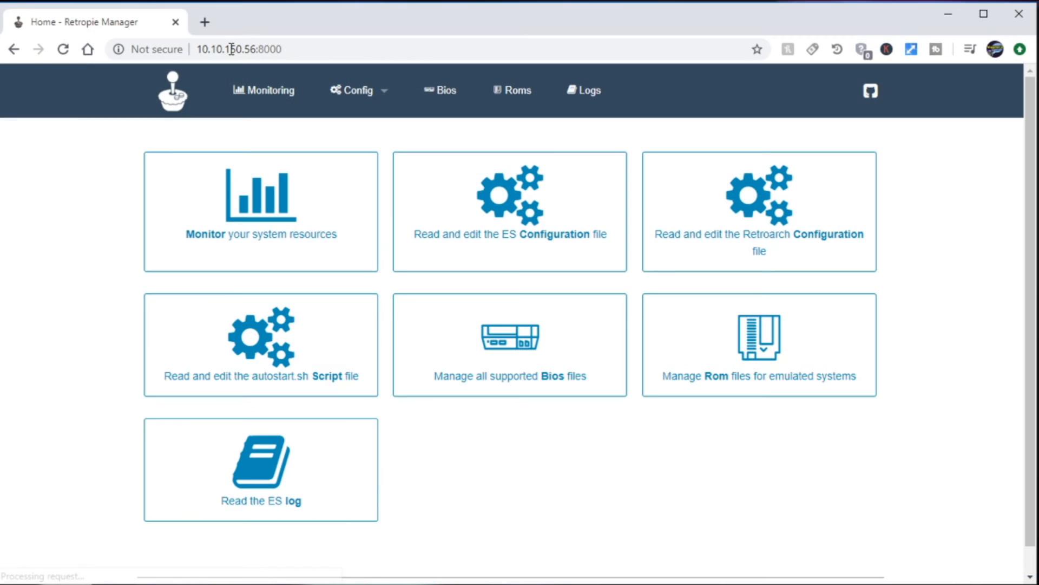
{"action": "mouse_move", "coordinate": [261, 211]}
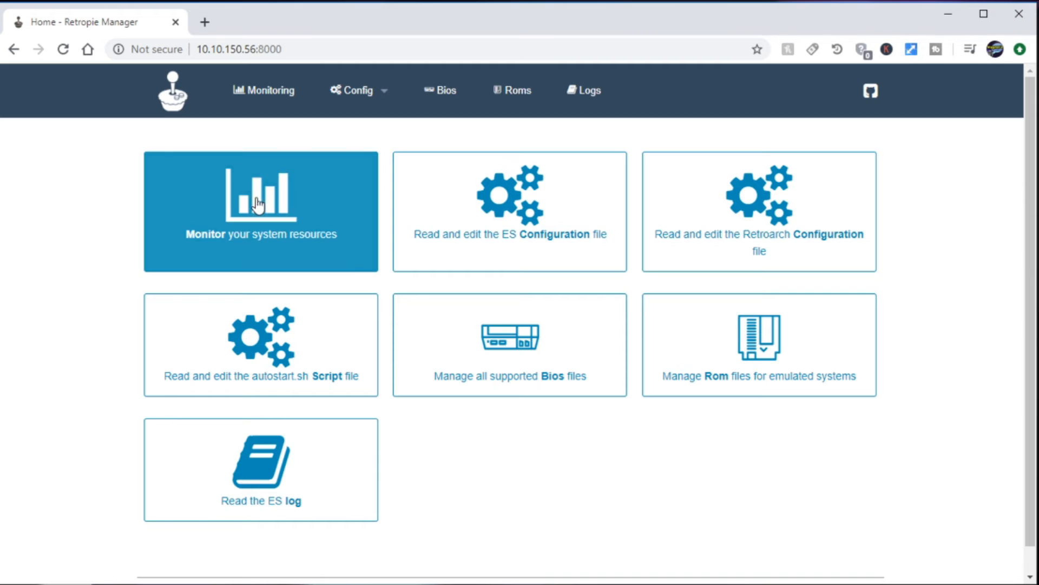
View the monitoring stats, then add Dreamcast as a new ROM system from the Roms page.
{"action": "left_click", "coordinate": [261, 211]}
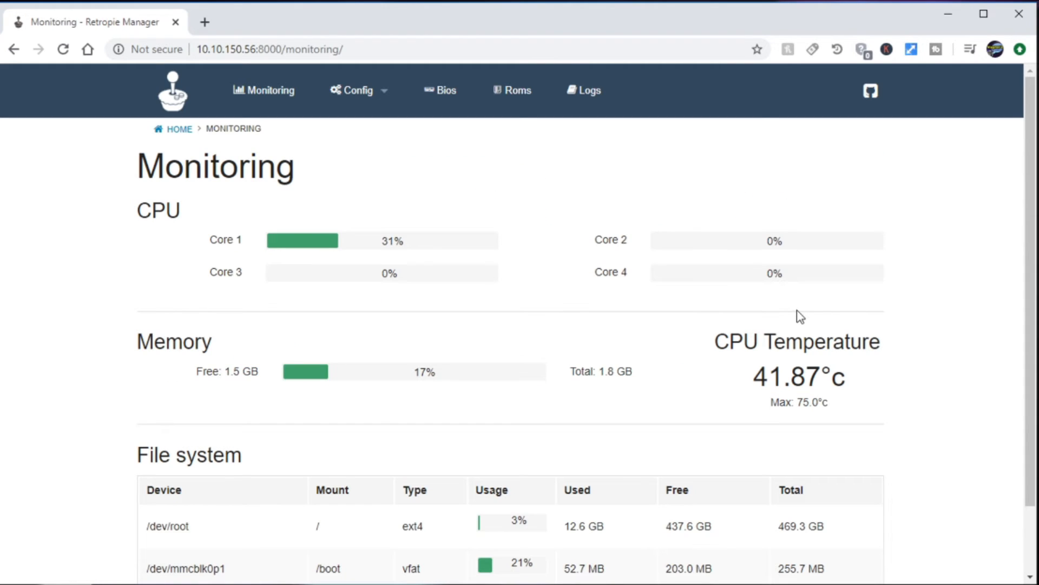
{"action": "scroll", "scroll_direction": "down", "scroll_amount": 3}
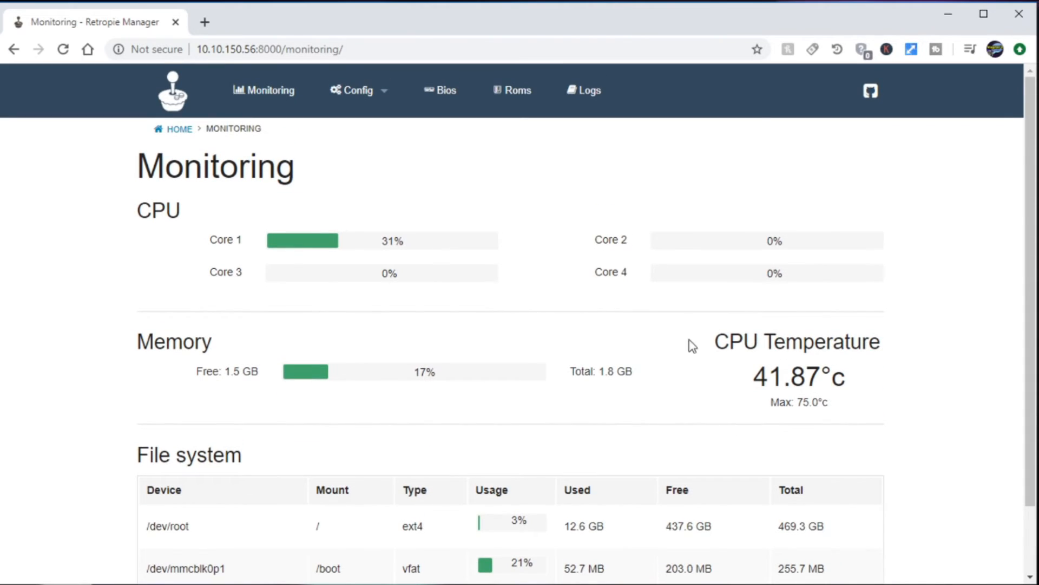
{"action": "left_click", "coordinate": [518, 90]}
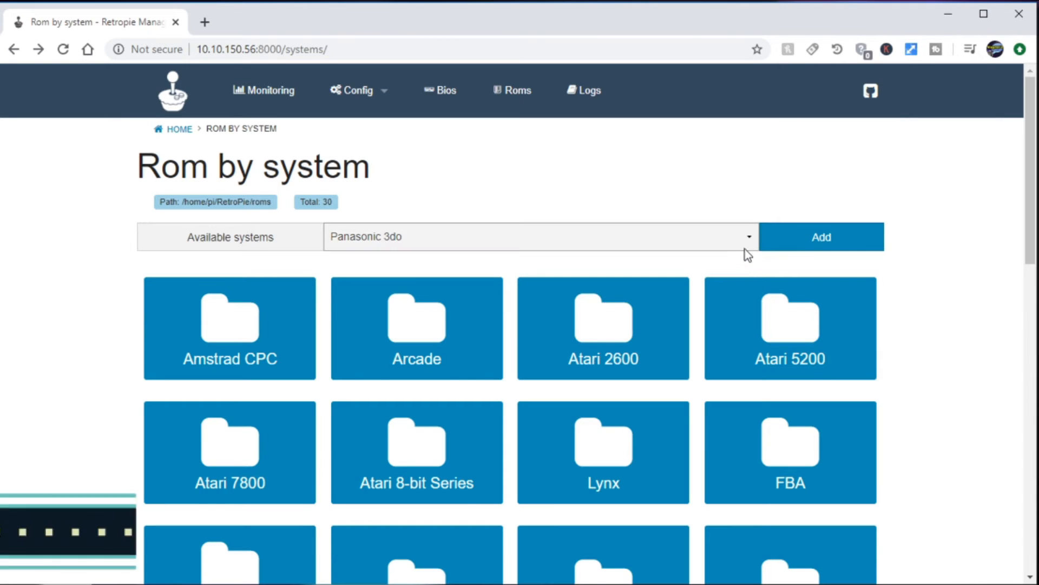
{"action": "left_click", "coordinate": [538, 237]}
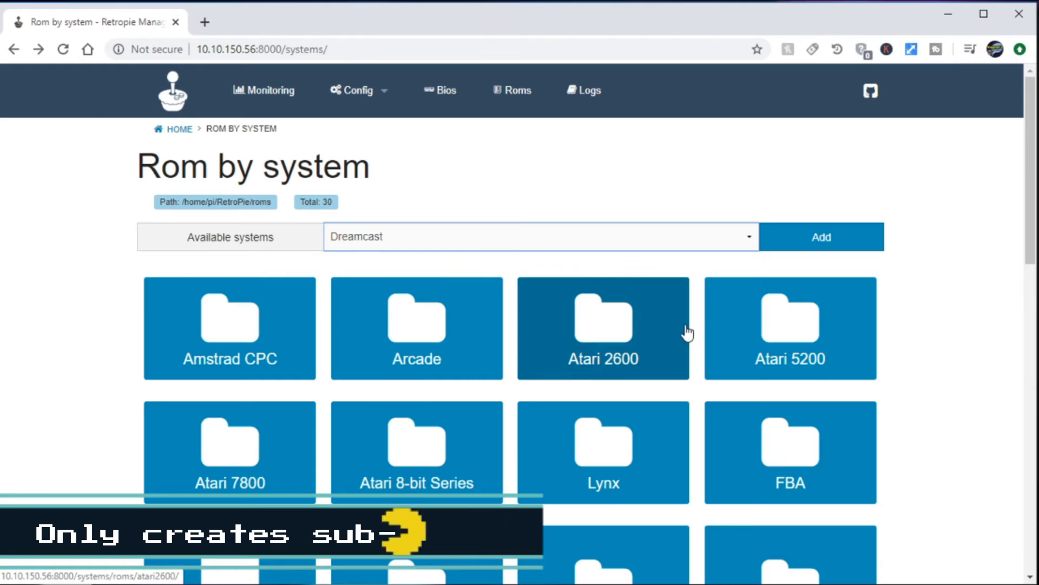
{"action": "left_click", "coordinate": [820, 237]}
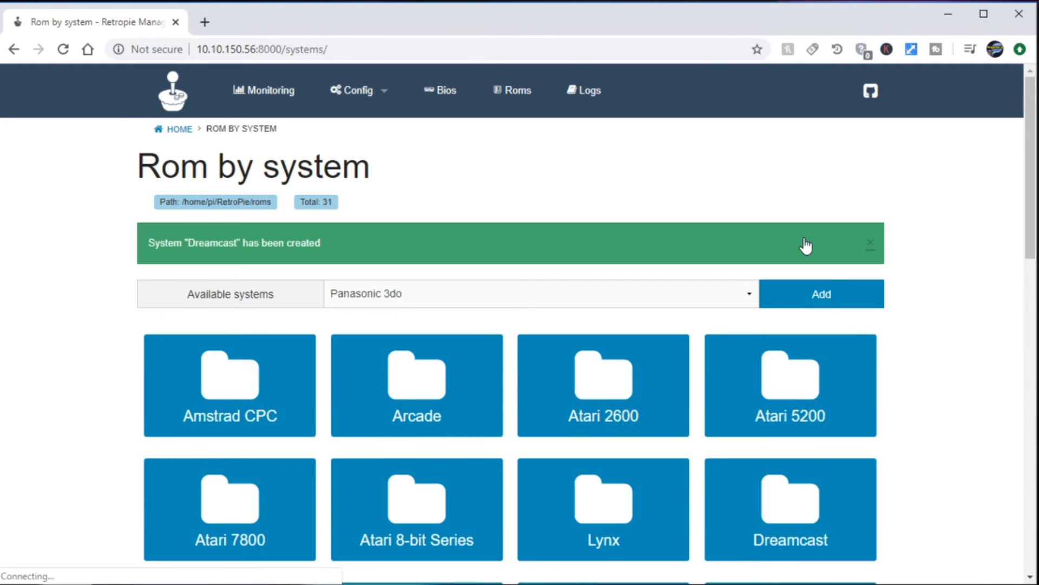
{"action": "mouse_move", "coordinate": [596, 284]}
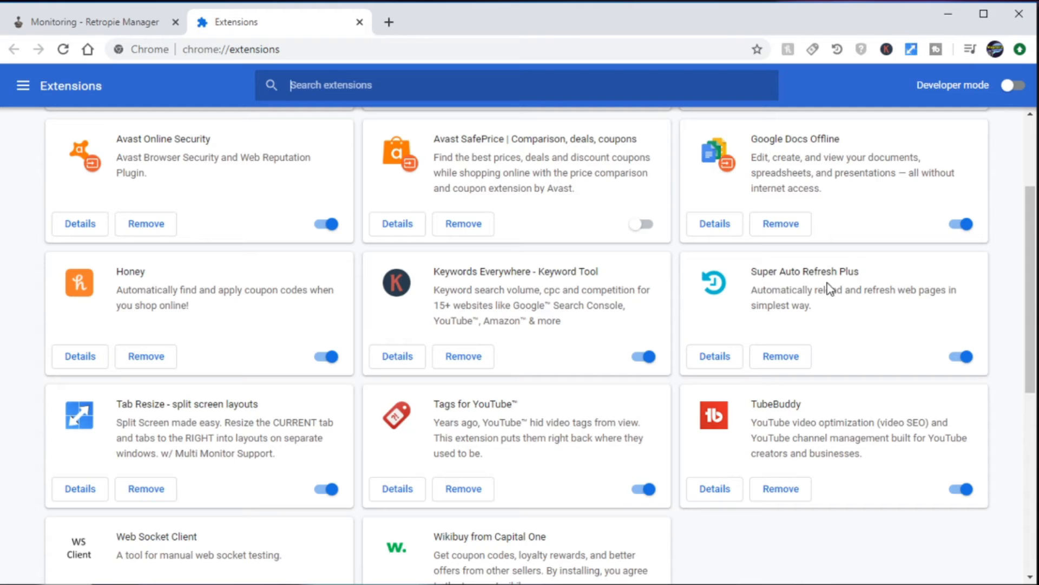
{"action": "mouse_move", "coordinate": [855, 288]}
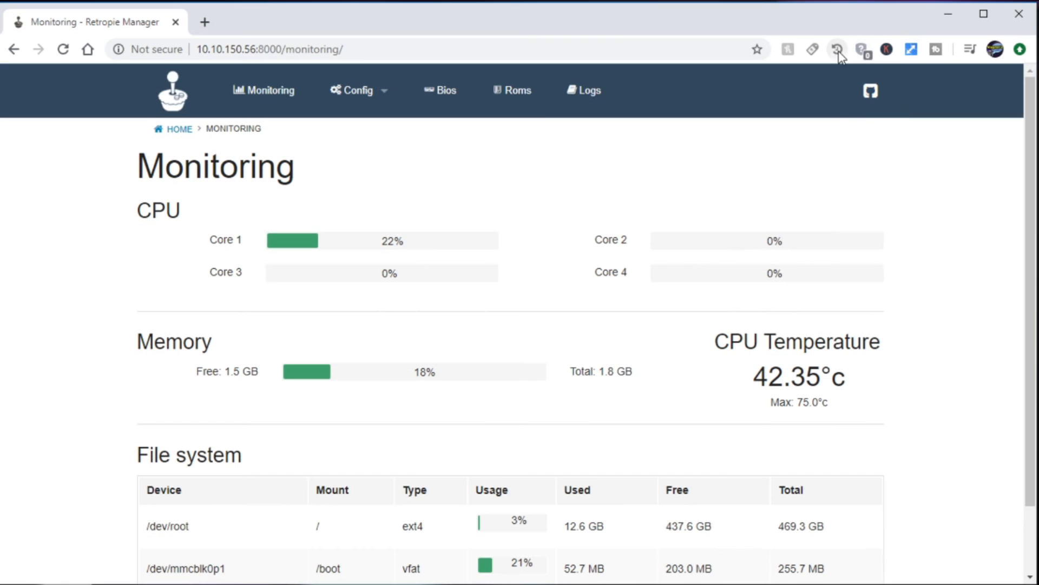
Enable auto-refresh and review live CPU, memory, temperature and file system figures.
{"action": "left_click", "coordinate": [837, 49]}
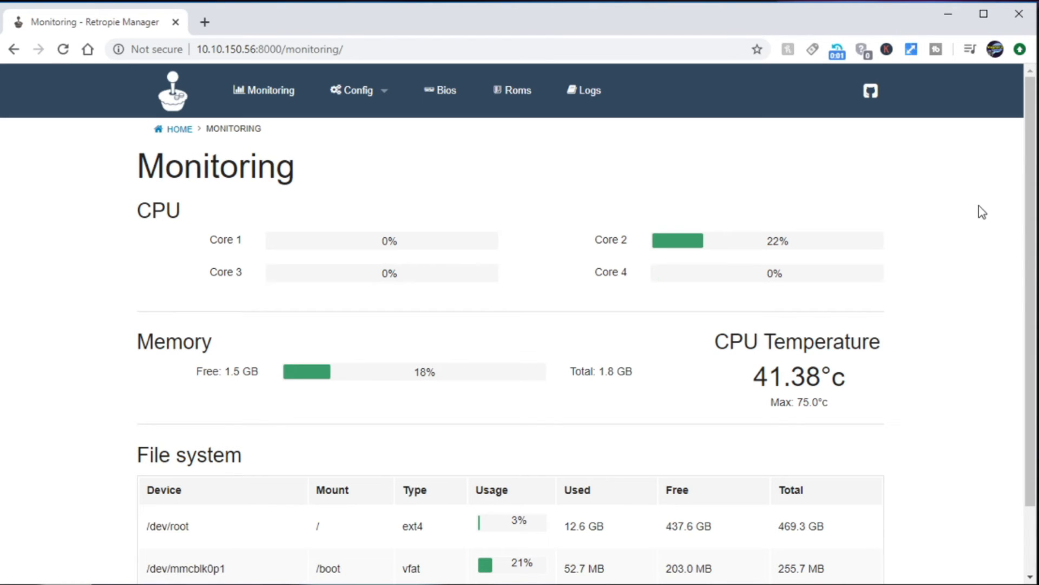
{"action": "scroll", "scroll_direction": "down", "scroll_amount": 3}
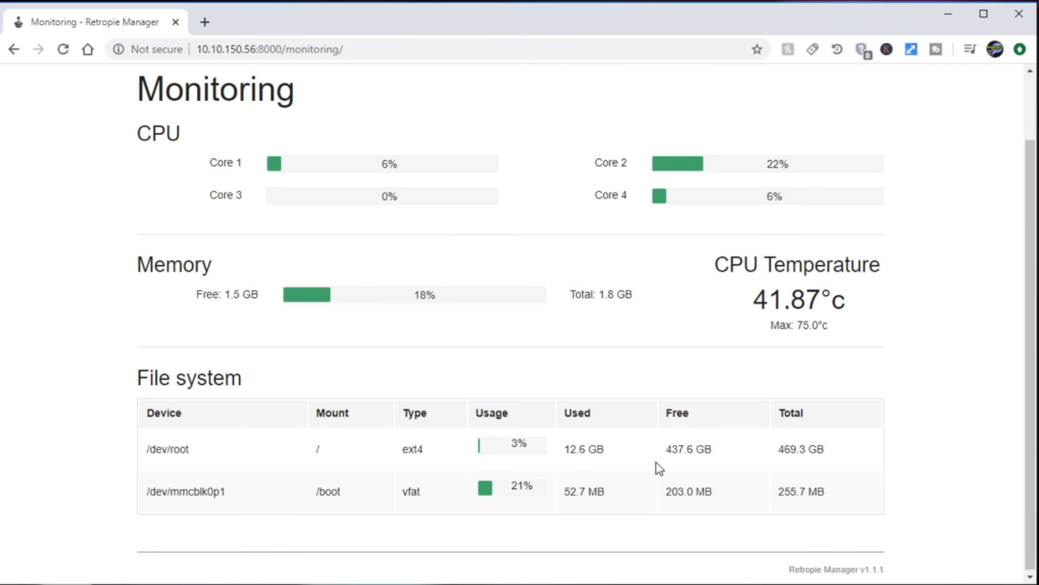
{"action": "mouse_move", "coordinate": [786, 464]}
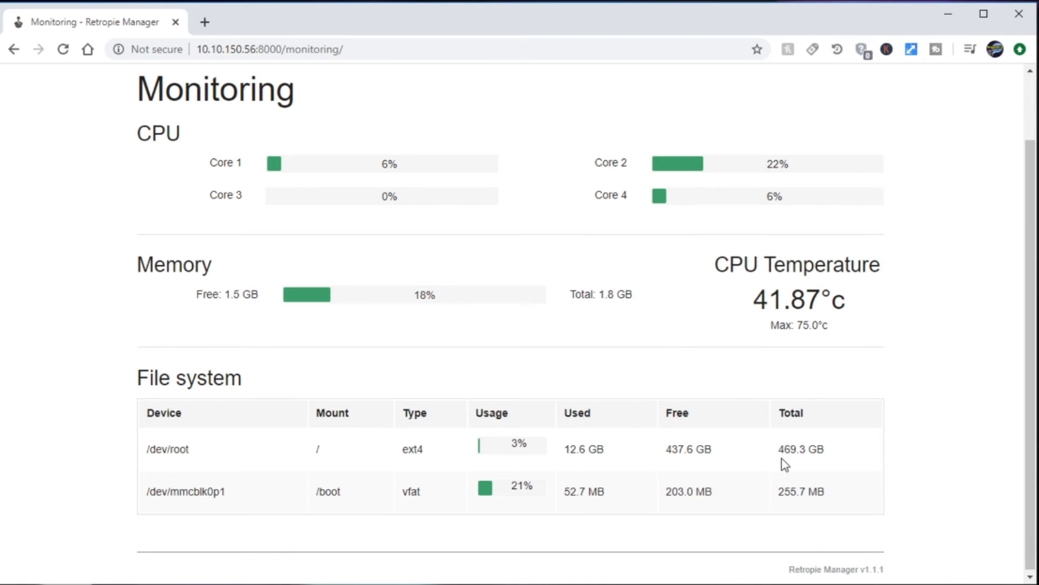
{"action": "mouse_move", "coordinate": [607, 465]}
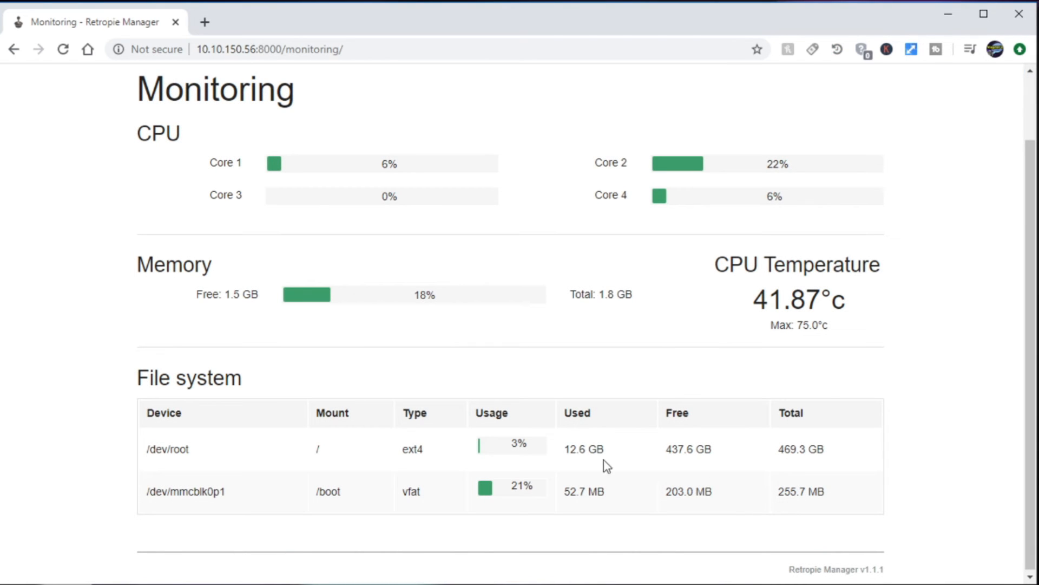
{"action": "mouse_move", "coordinate": [525, 459]}
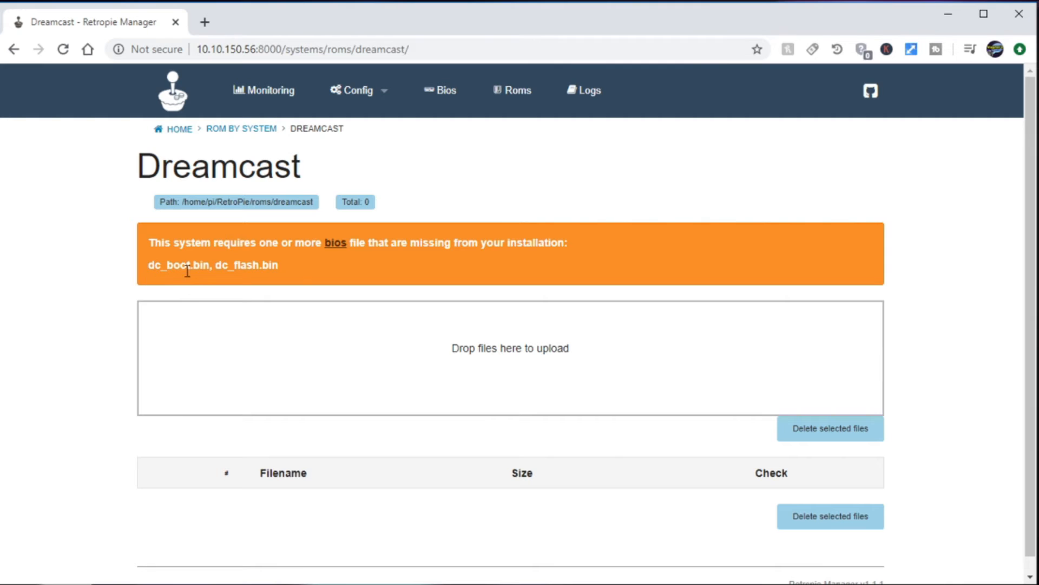
Drop dc_boot.bin and dc_flash.bin into the Bios upload box and review the list to confirm both show present.
{"action": "left_click_drag", "start_coordinate": [147, 264], "coordinate": [279, 264]}
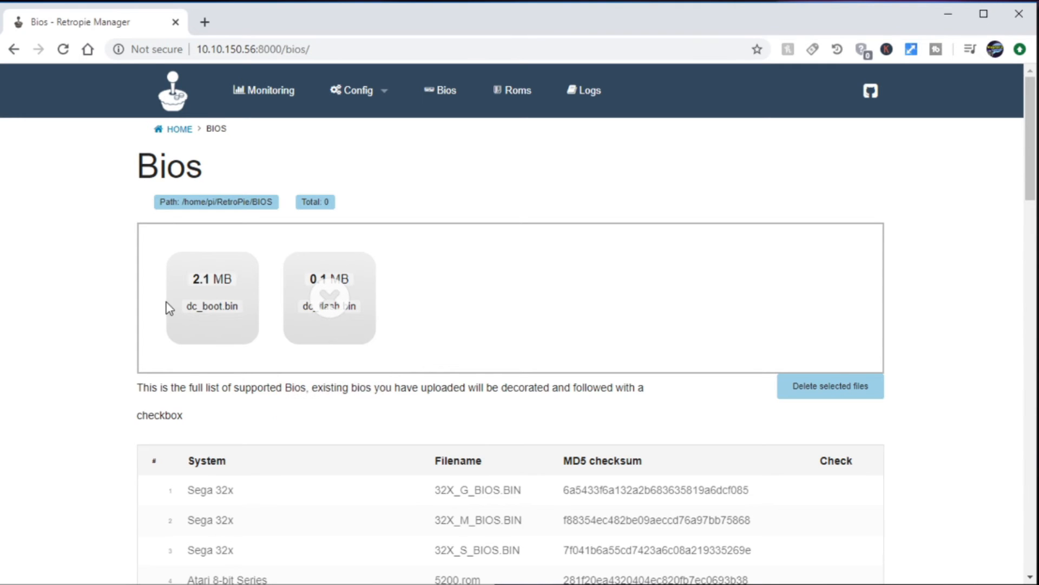
{"action": "scroll", "scroll_direction": "down", "scroll_amount": 3}
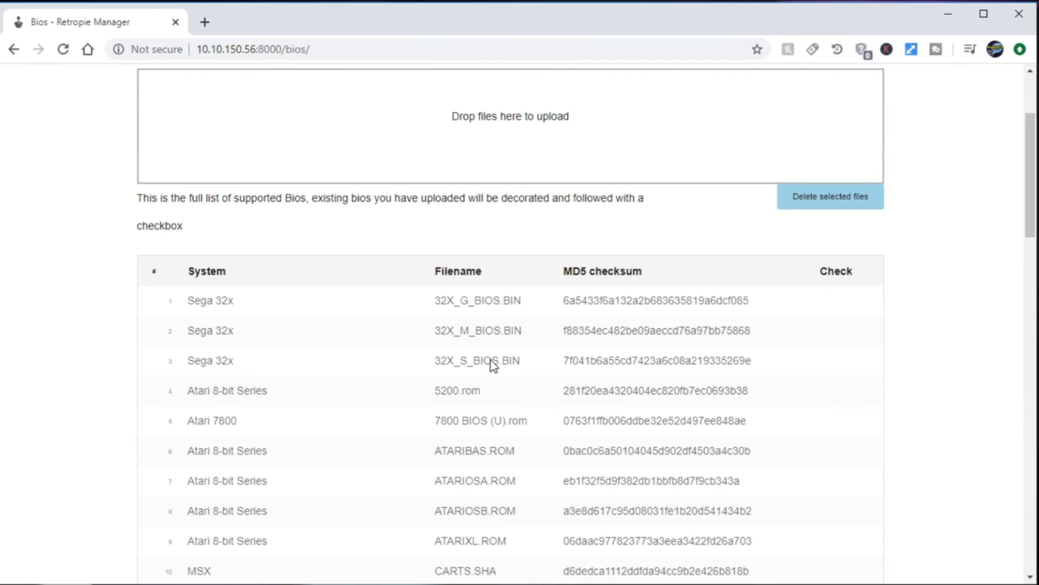
{"action": "scroll", "scroll_direction": "down", "scroll_amount": 3}
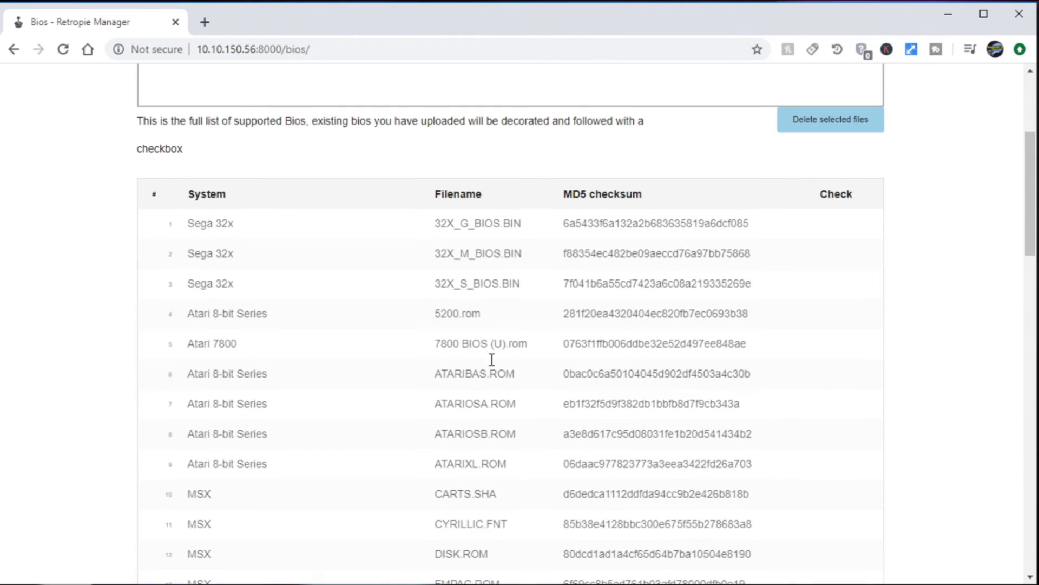
{"action": "scroll", "scroll_direction": "down", "scroll_amount": 3}
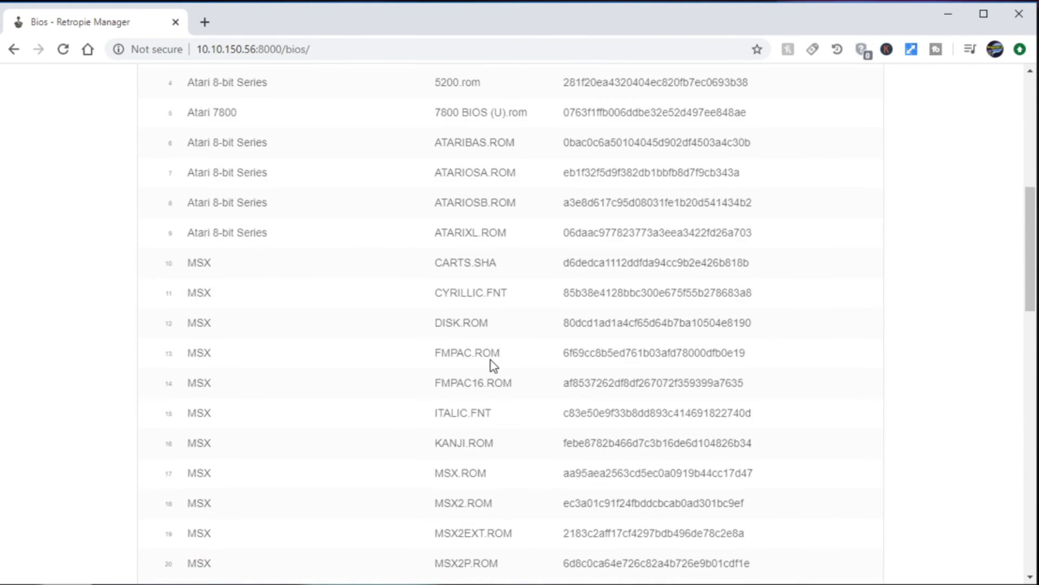
{"action": "scroll", "scroll_direction": "down", "scroll_amount": 3}
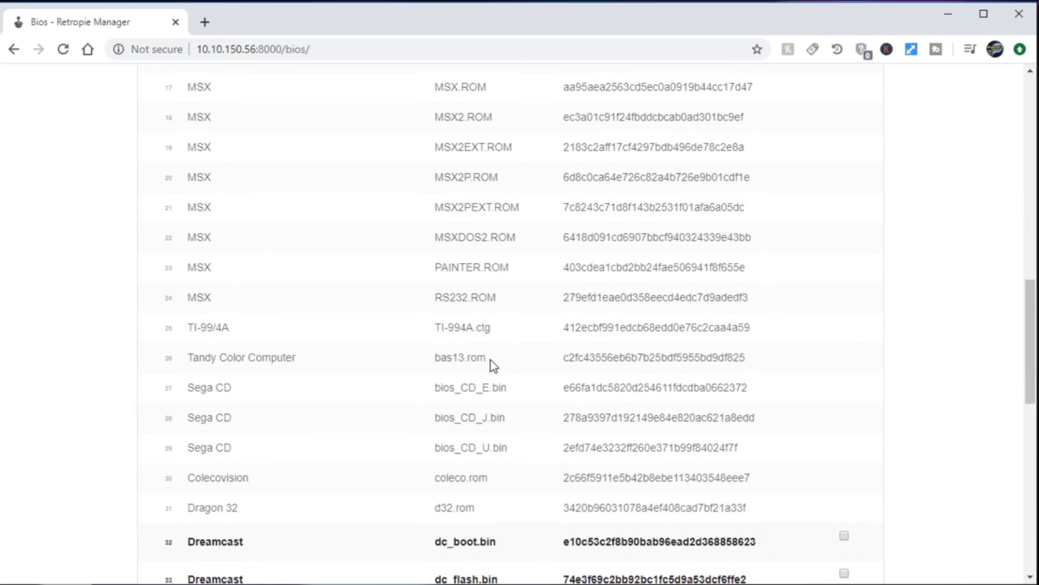
{"action": "scroll", "scroll_direction": "down", "scroll_amount": 3}
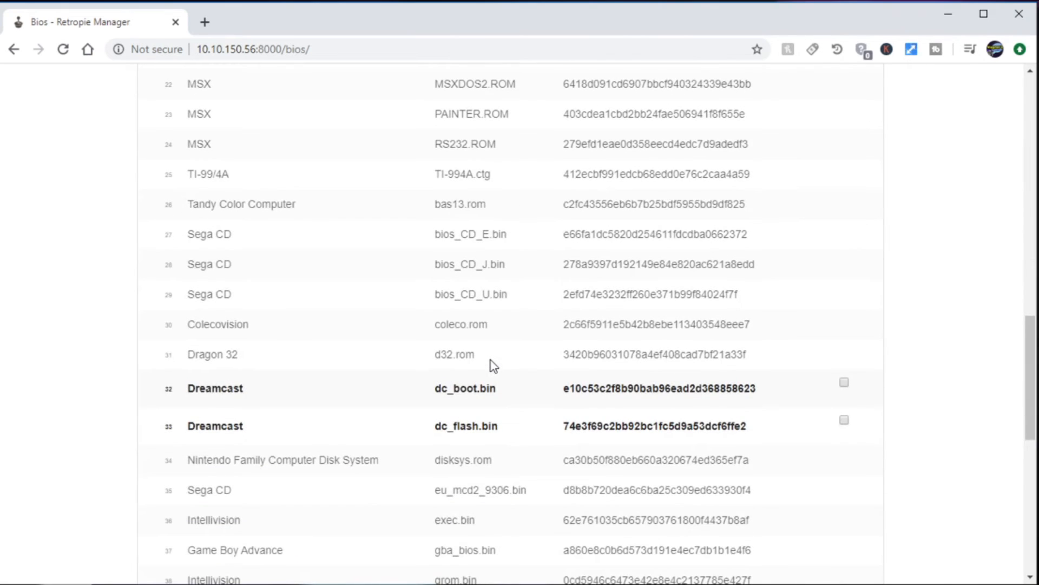
{"action": "scroll", "scroll_direction": "down", "scroll_amount": 3}
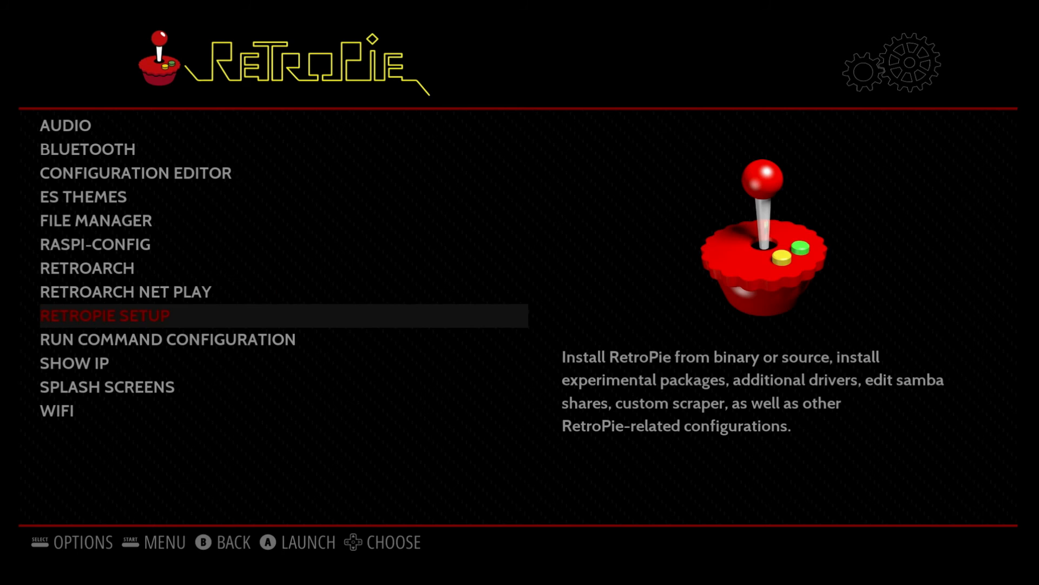
Launch RETROPIE SETUP and acknowledge the script-updated and licensing notices to reach the main menu.
{"action": "left_click", "coordinate": [104, 315]}
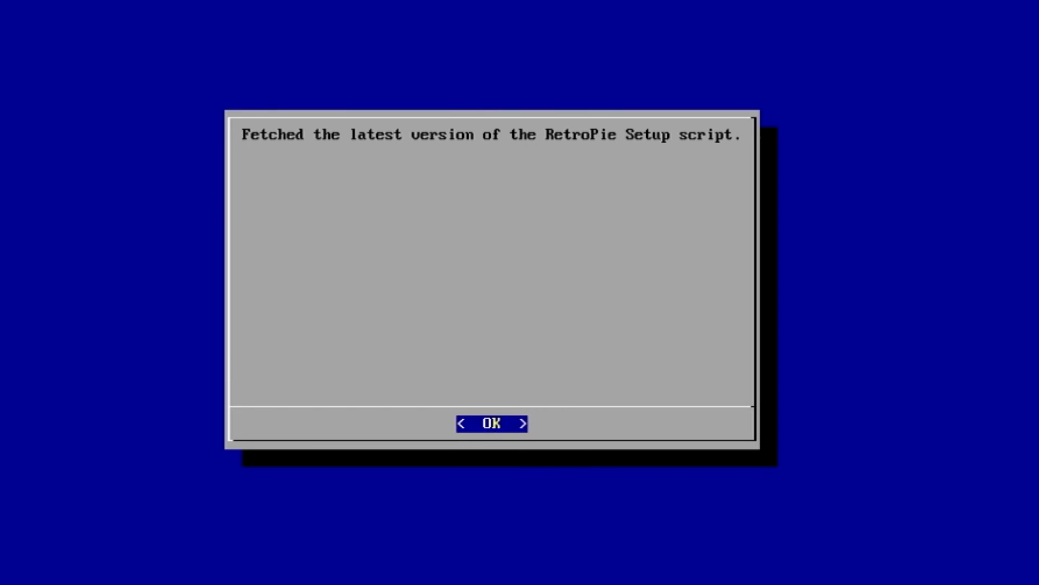
{"action": "left_click", "coordinate": [491, 424]}
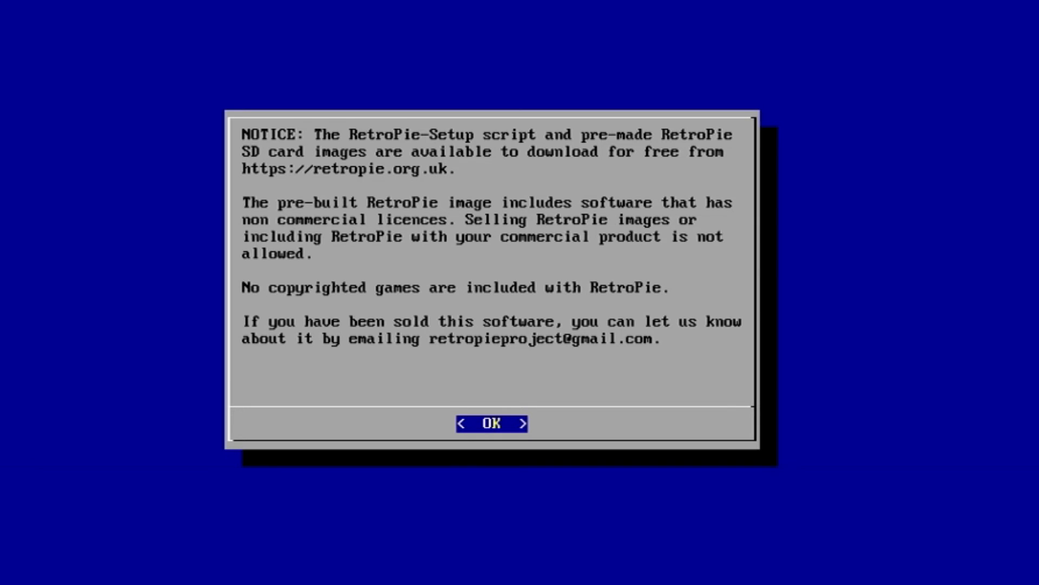
{"action": "left_click", "coordinate": [490, 424]}
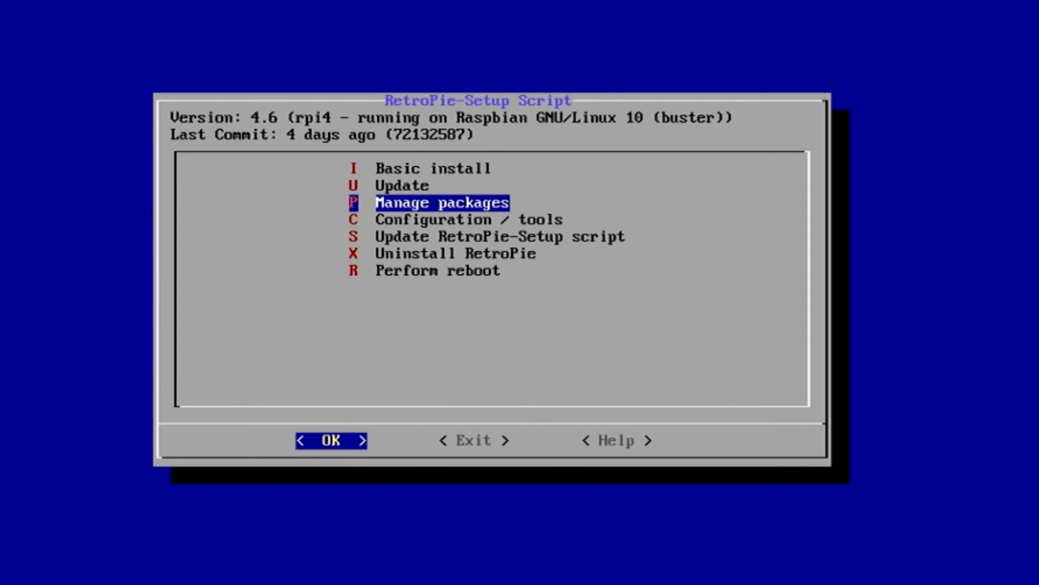
In Manage packages > experimental, select the retropie-manager package.
{"action": "left_click", "coordinate": [330, 441]}
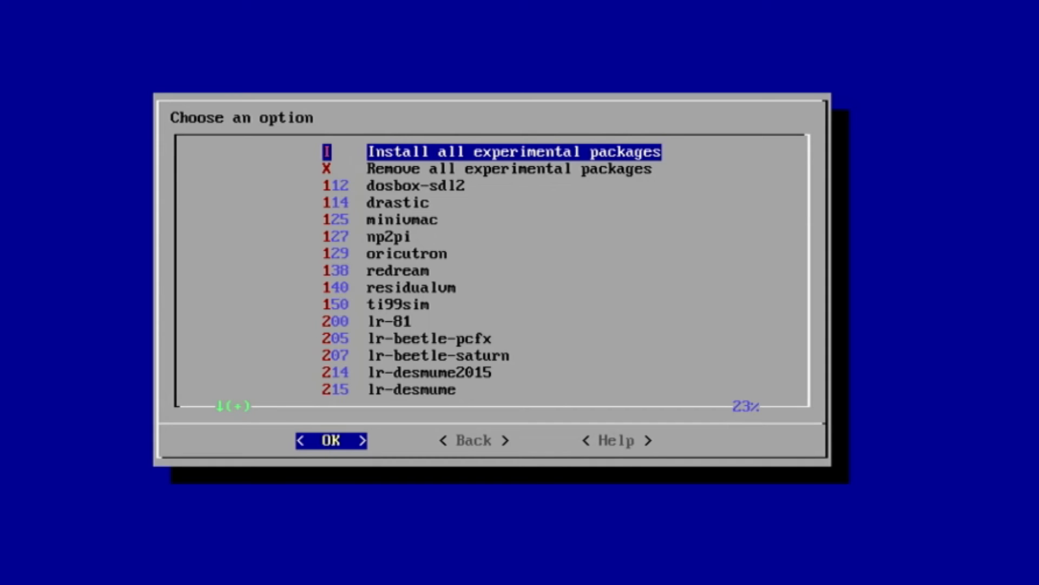
{"action": "left_click", "coordinate": [397, 203]}
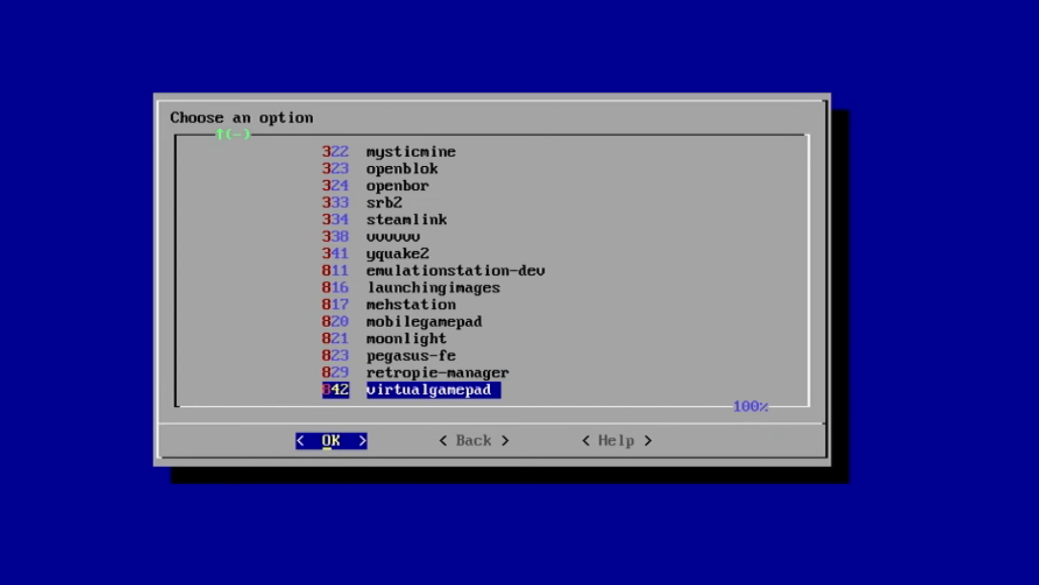
{"action": "key", "text": "Up"}
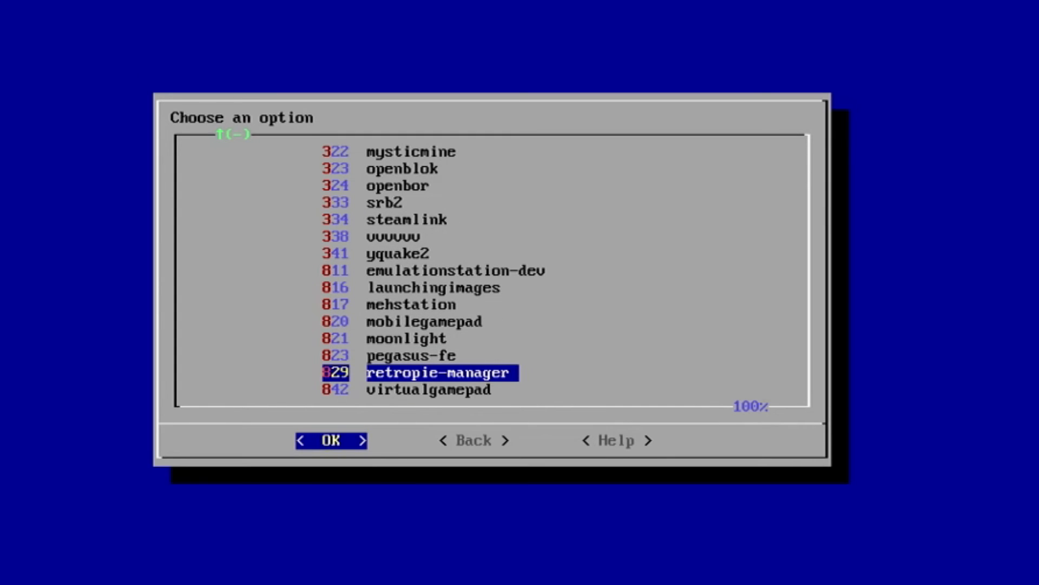
{"action": "left_click", "coordinate": [331, 439]}
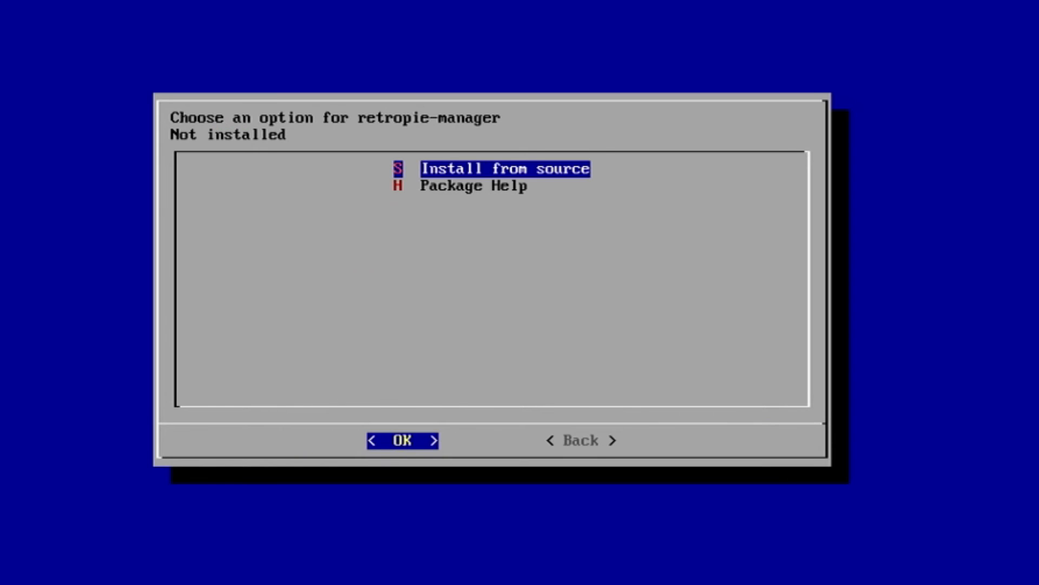
Install retropie-manager from source, confirm Yes, and go back to the main setup menu.
{"action": "left_click", "coordinate": [400, 440]}
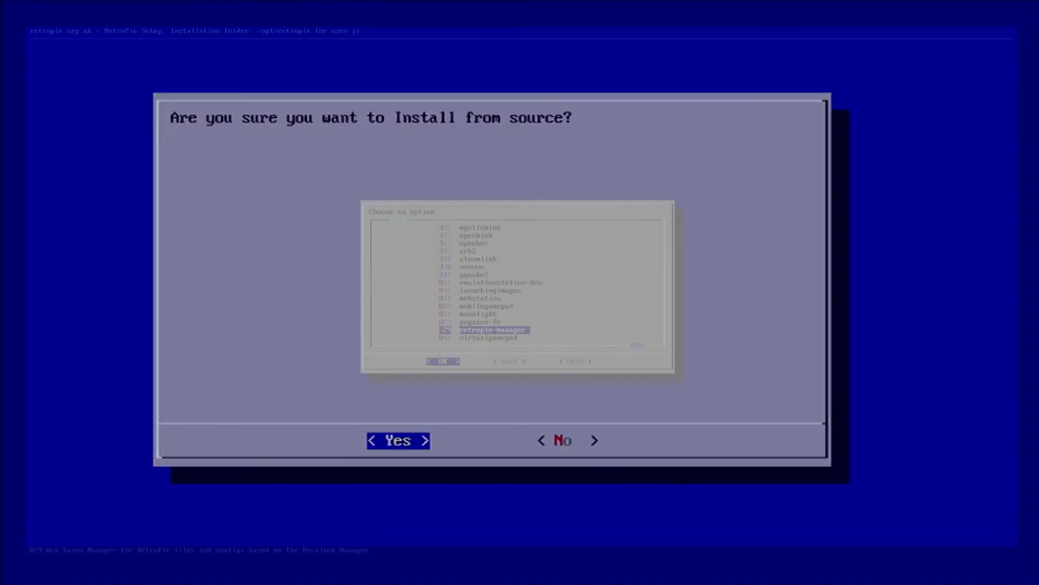
{"action": "left_click", "coordinate": [397, 441]}
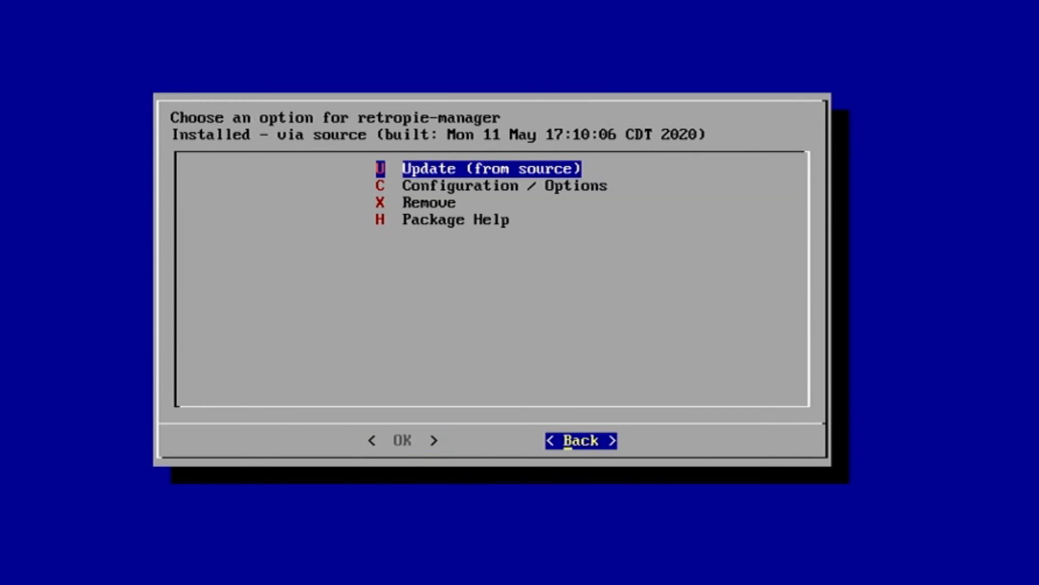
{"action": "left_click", "coordinate": [580, 440]}
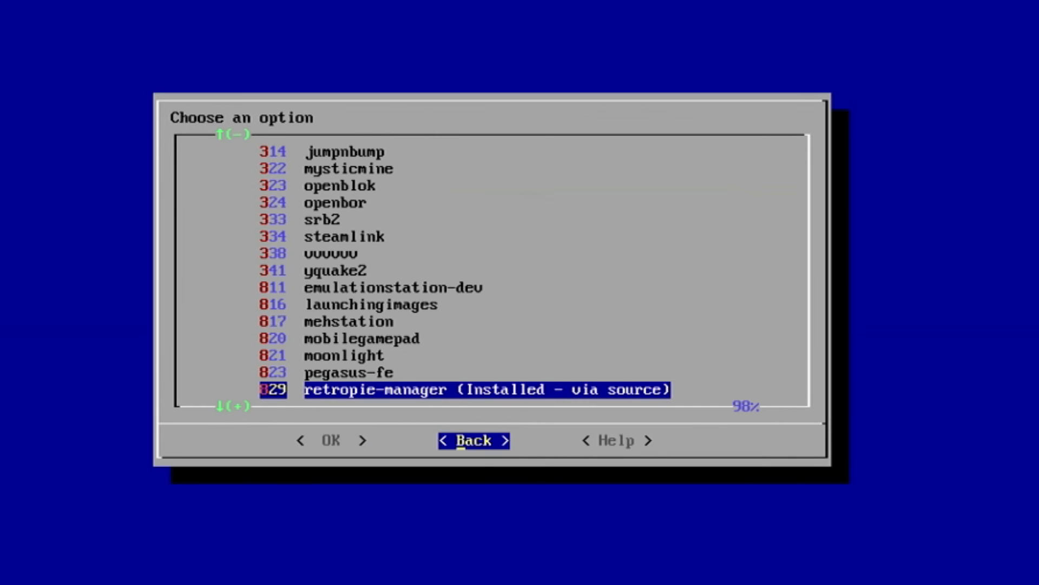
{"action": "left_click", "coordinate": [473, 439]}
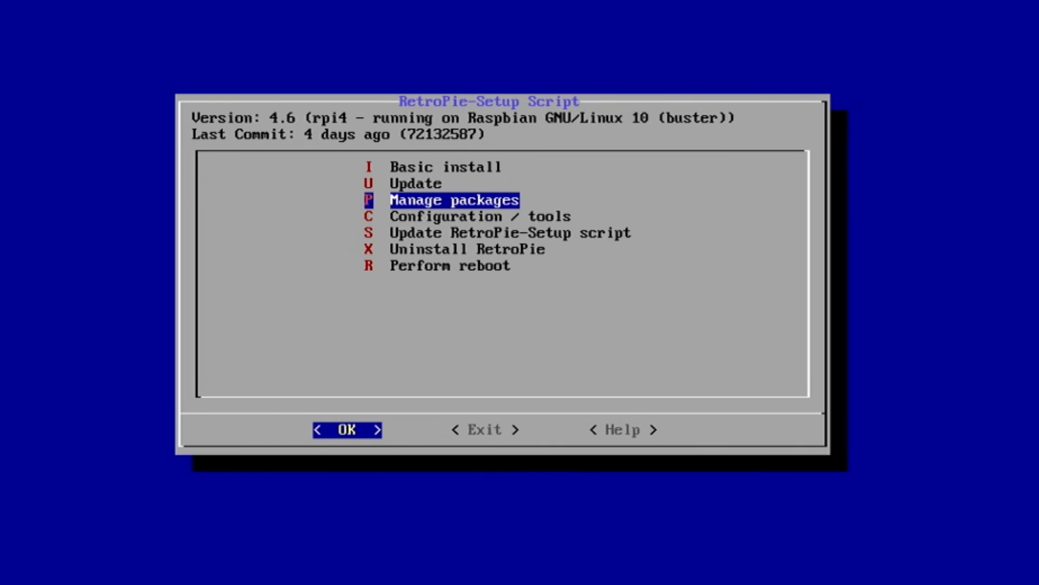
In Configuration / tools > retropie-manager, start RetroPie-Manager now so it listens on port 8000.
{"action": "key", "text": "Down"}
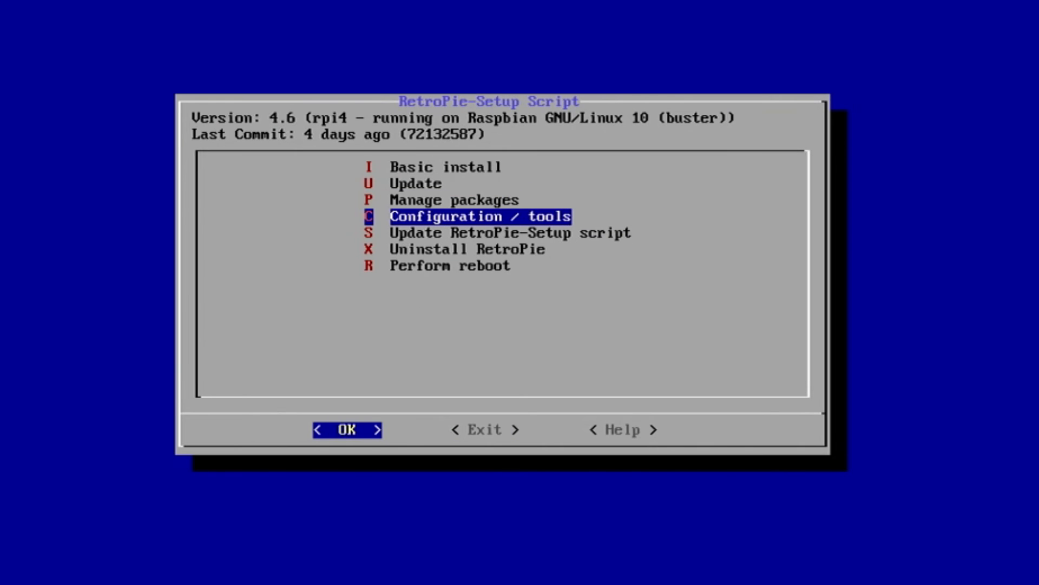
{"action": "left_click", "coordinate": [345, 429]}
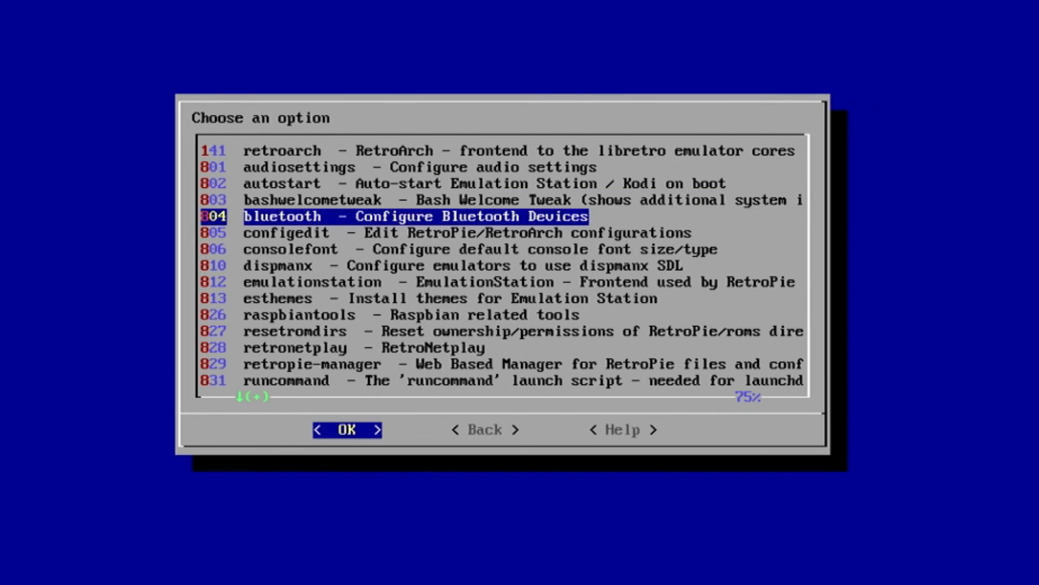
{"action": "key", "text": "Down"}
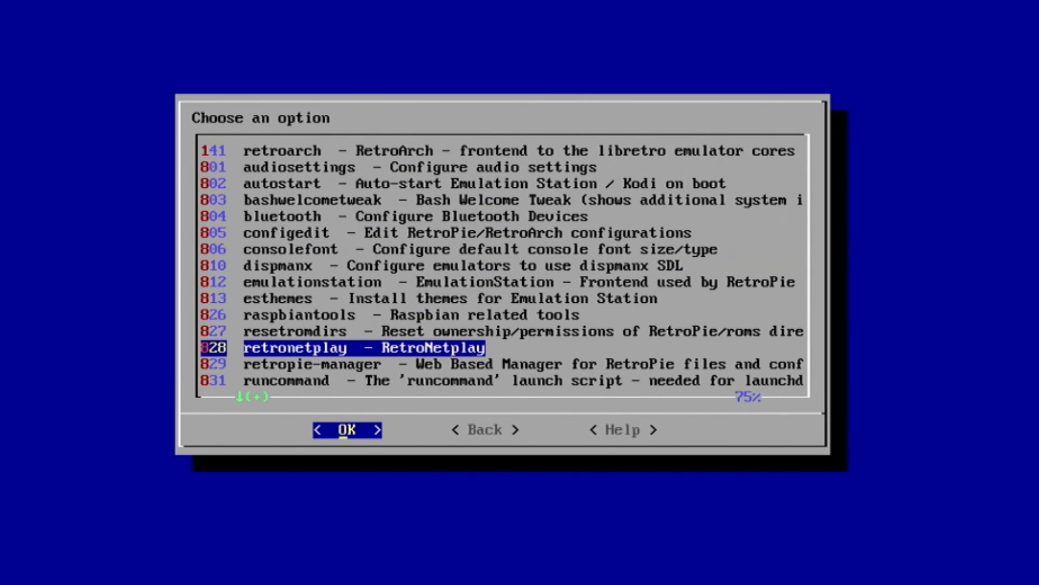
{"action": "key", "text": "Down"}
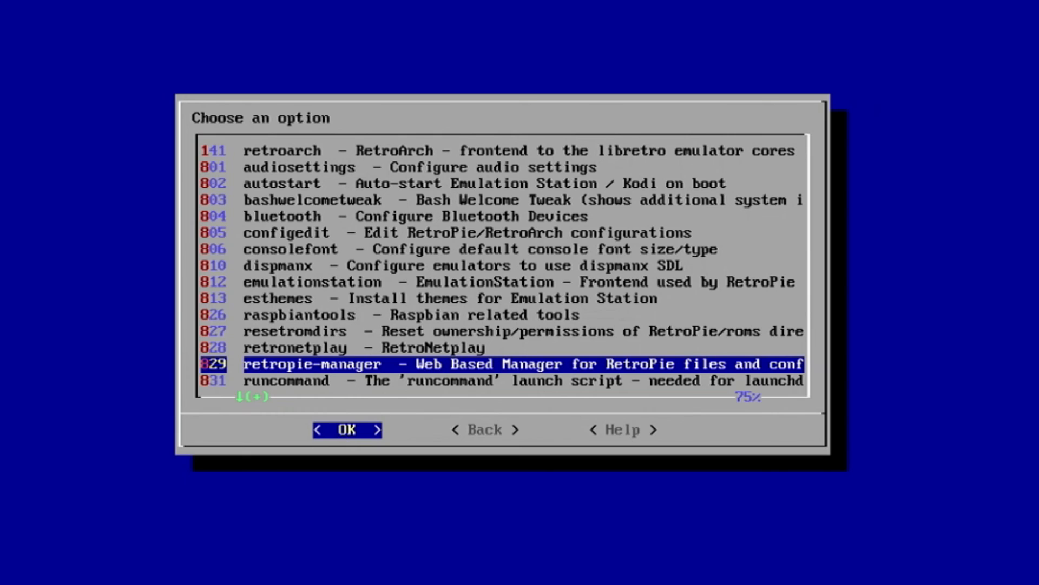
{"action": "left_click", "coordinate": [347, 430]}
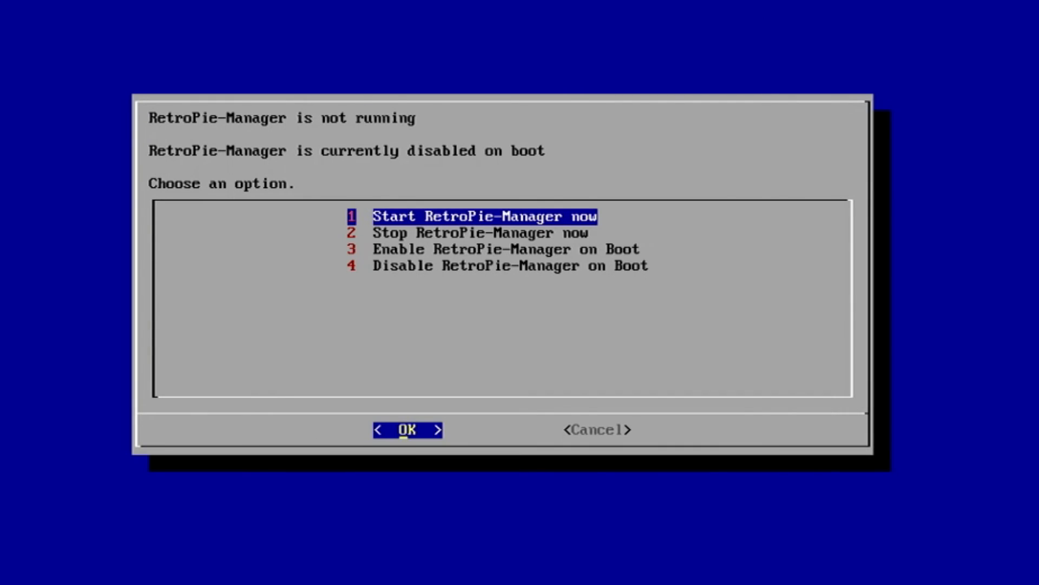
{"action": "left_click", "coordinate": [407, 430]}
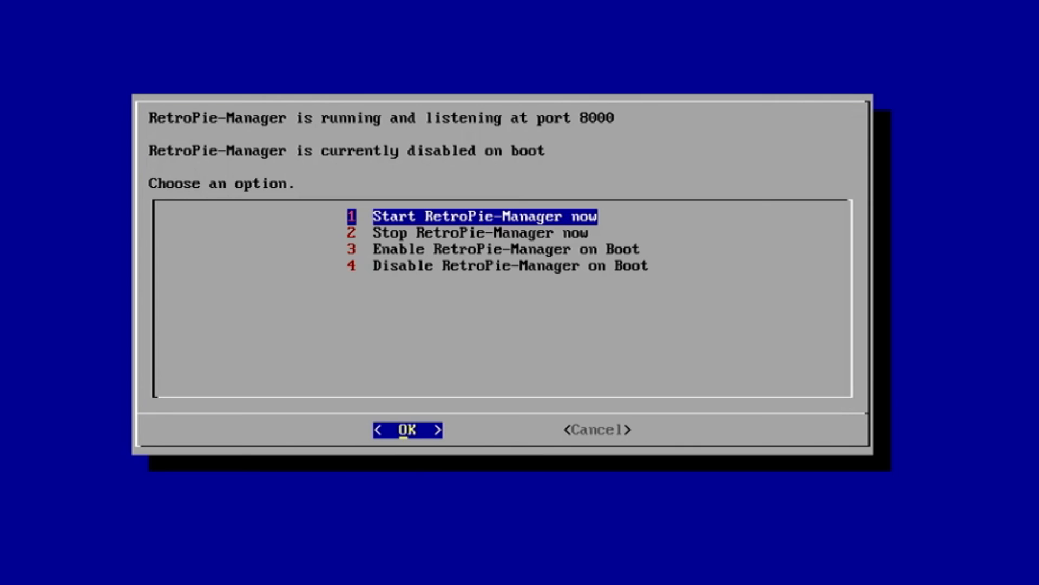
Enable RetroPie-Manager on boot, acknowledge the confirmation and leave the service options.
{"action": "key", "text": "Down"}
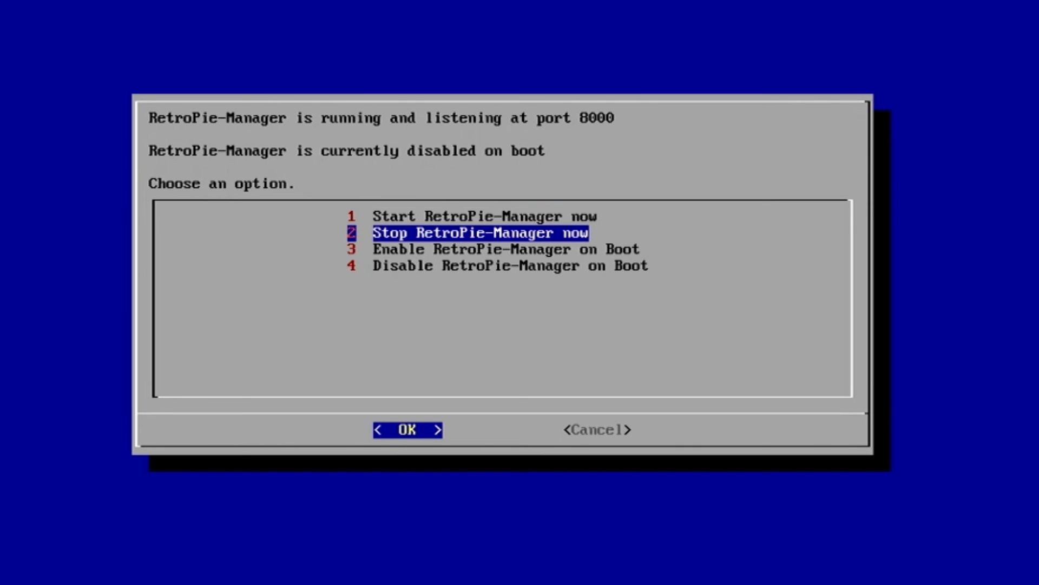
{"action": "key", "text": "Down"}
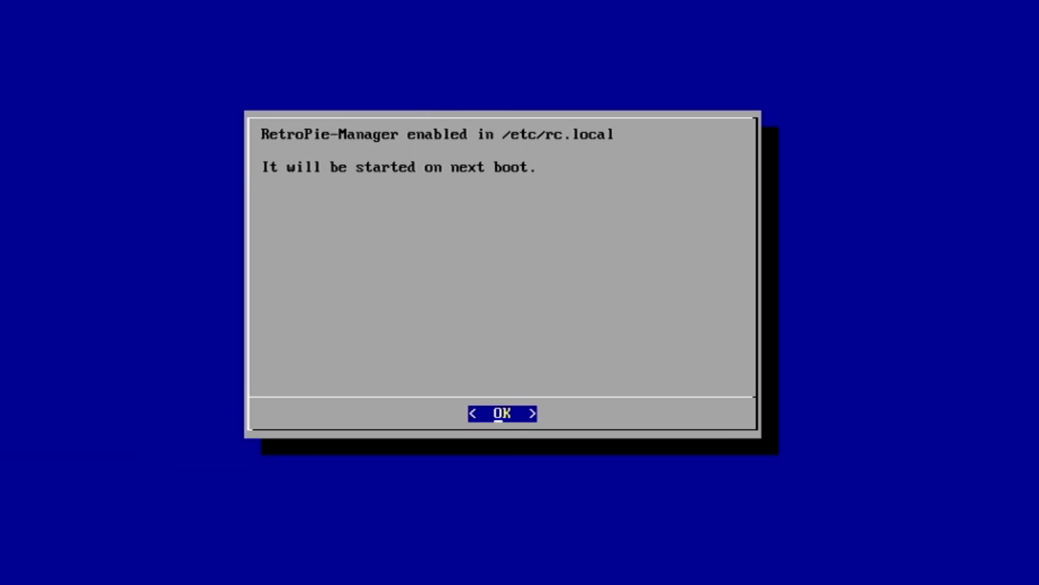
{"action": "left_click", "coordinate": [502, 412]}
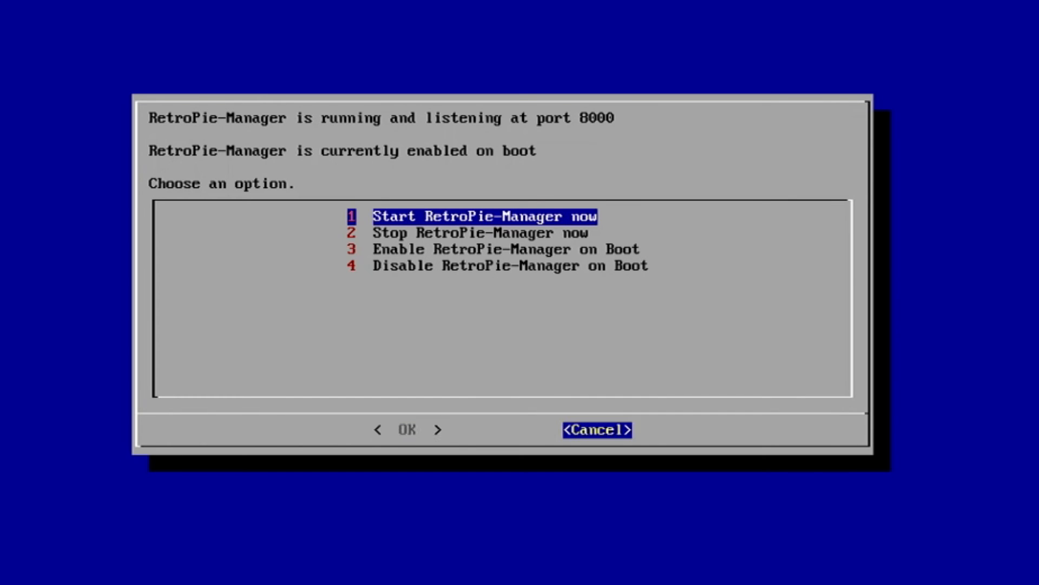
{"action": "left_click", "coordinate": [596, 429]}
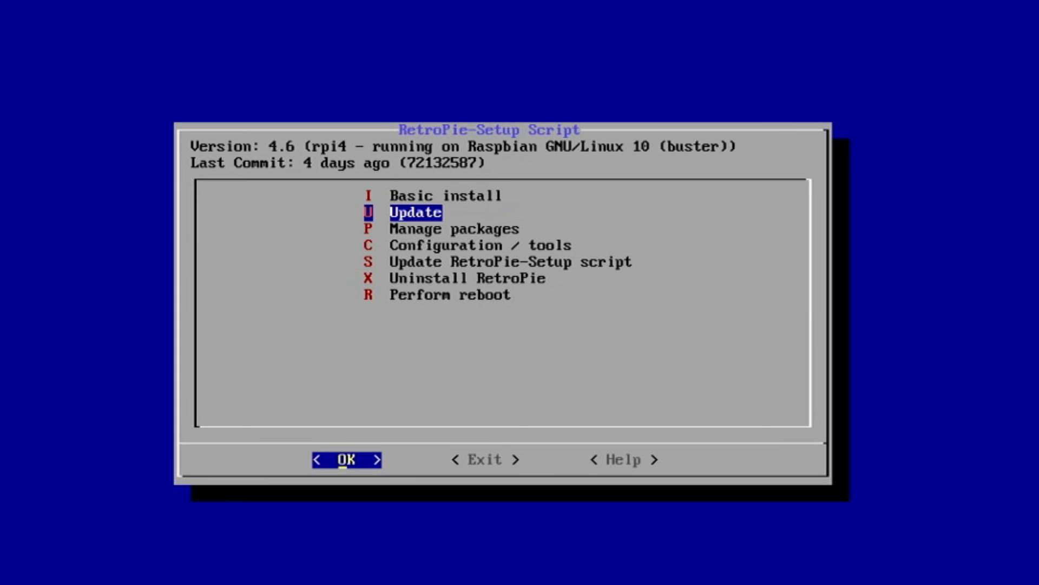
Start Update of installed packages, confirm Yes and dismiss the script-fetched and licence notices.
{"action": "left_click", "coordinate": [345, 459]}
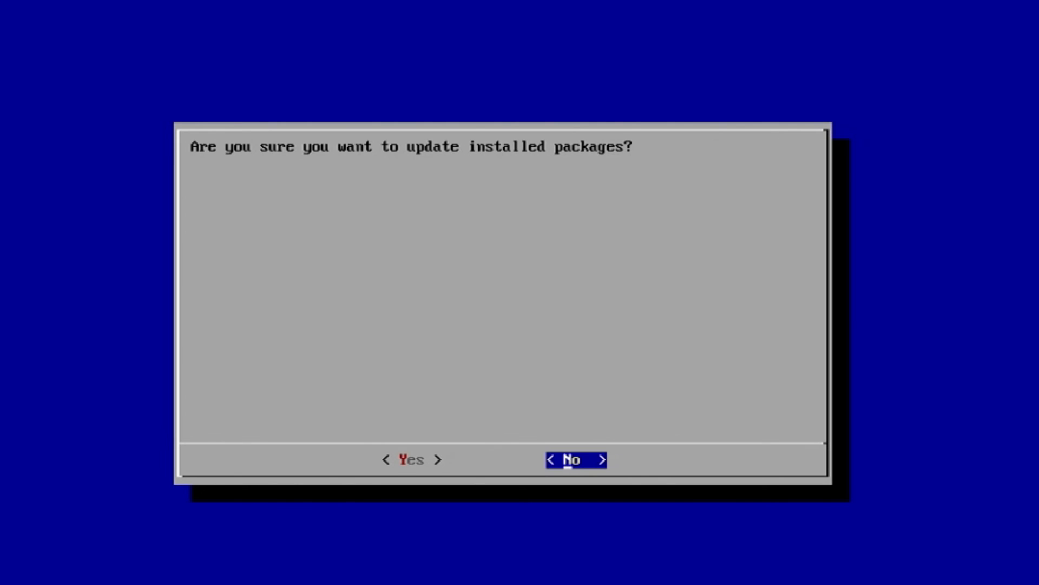
{"action": "left_click", "coordinate": [410, 459]}
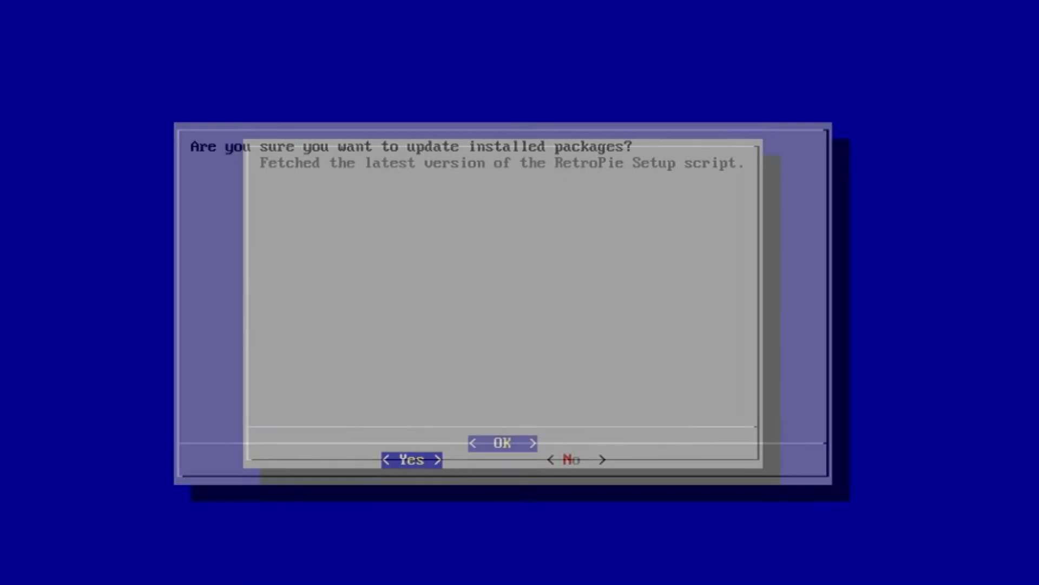
{"action": "left_click", "coordinate": [409, 459]}
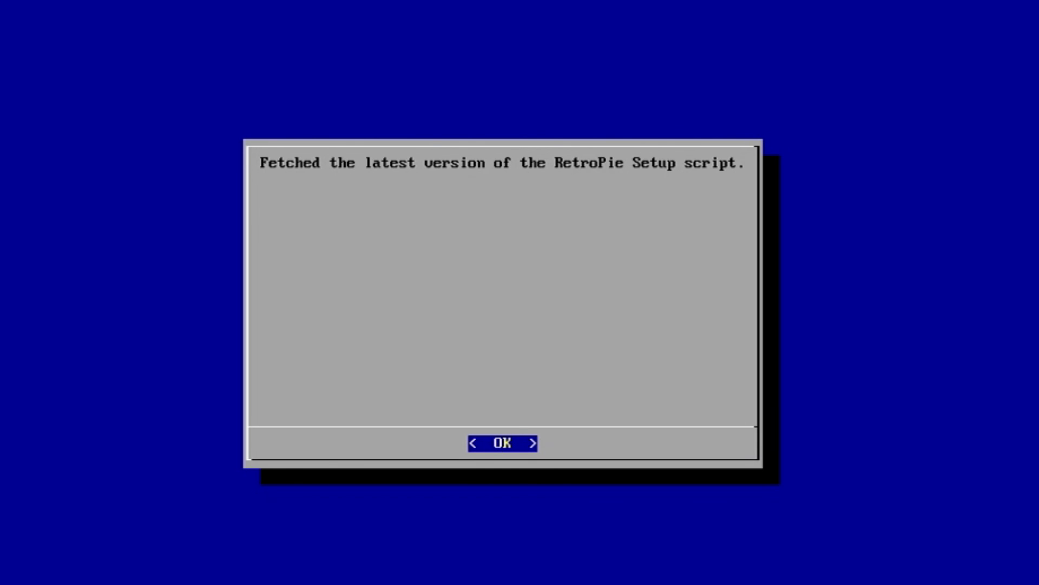
{"action": "left_click", "coordinate": [502, 443]}
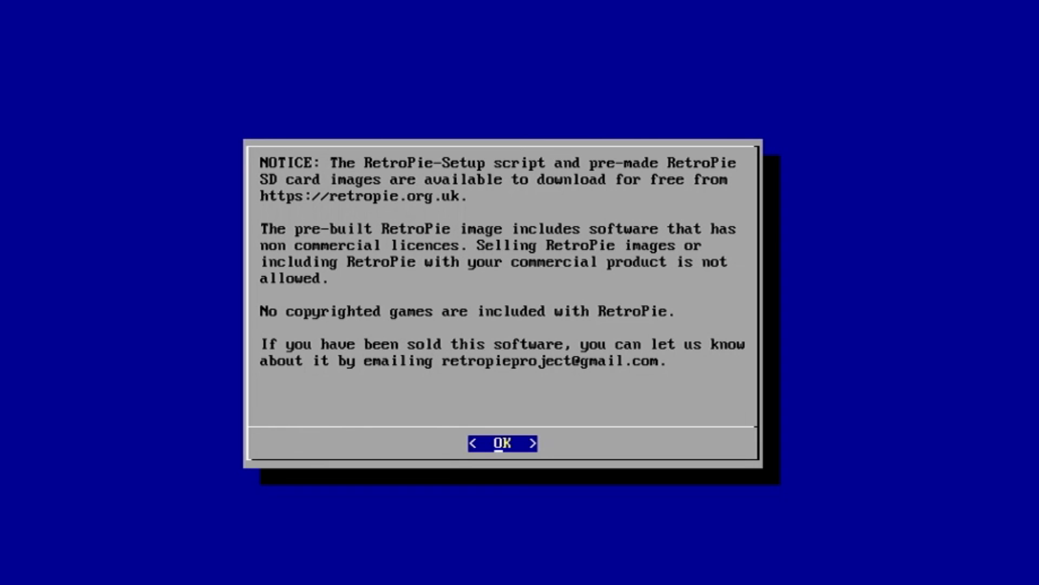
{"action": "left_click", "coordinate": [501, 443]}
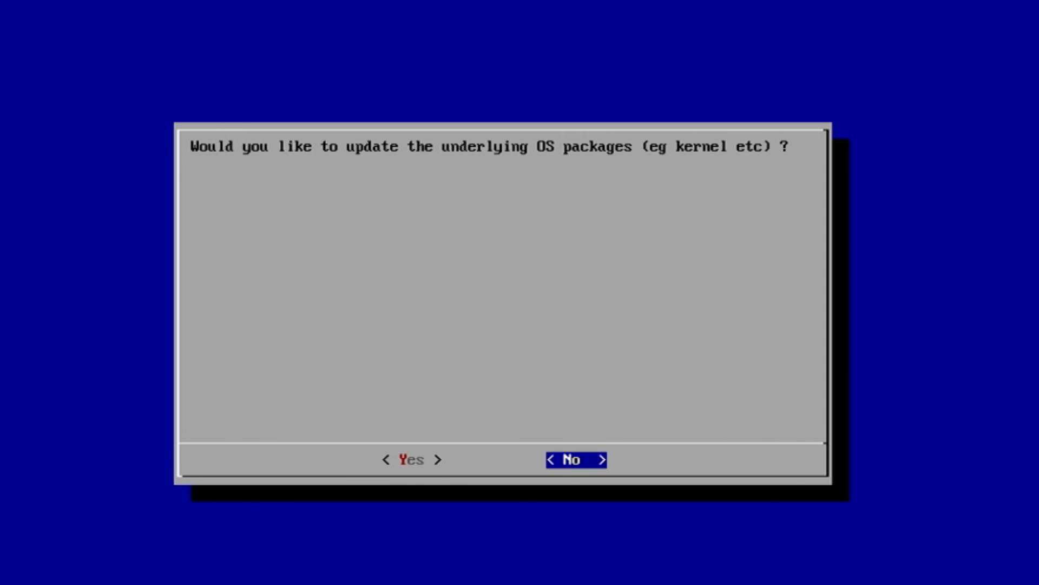
Answer No to updating the underlying OS packages and acknowledge the packages-updated message.
{"action": "left_click", "coordinate": [575, 459]}
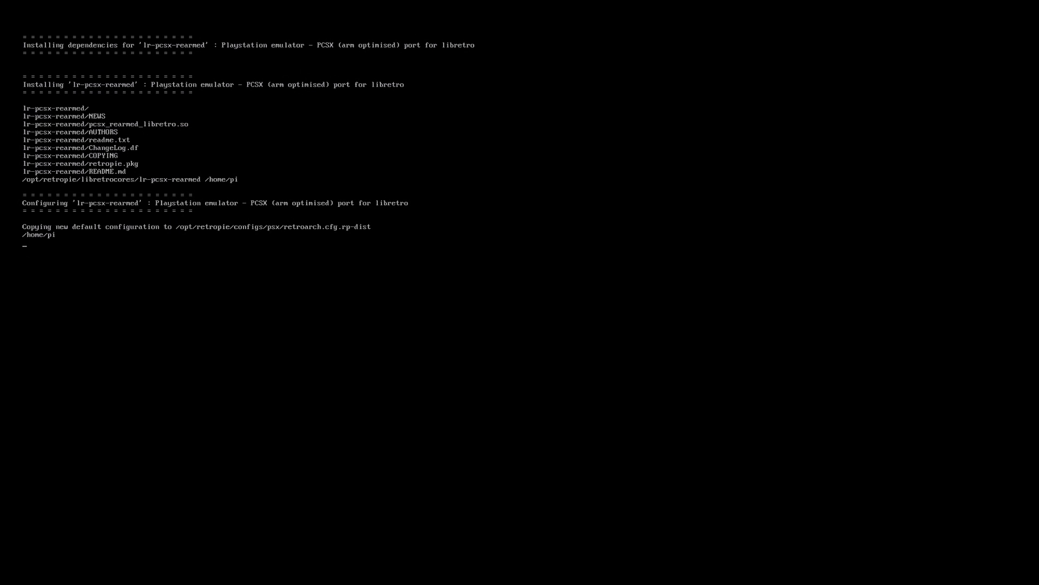
{"action": "scroll", "scroll_direction": "down", "scroll_amount": 3}
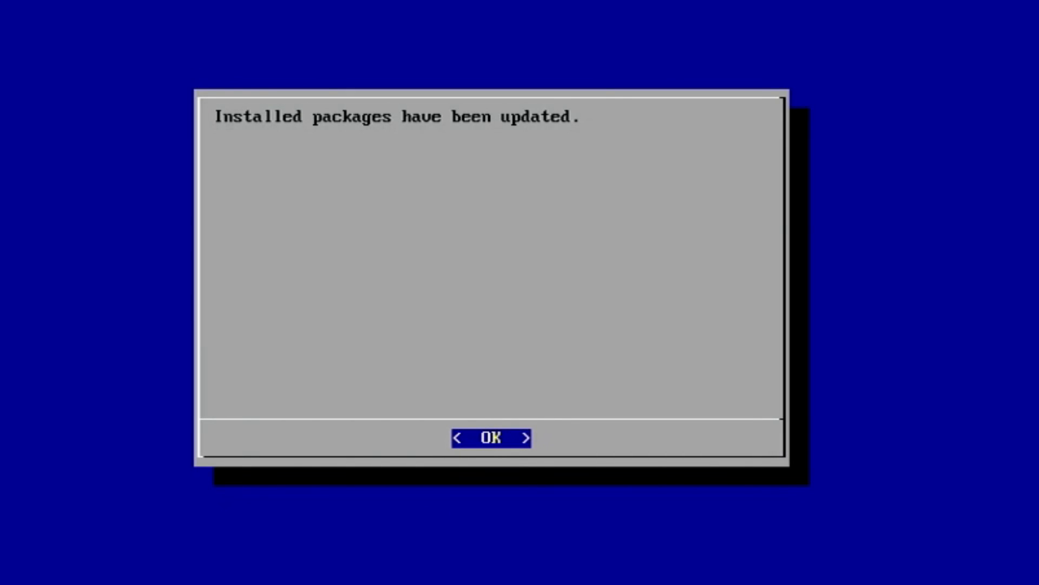
{"action": "left_click", "coordinate": [491, 438]}
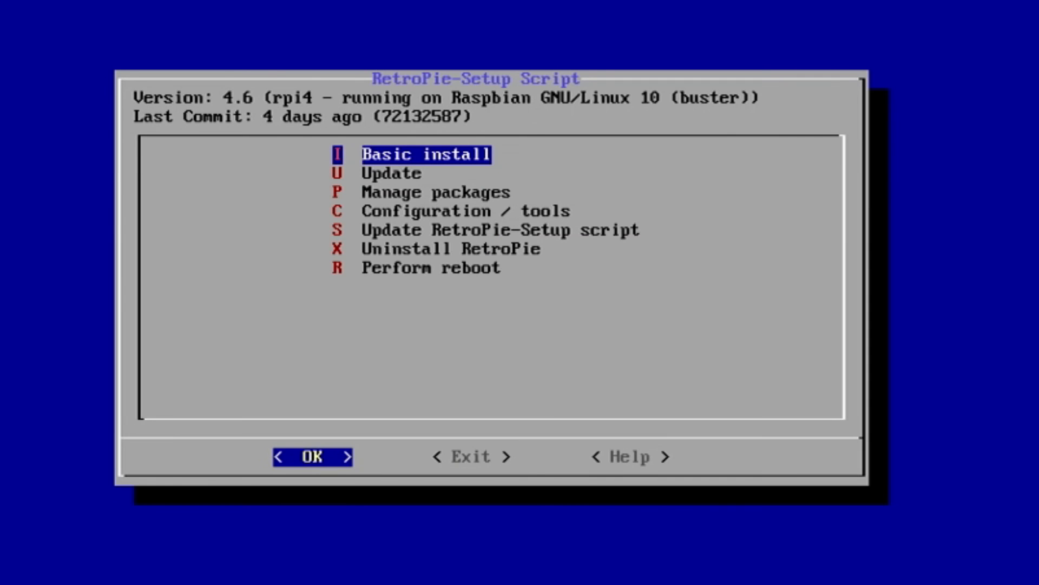